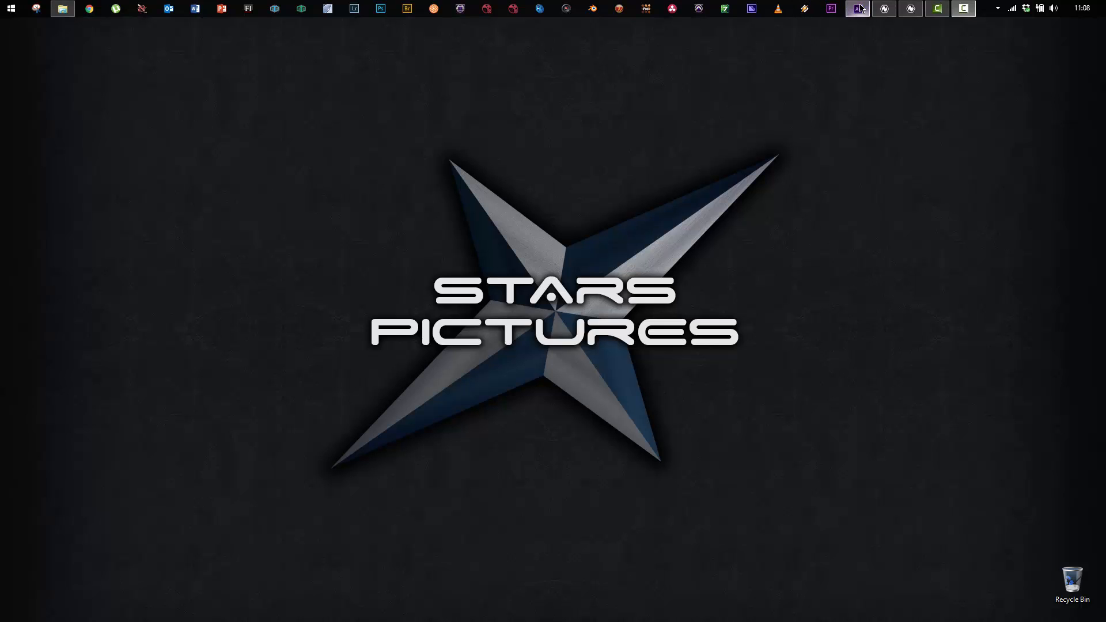
Step: Switch to After Effects CC 2015 showing the girl-over-church Comp composition
left_click(857, 9)
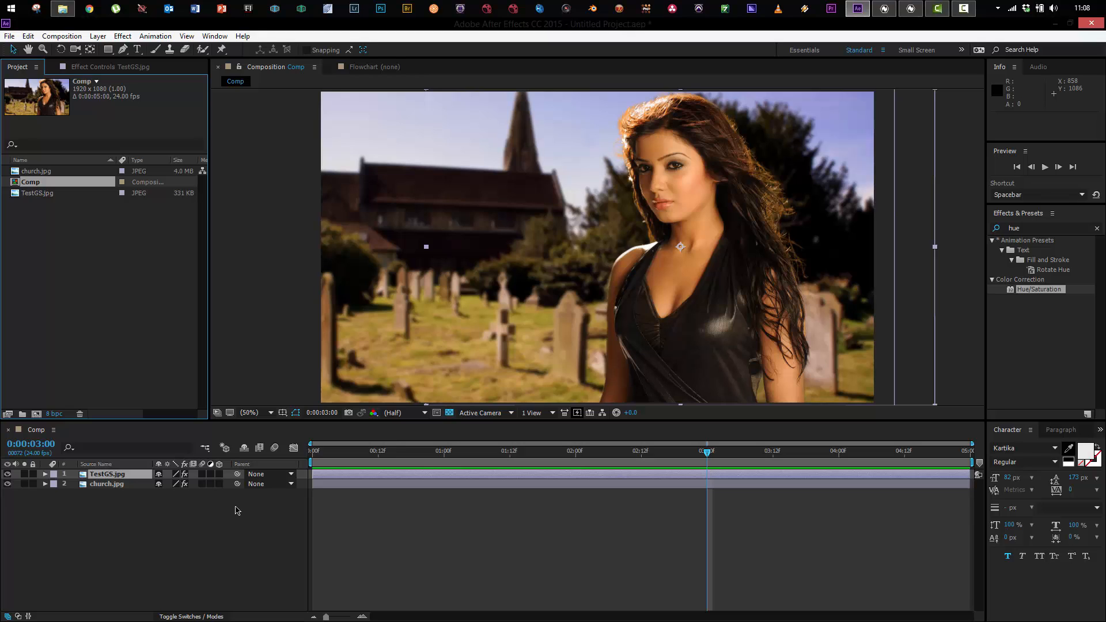
mouse_move(197, 523)
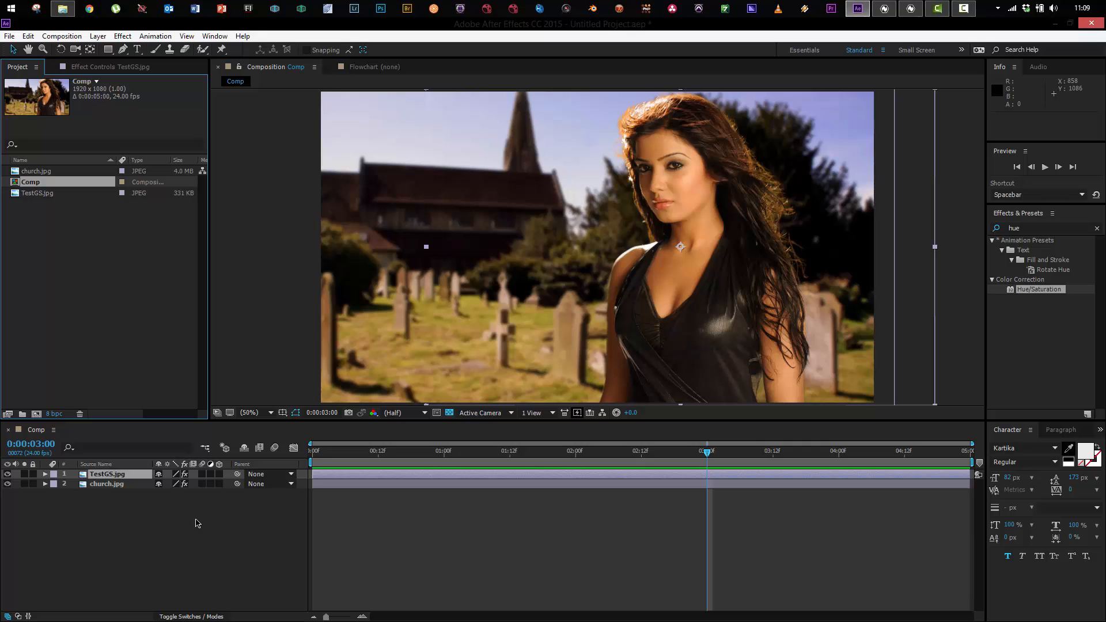
mouse_move(65, 477)
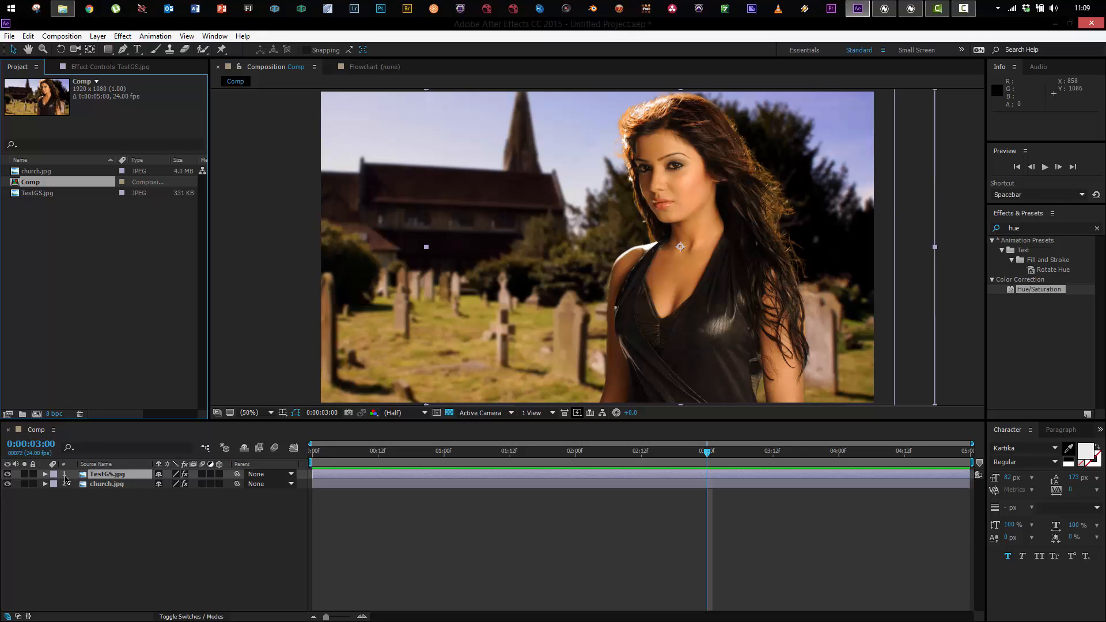
Step: Show TestGS.jpg's Keylight effect, then church.jpg's Curves and Fast Blur effects
left_click(9, 474)
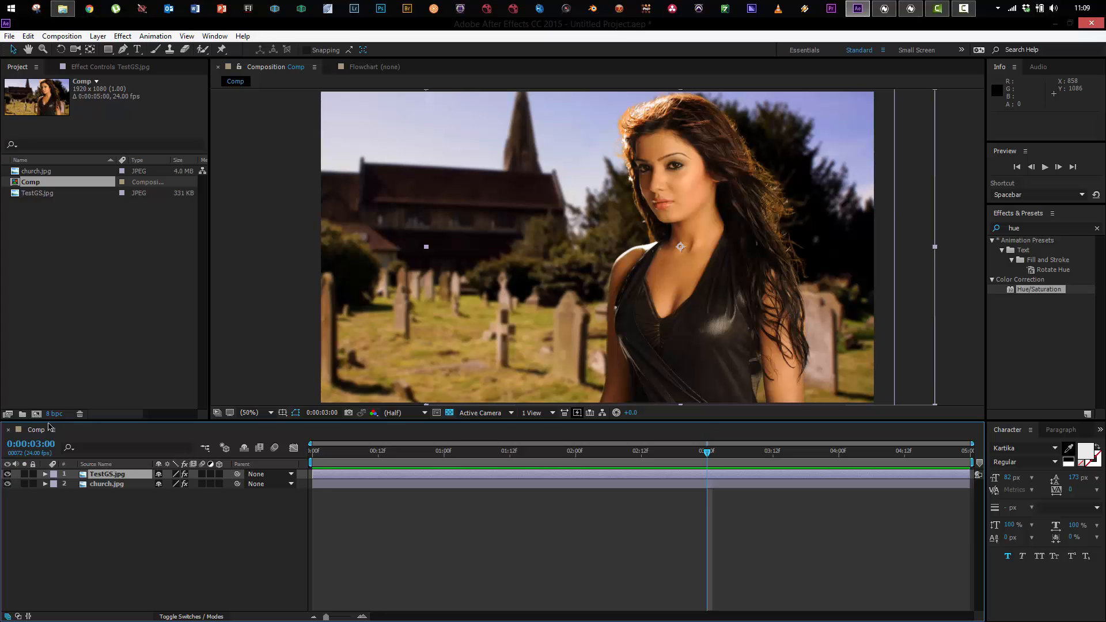
left_click(110, 67)
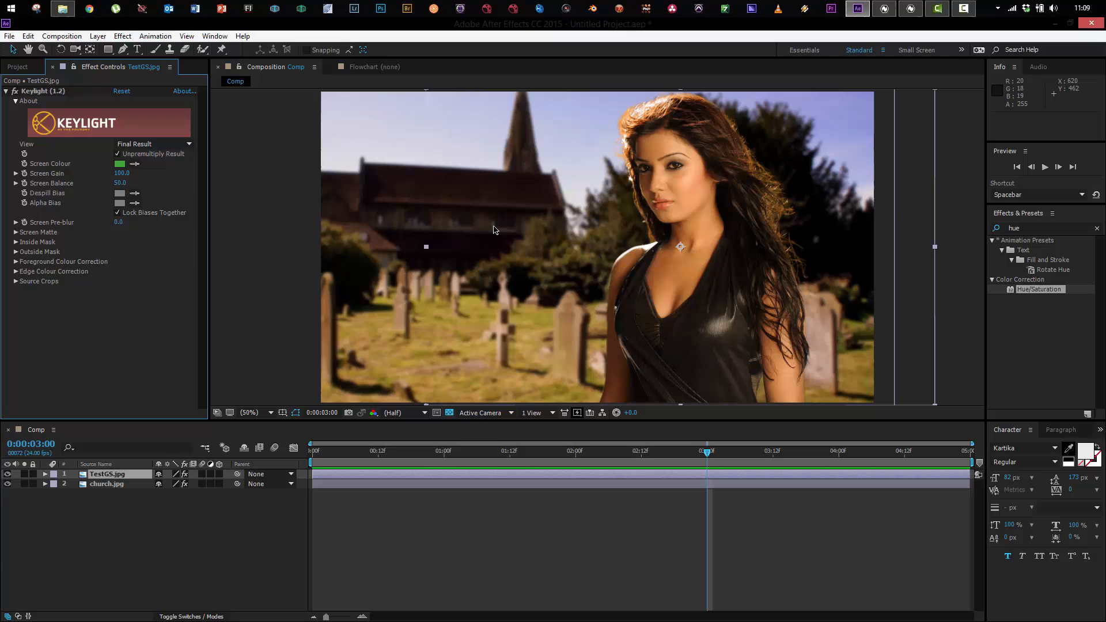
left_click(106, 484)
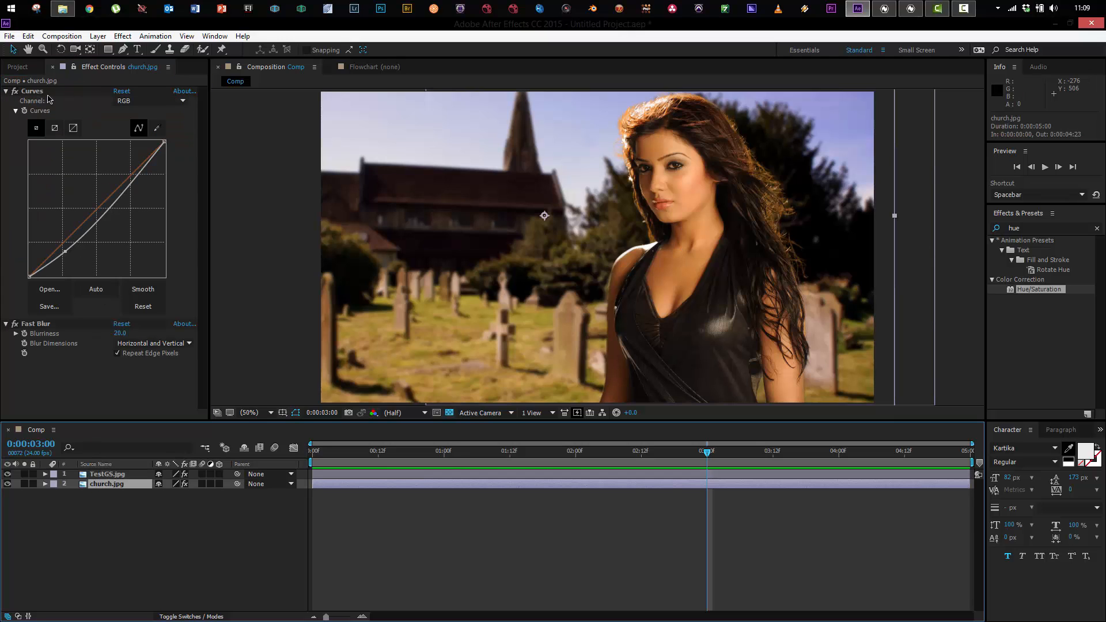
mouse_move(208, 358)
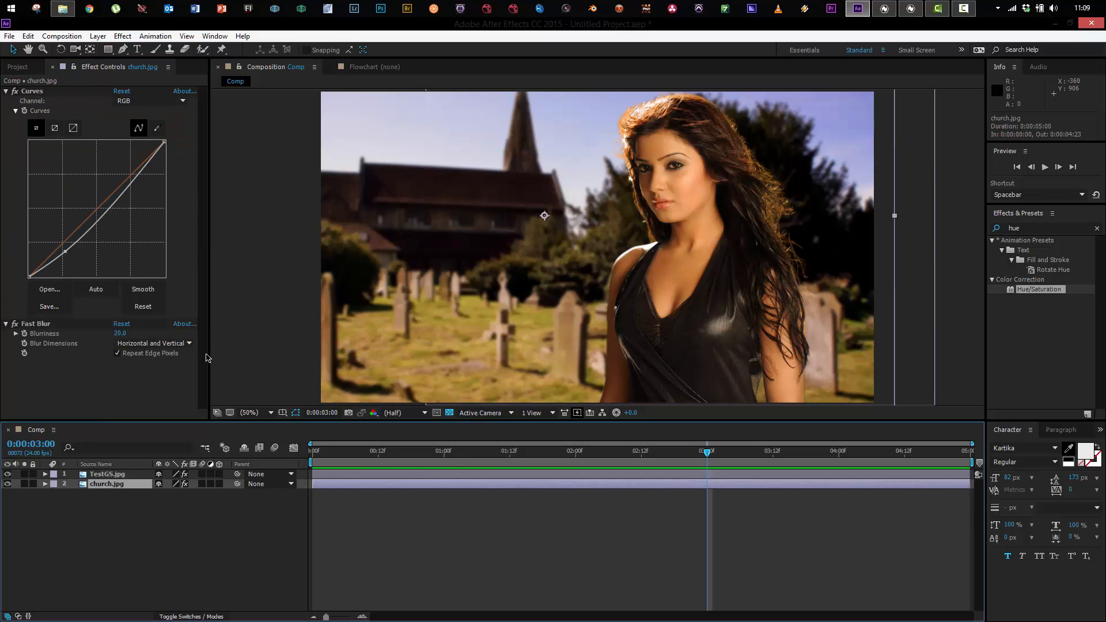
mouse_move(578, 354)
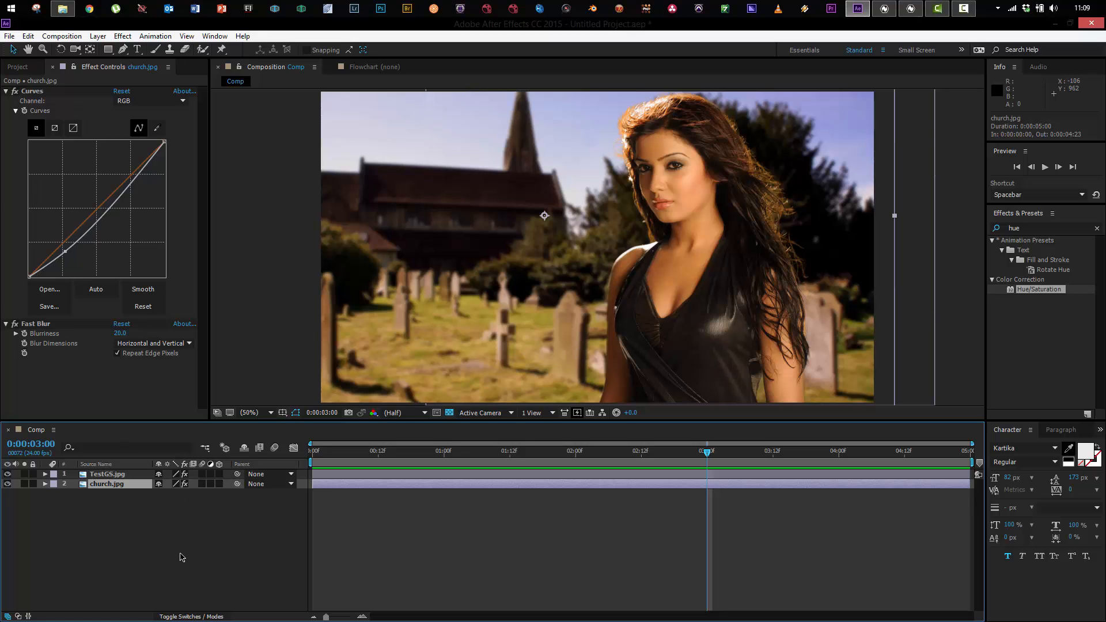
Step: Expand the Position and Scale properties of TestGS.jpg and church.jpg
left_click(107, 474)
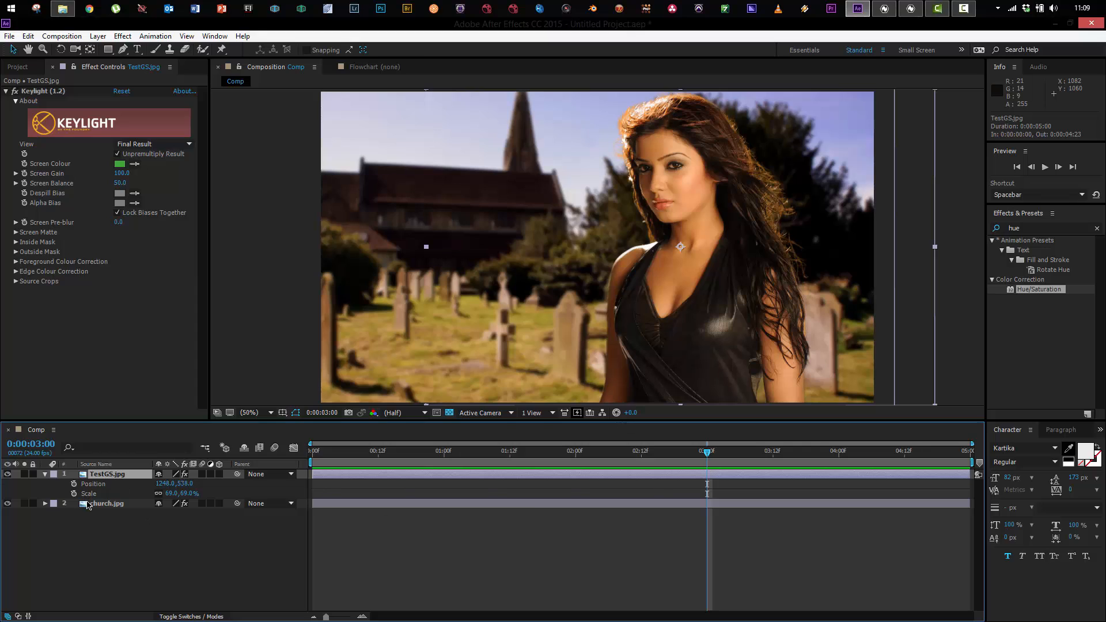
left_click(106, 504)
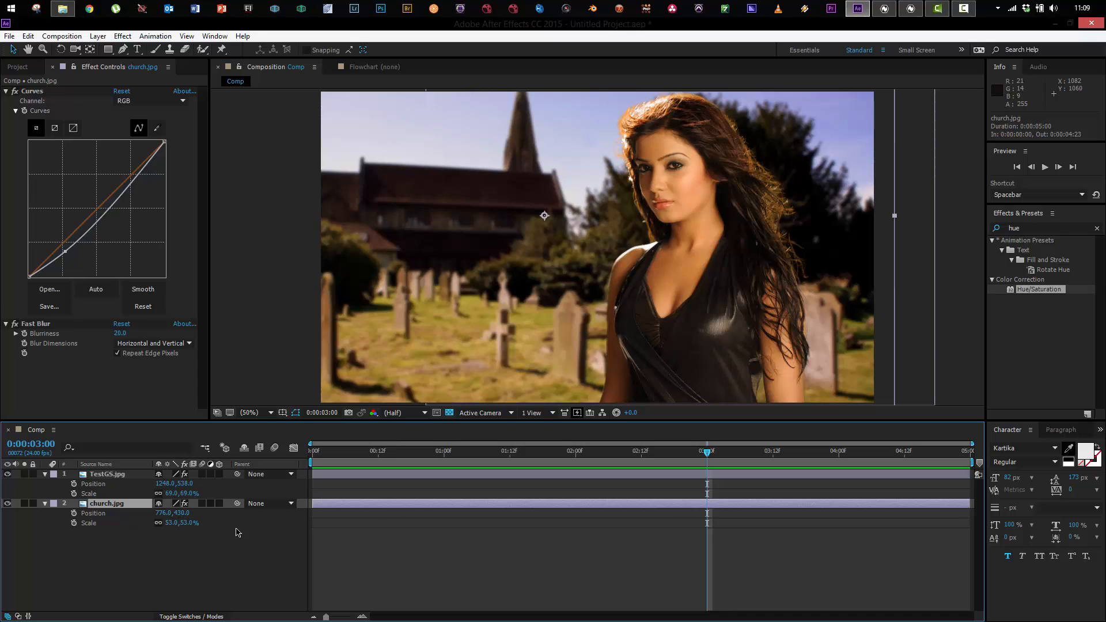
mouse_move(236, 536)
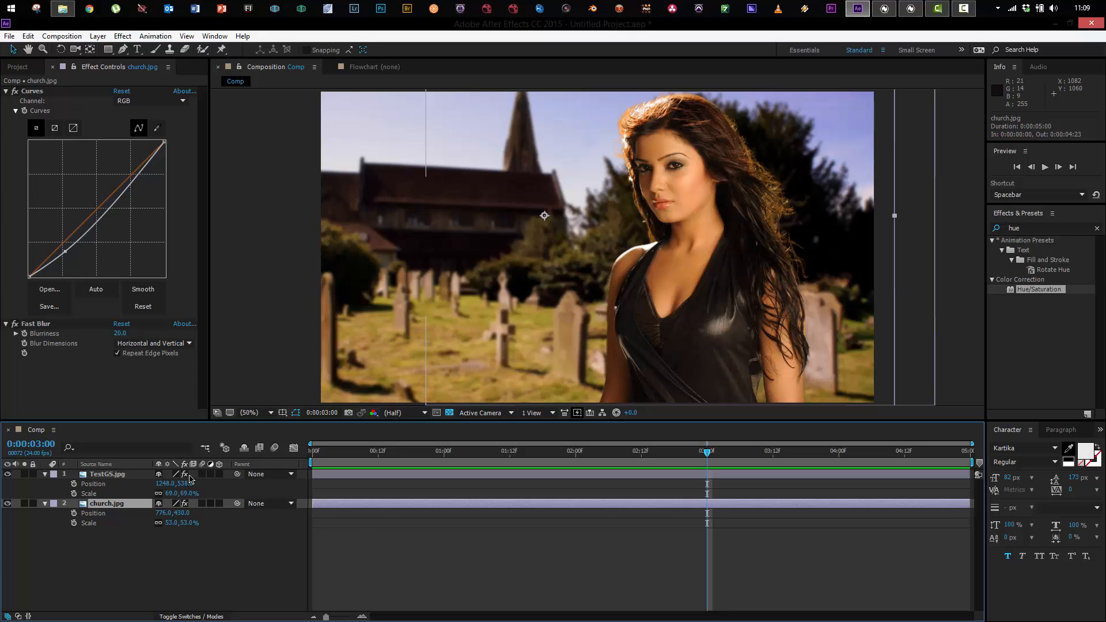
mouse_move(195, 490)
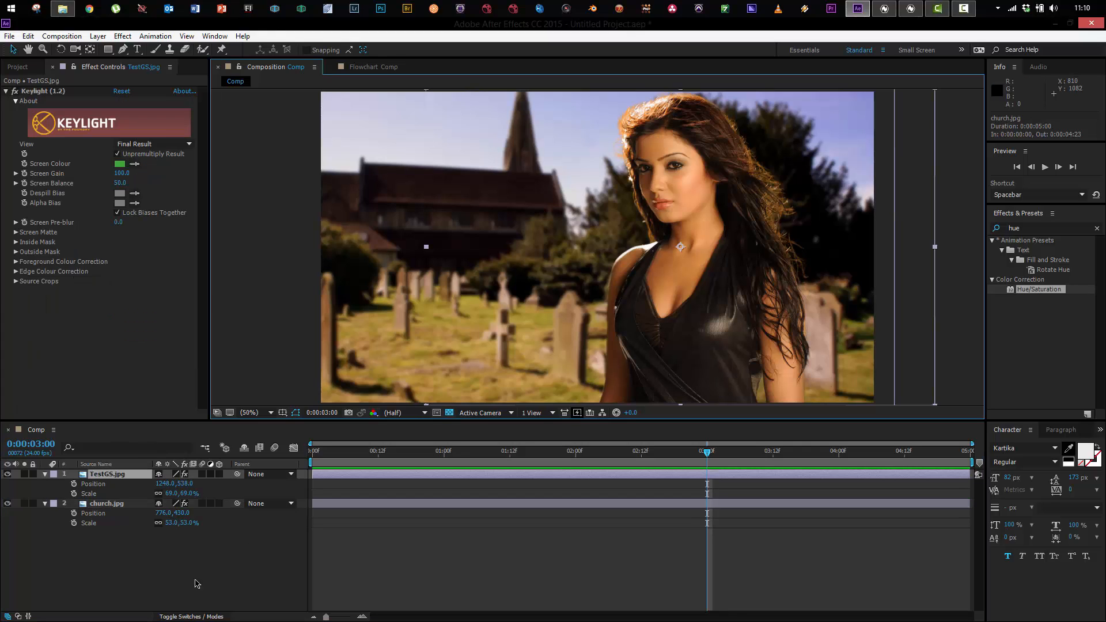
mouse_move(236, 565)
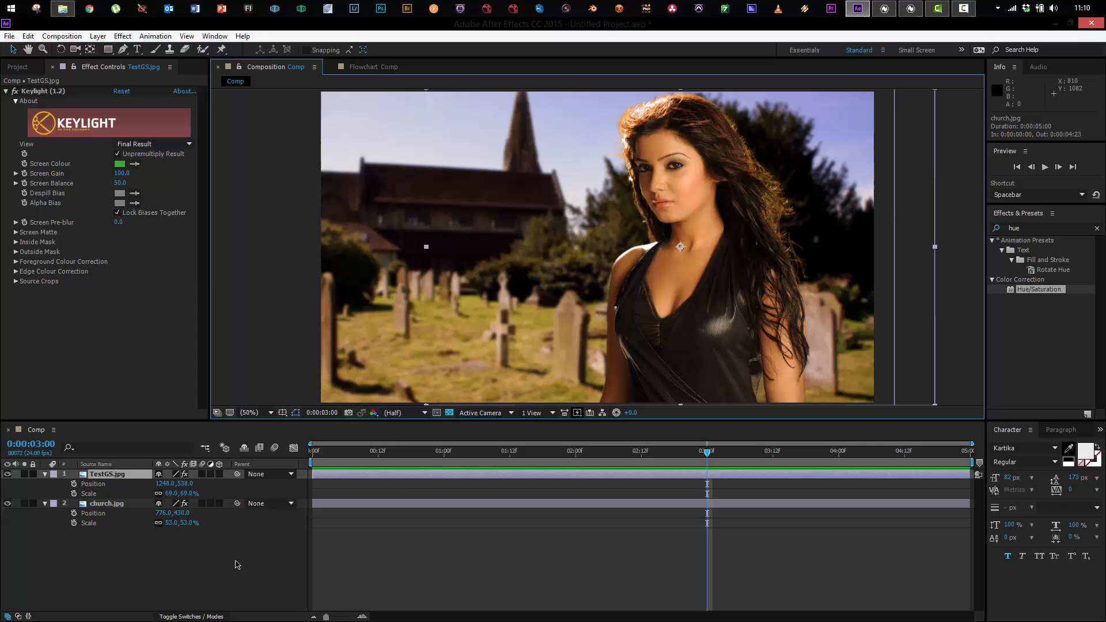
mouse_move(314, 487)
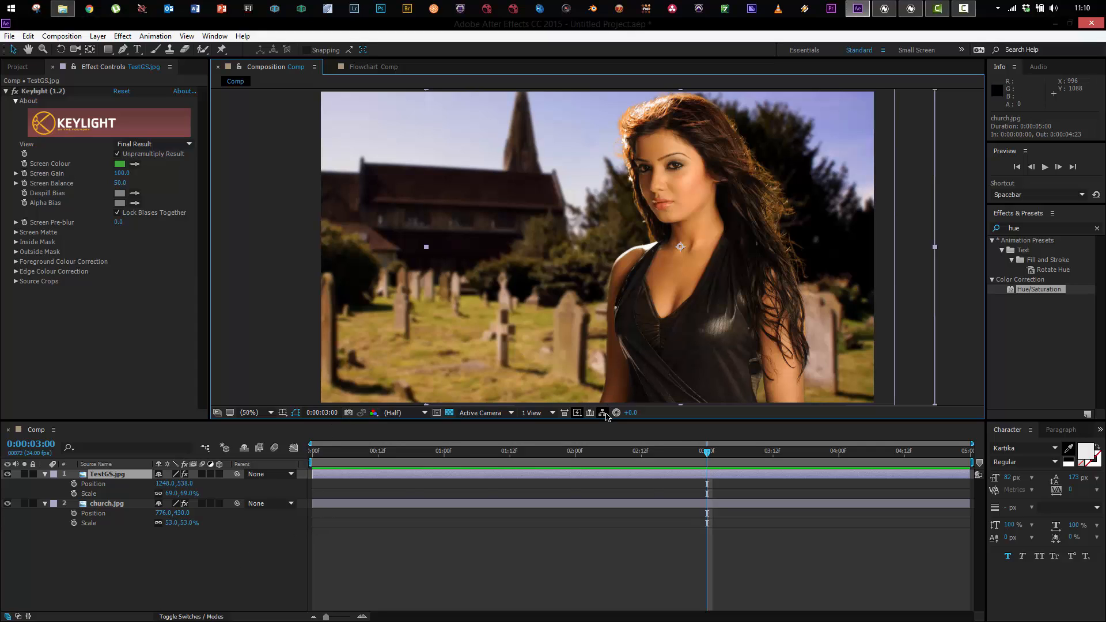
mouse_move(602, 413)
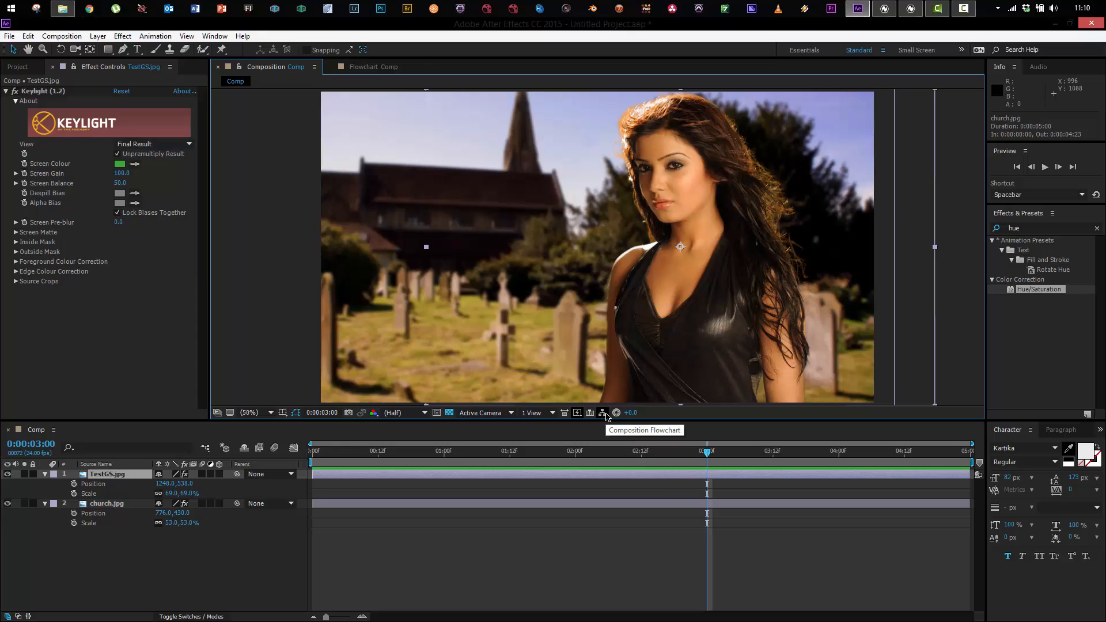
Step: Tidy the Comp flowchart nodes, then add Hue/Saturation to church.jpg beneath Curves
left_click(604, 412)
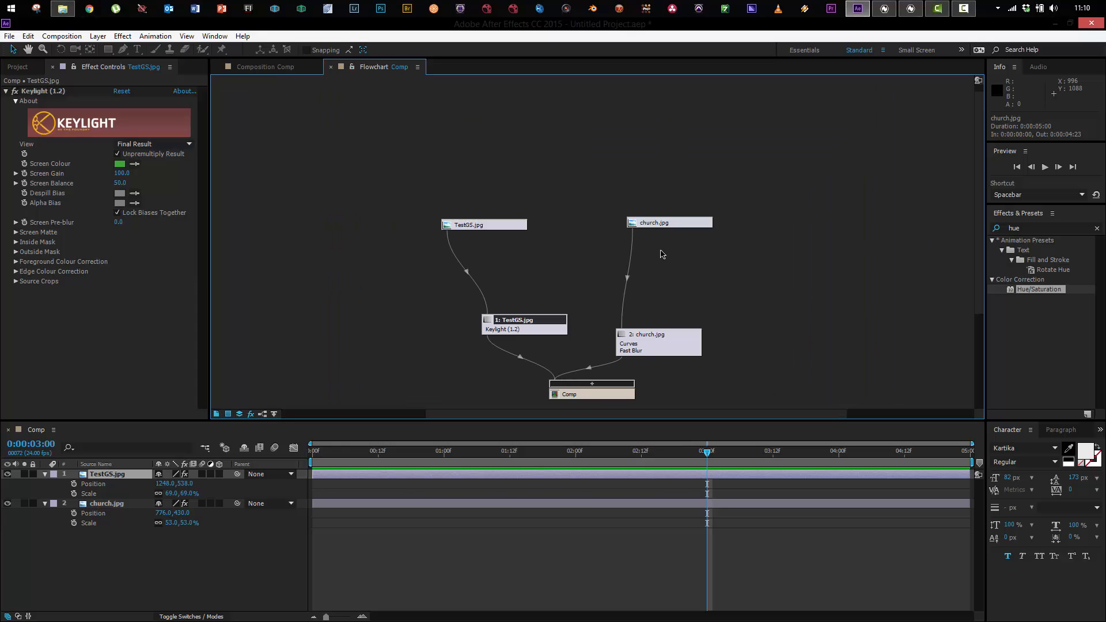
mouse_move(508, 299)
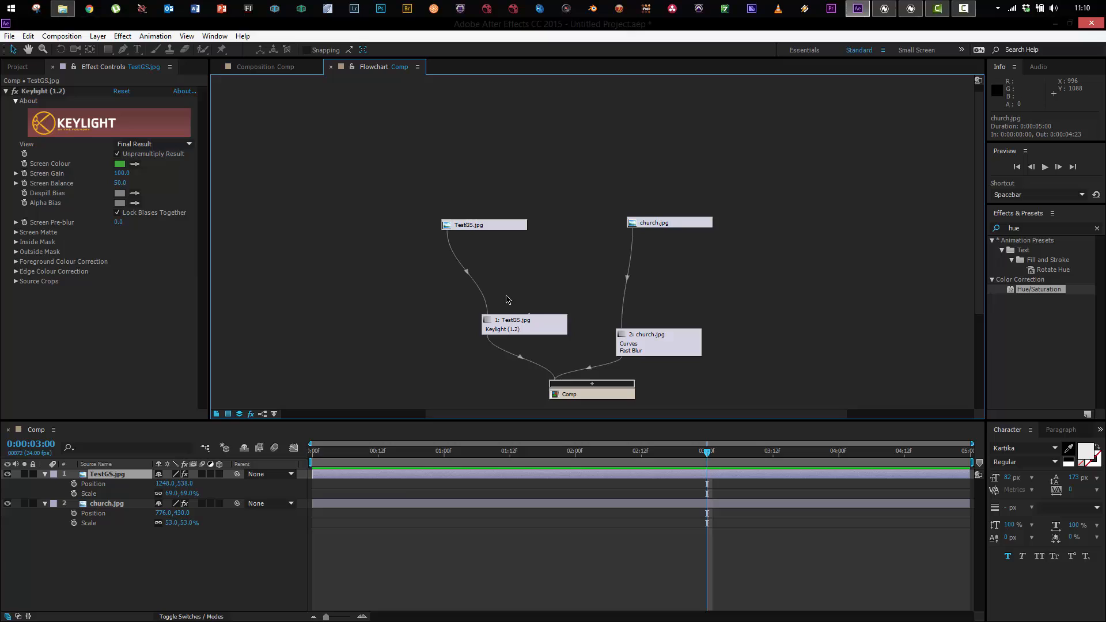
left_click_drag(524, 325, 501, 291)
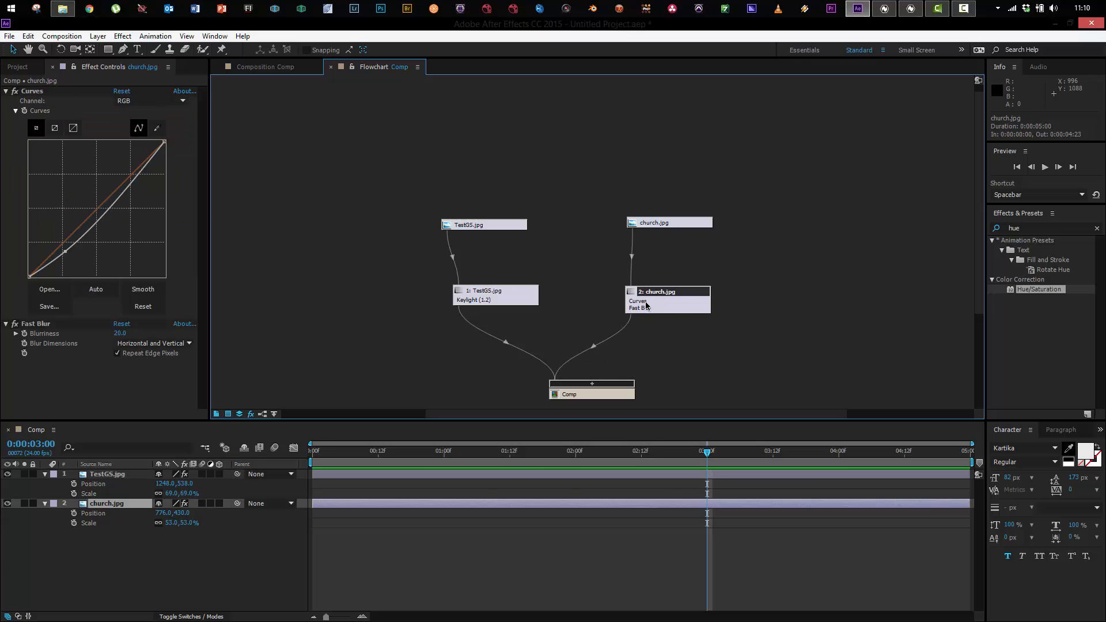
mouse_move(591, 379)
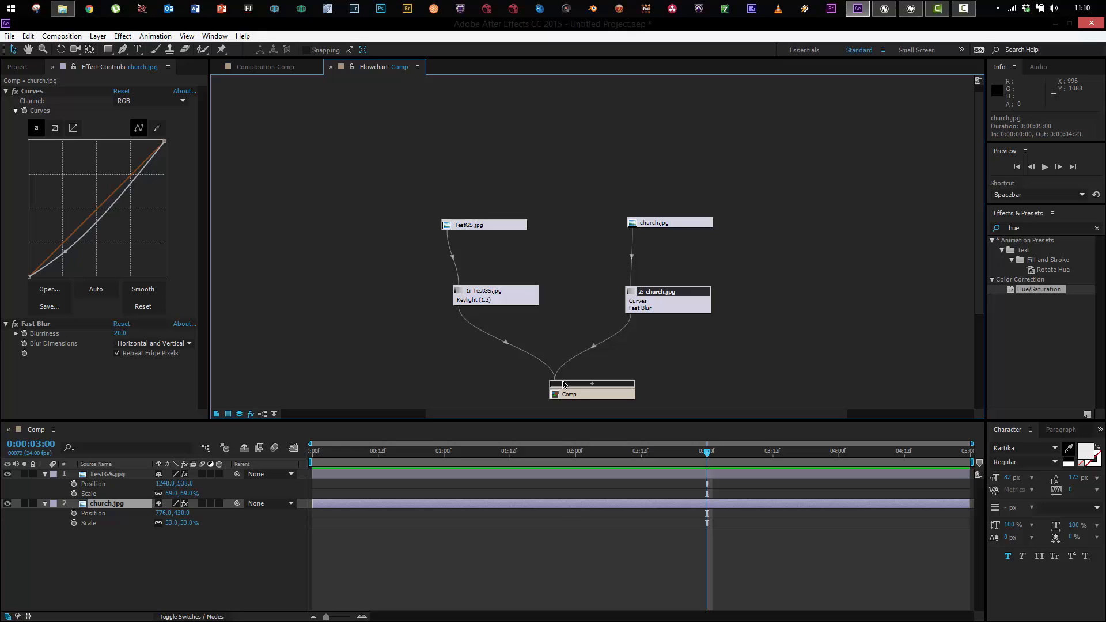
mouse_move(558, 366)
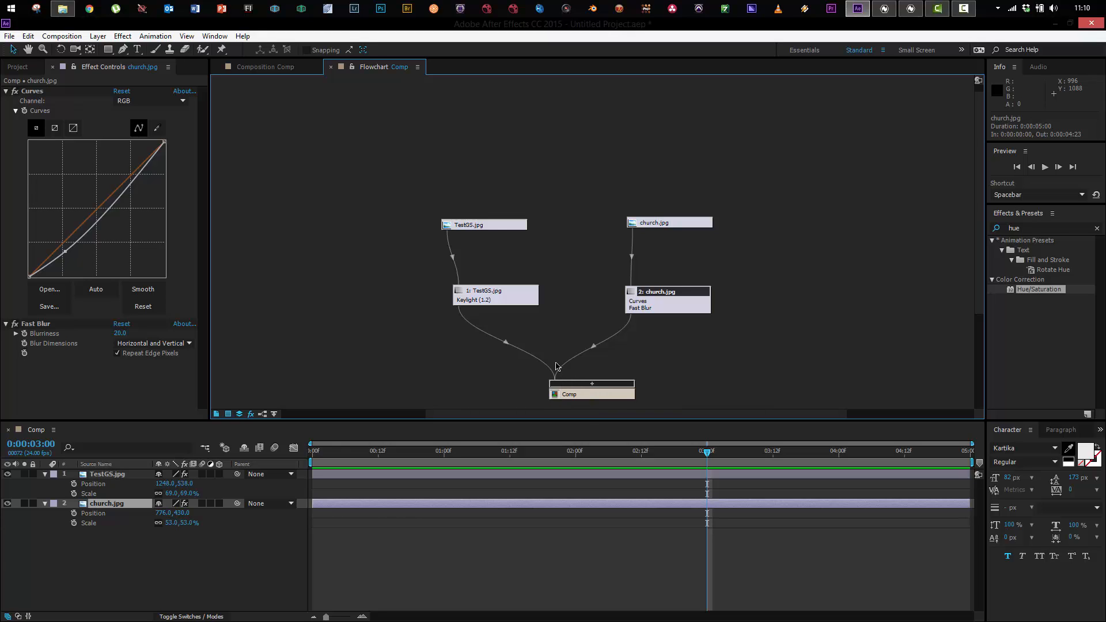
mouse_move(512, 231)
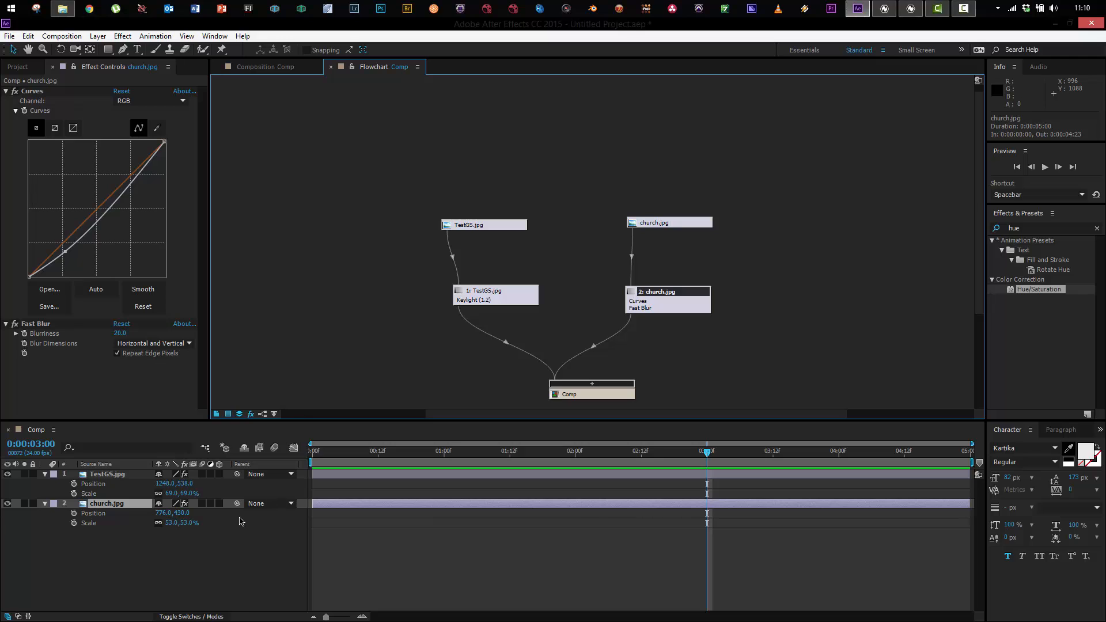
left_click(265, 67)
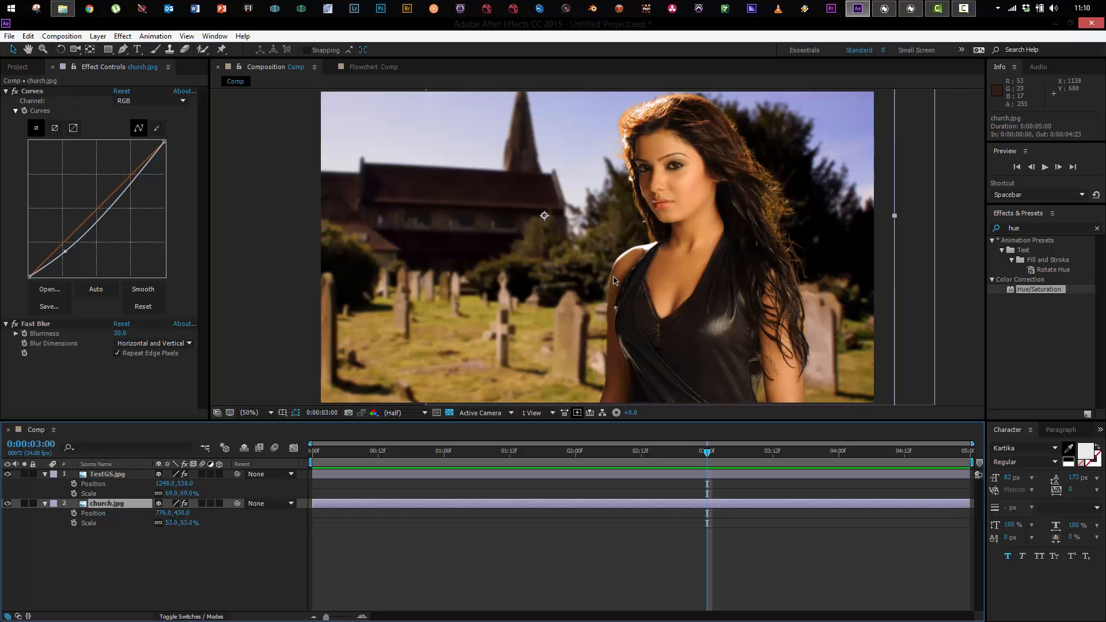
mouse_move(431, 105)
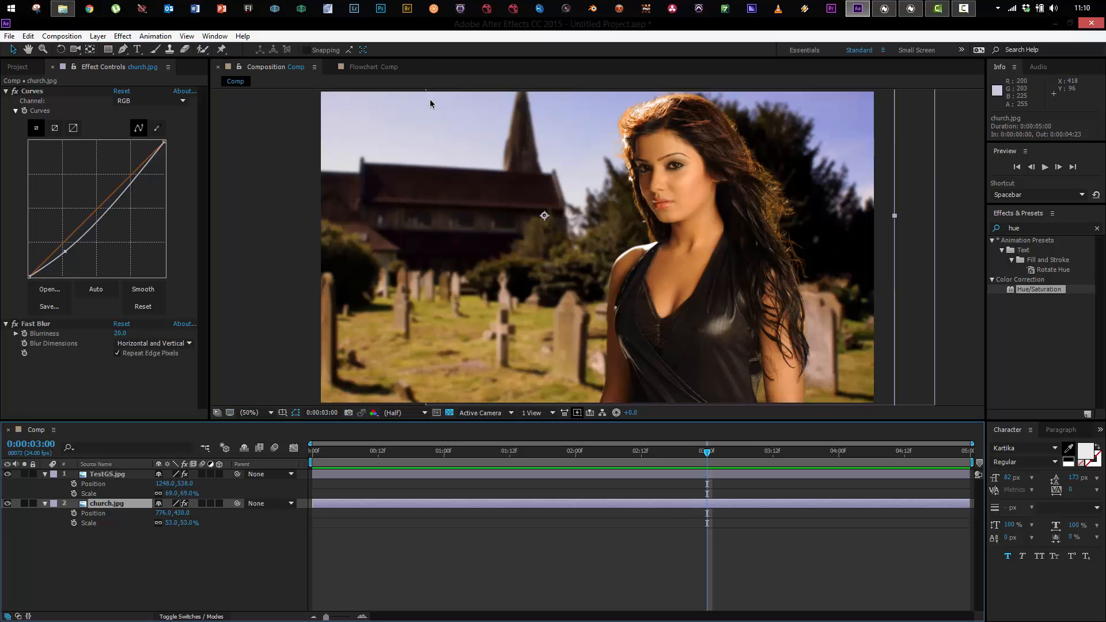
left_click(374, 67)
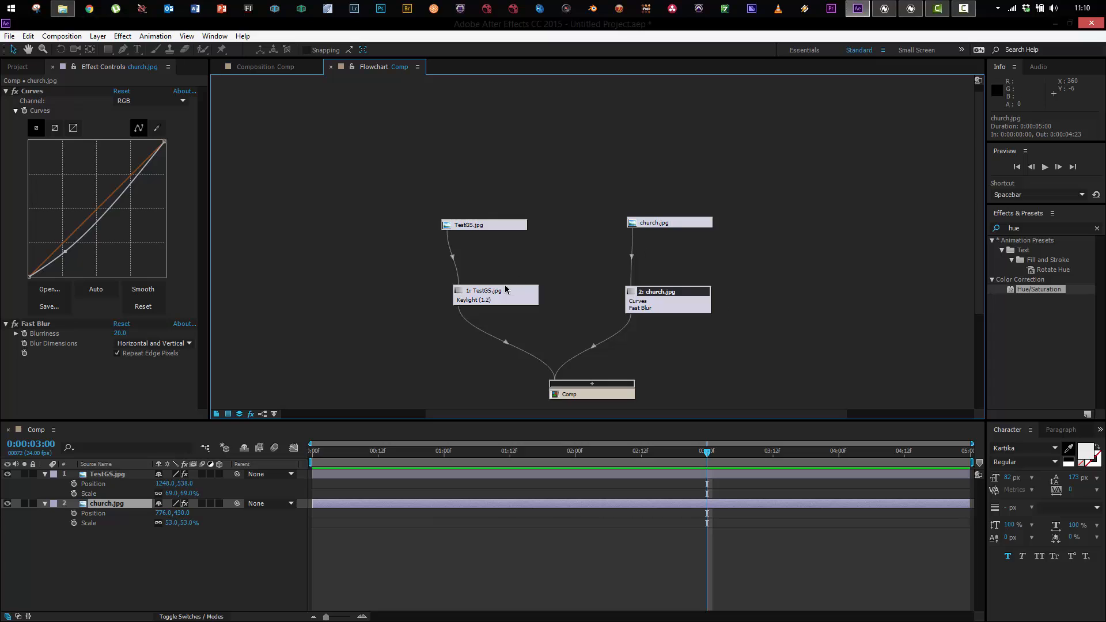
left_click(266, 67)
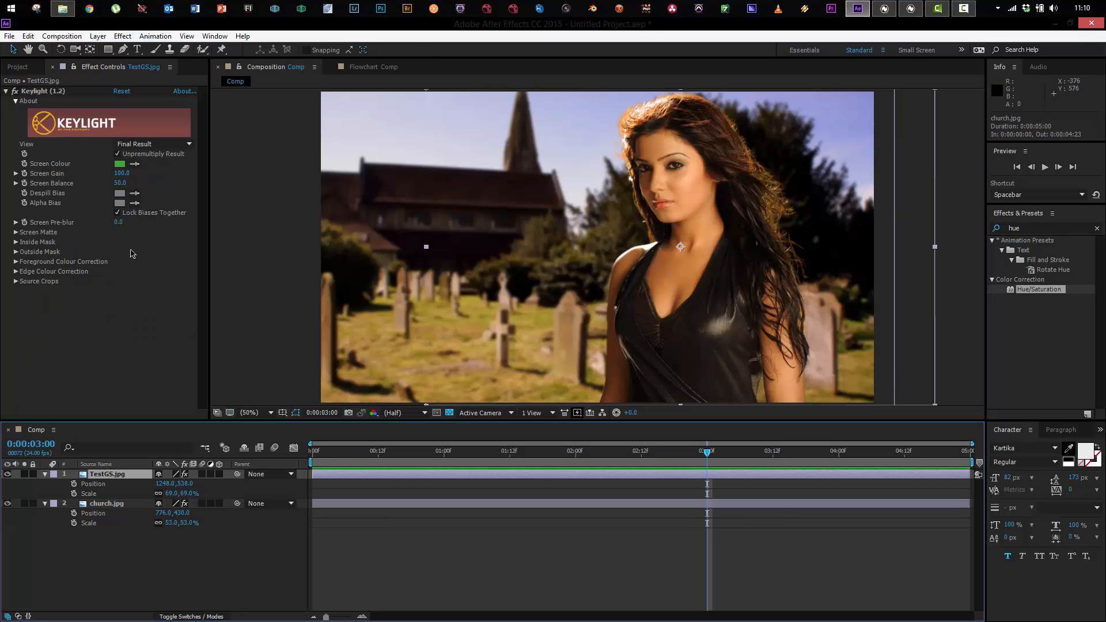
left_click(374, 67)
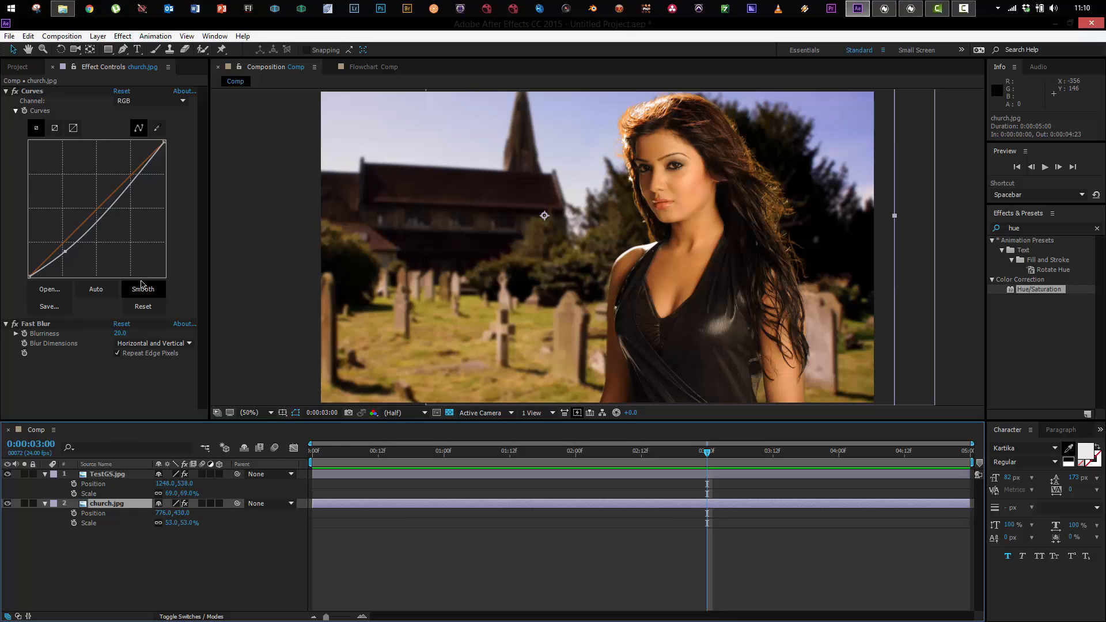
left_click(142, 307)
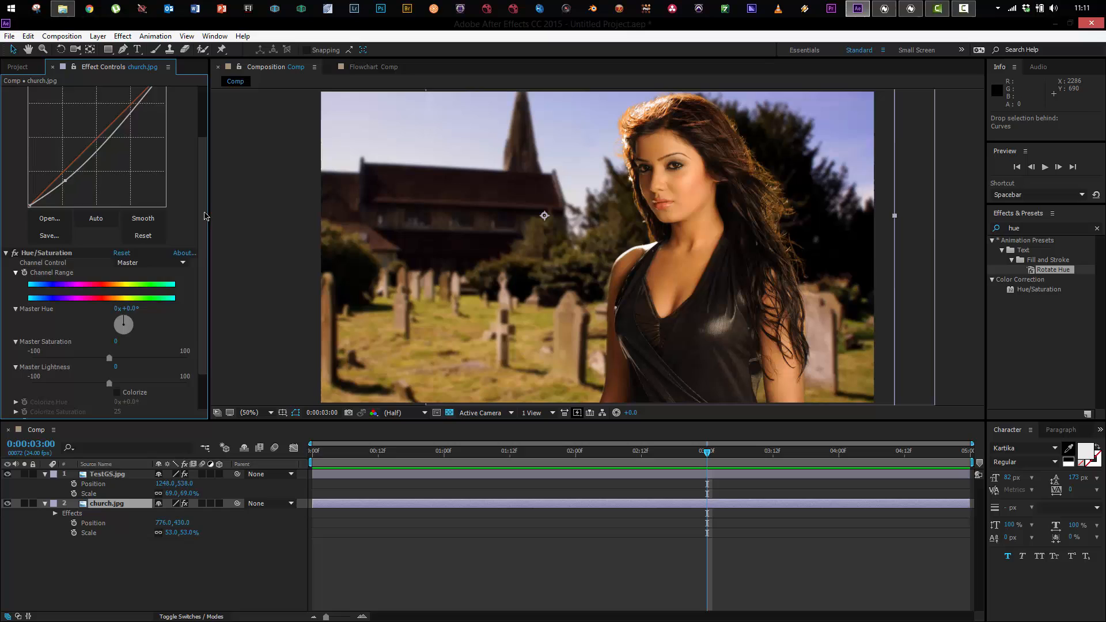
Step: Compare the Flowchart Comp view with the composition image, then bring up Natron
left_click(374, 67)
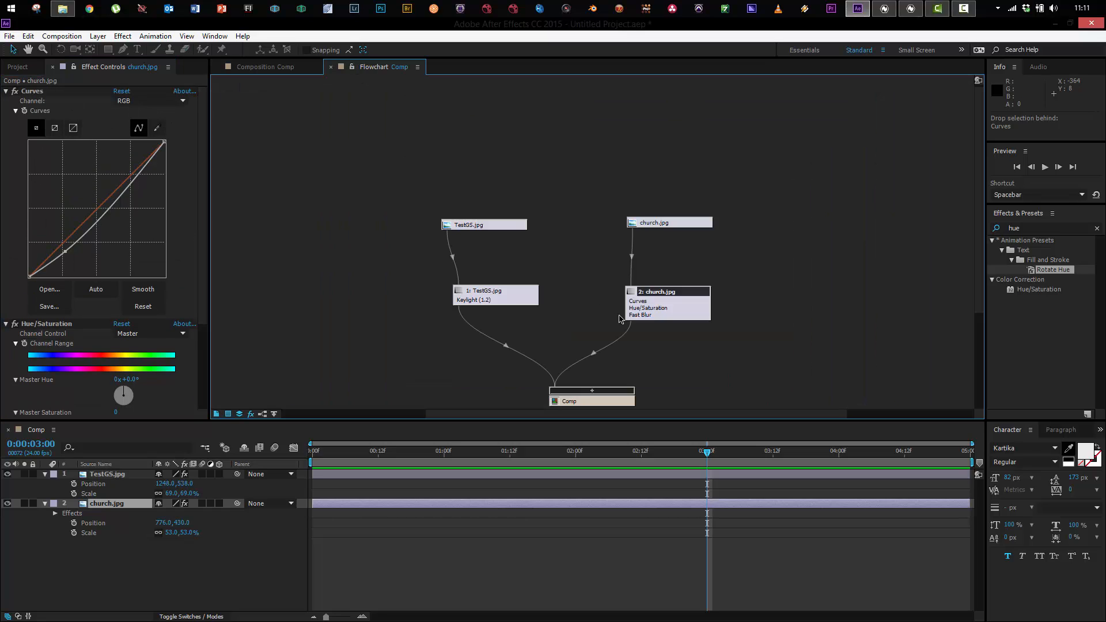
left_click(266, 67)
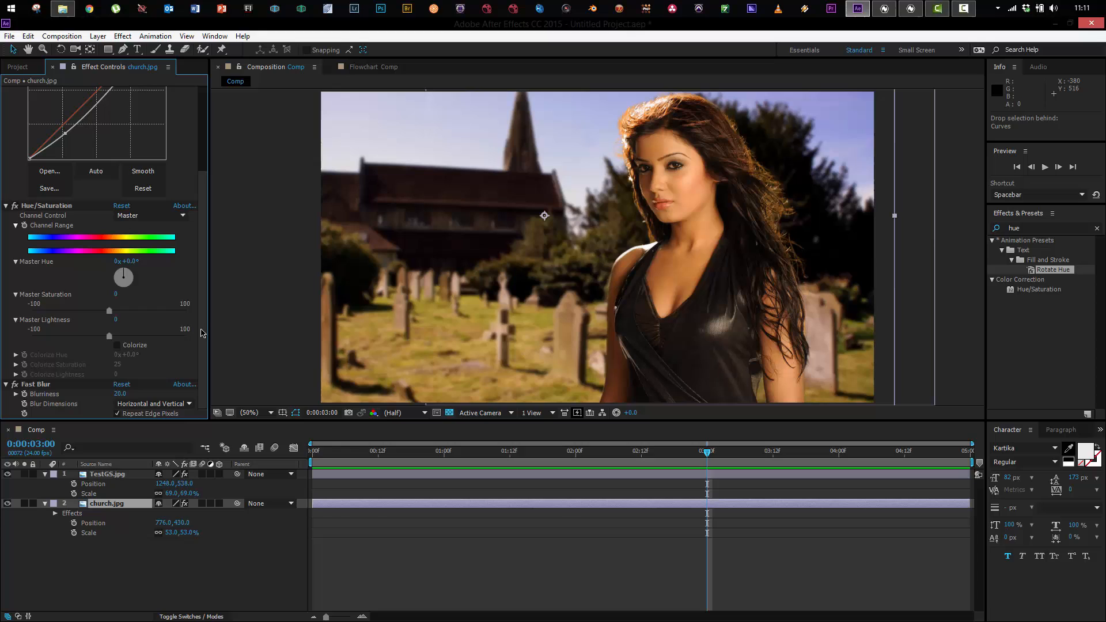
mouse_move(300, 176)
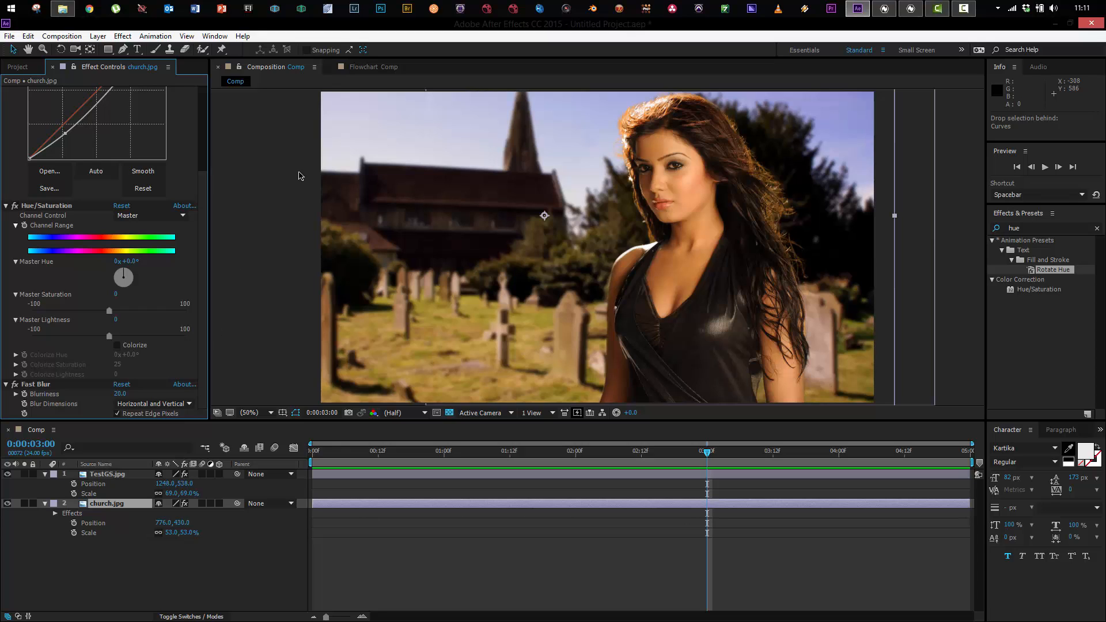
left_click(373, 67)
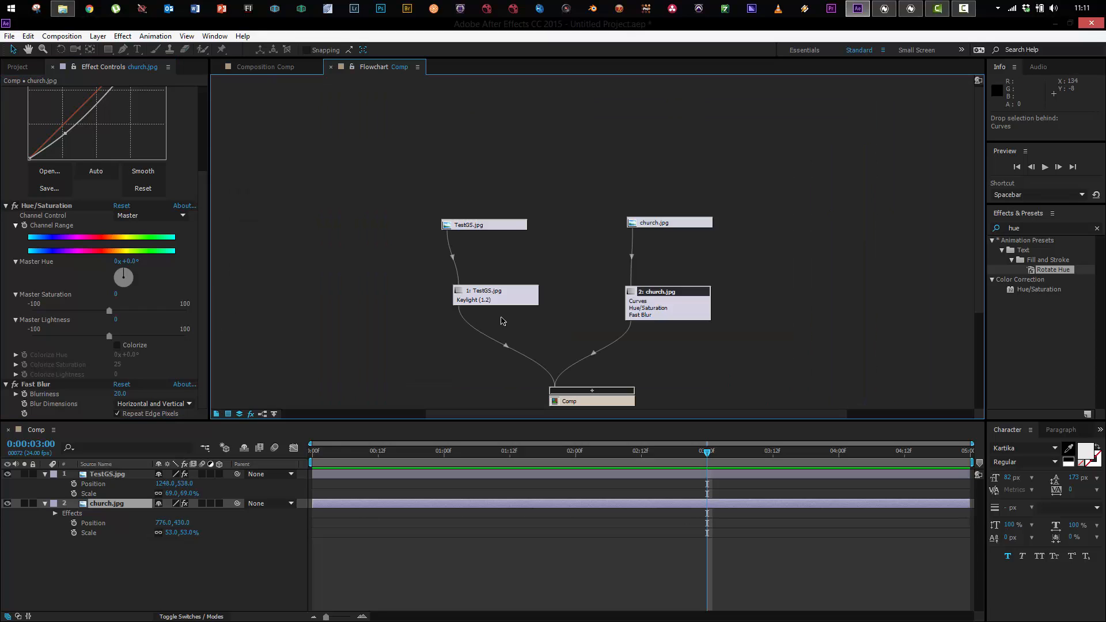
mouse_move(627, 255)
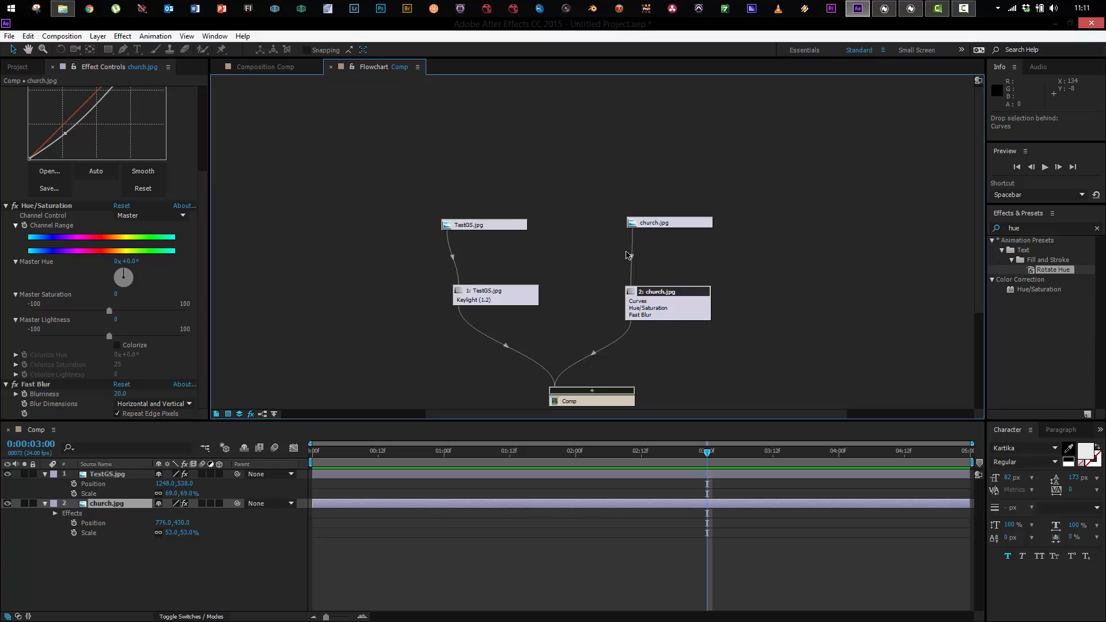
left_click(266, 66)
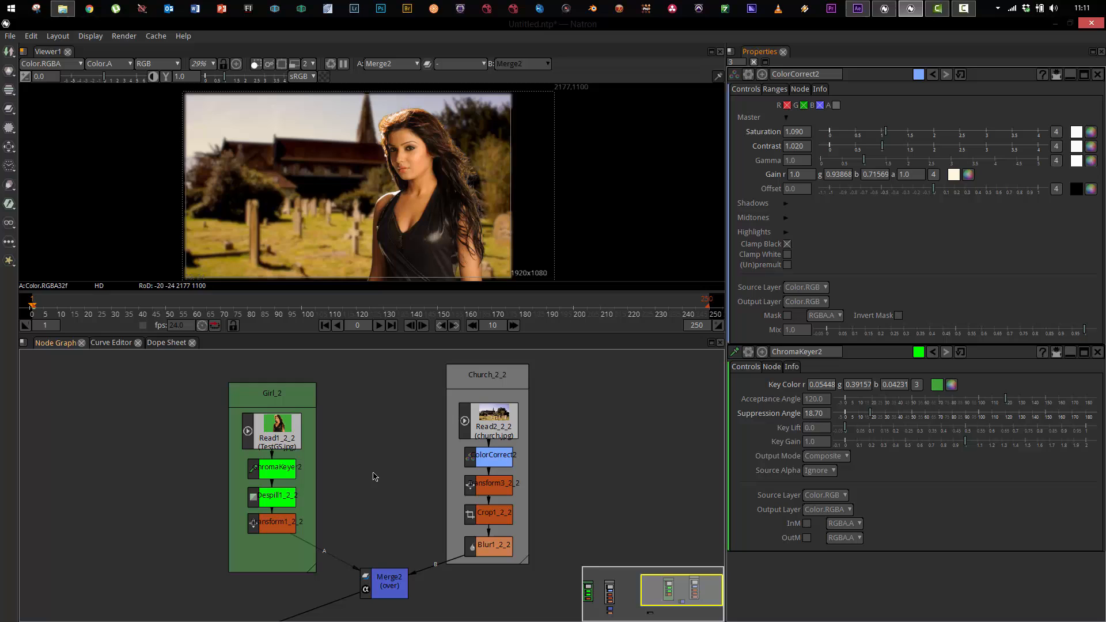
mouse_move(386, 500)
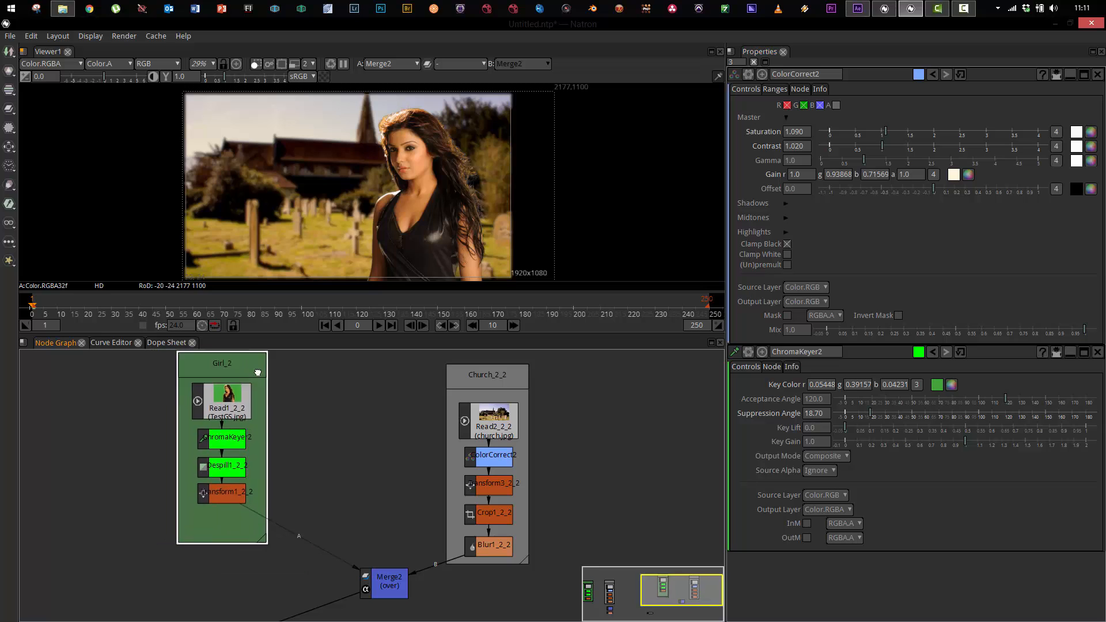
Step: Reposition the Girl_2 group and compare the node tree with After Effects' flowchart
left_click_drag(223, 364, 289, 378)
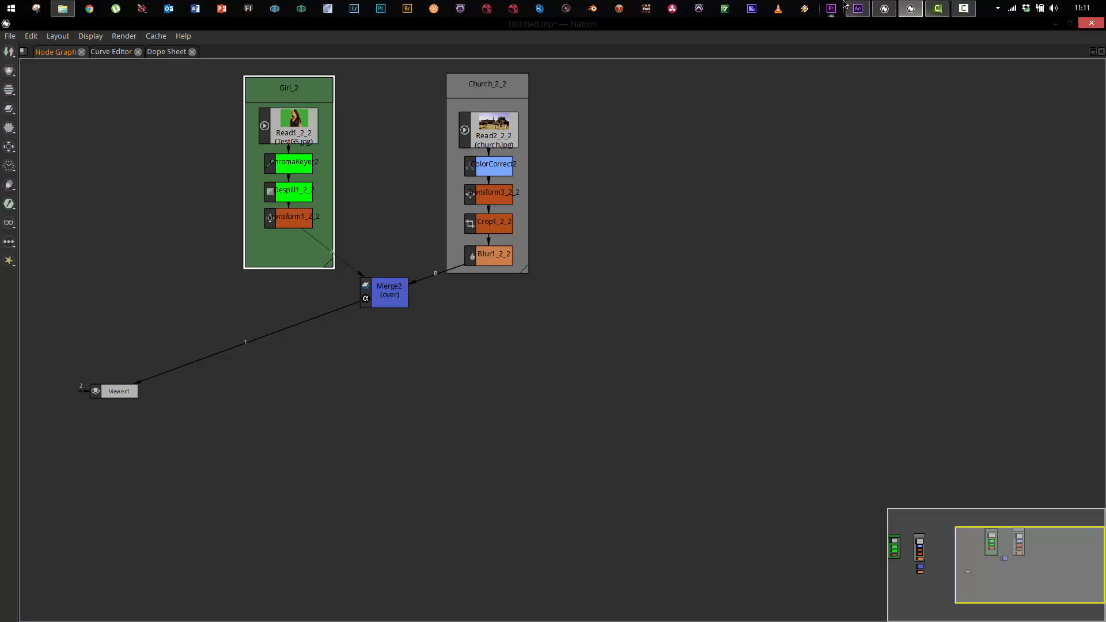
left_click(858, 8)
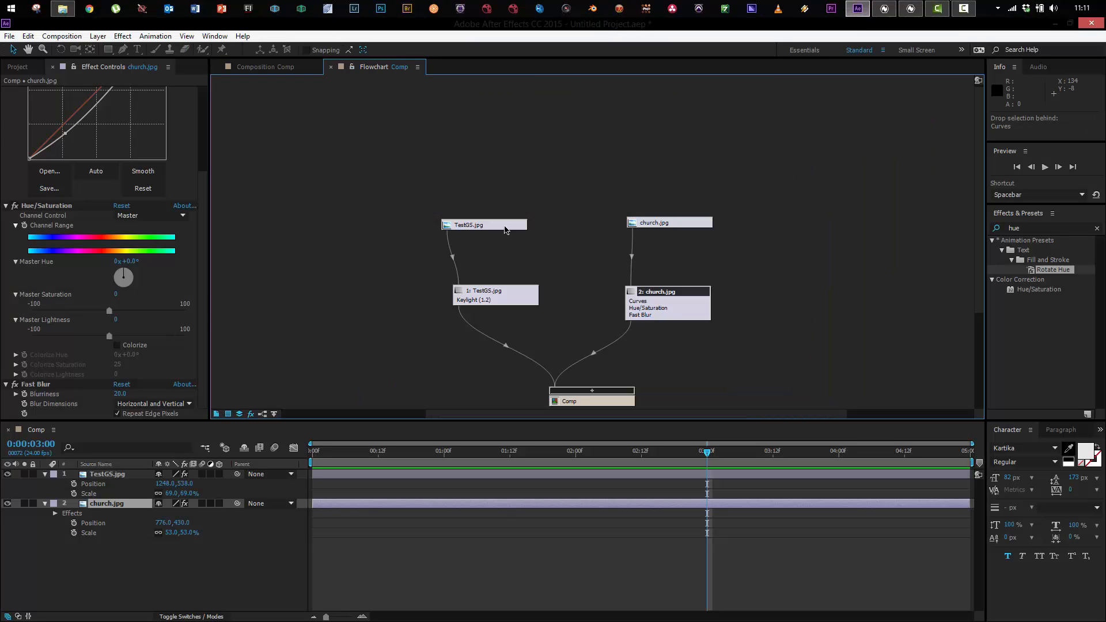
mouse_move(665, 267)
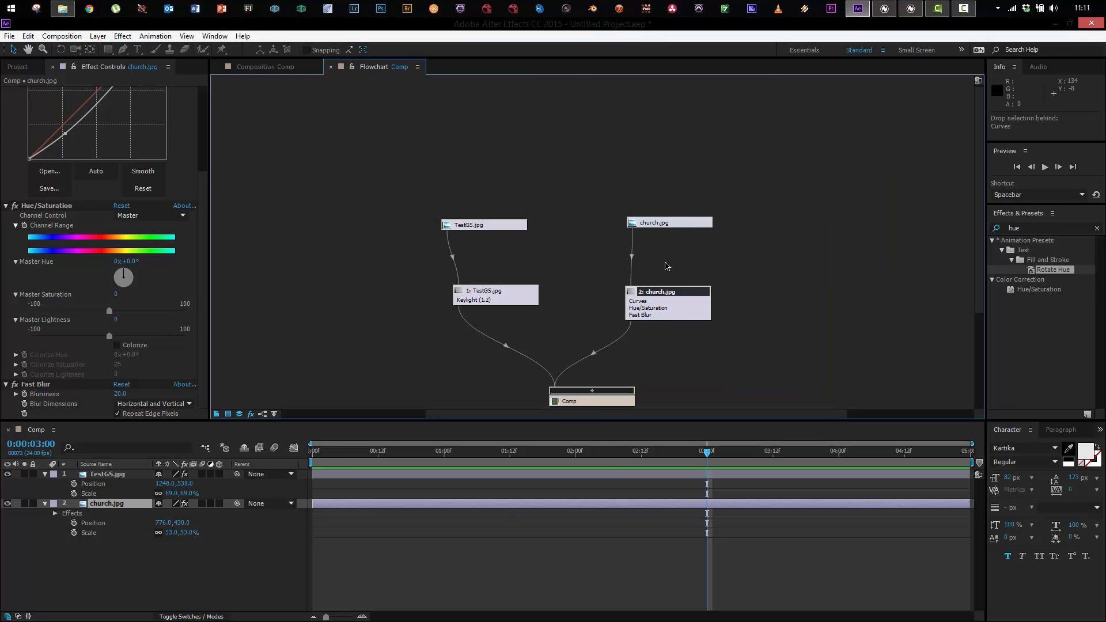
mouse_move(652, 318)
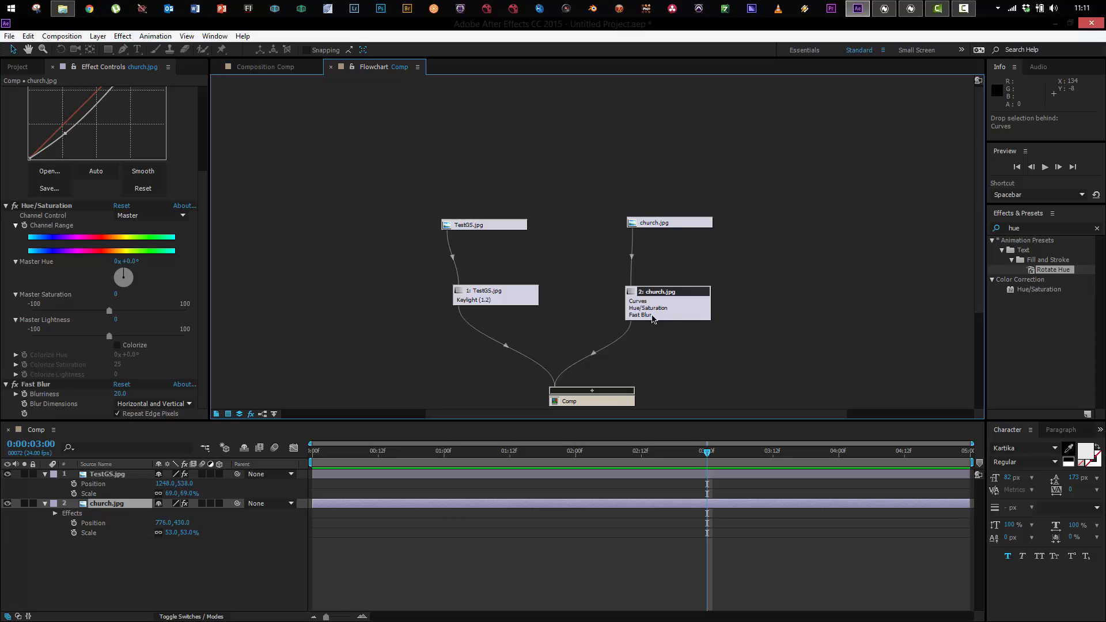
left_click(885, 8)
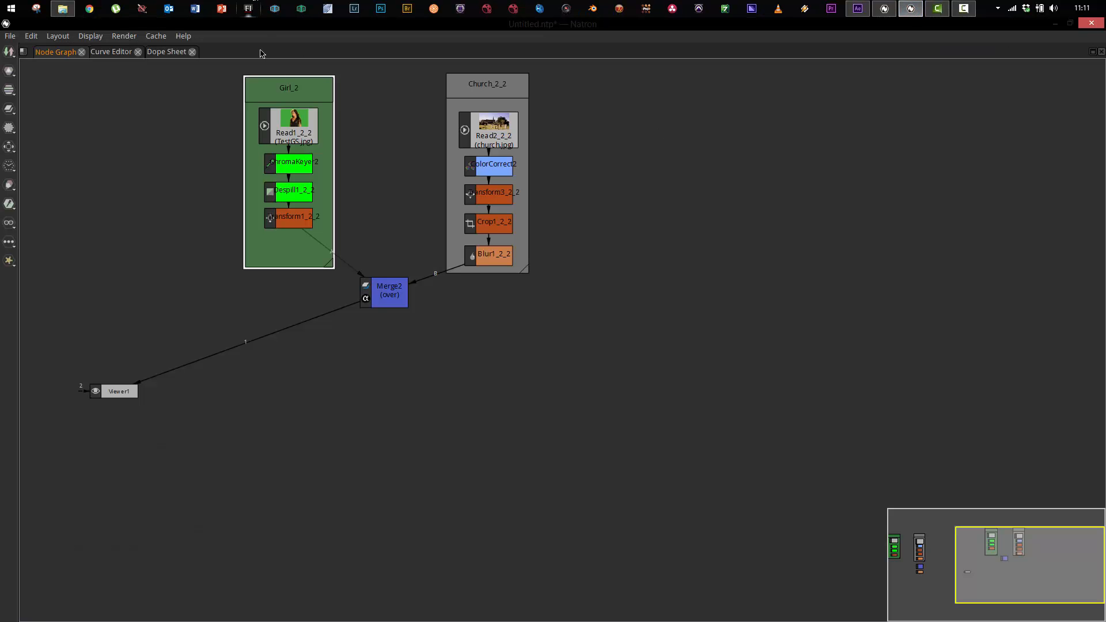
mouse_move(309, 229)
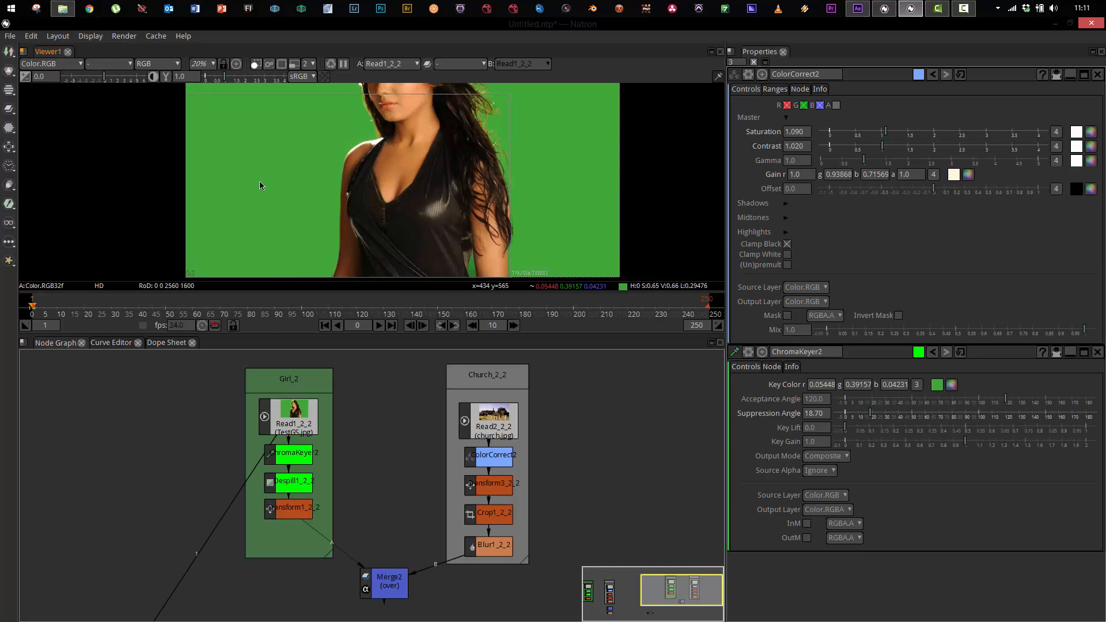
Step: Connect the viewer to ChromaKeyer2 to show the keyed girl on black
left_click(288, 454)
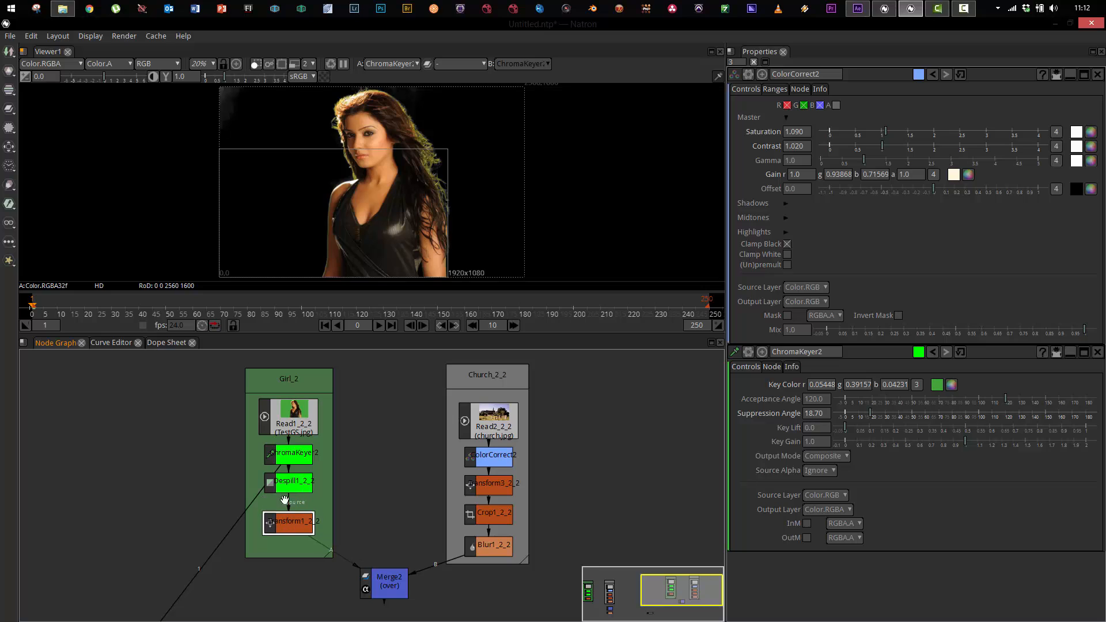
mouse_move(294, 527)
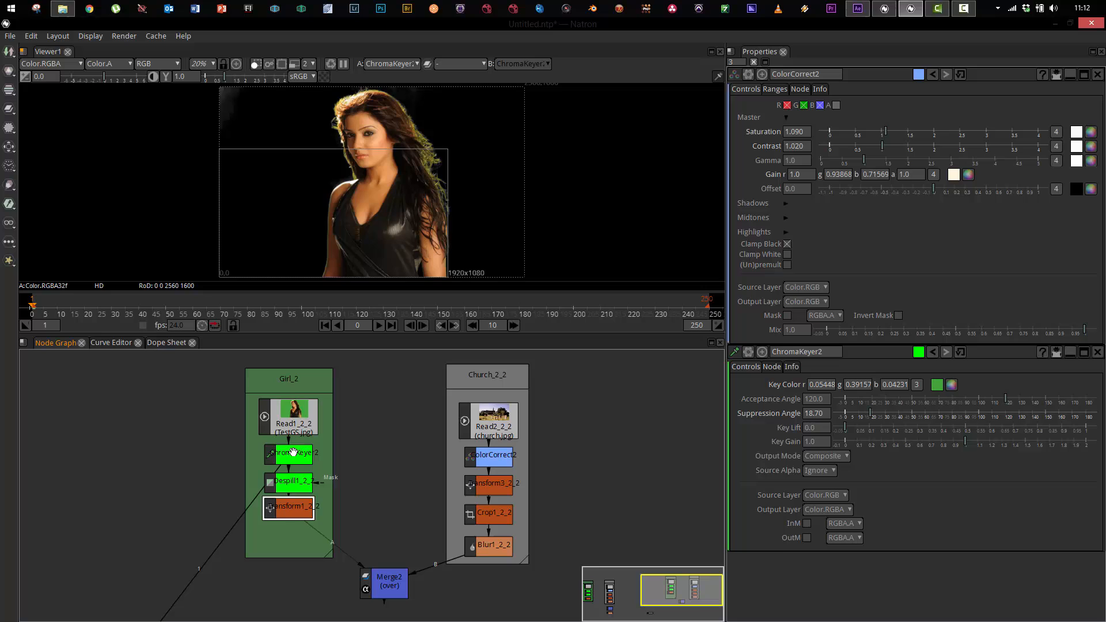
mouse_move(428, 169)
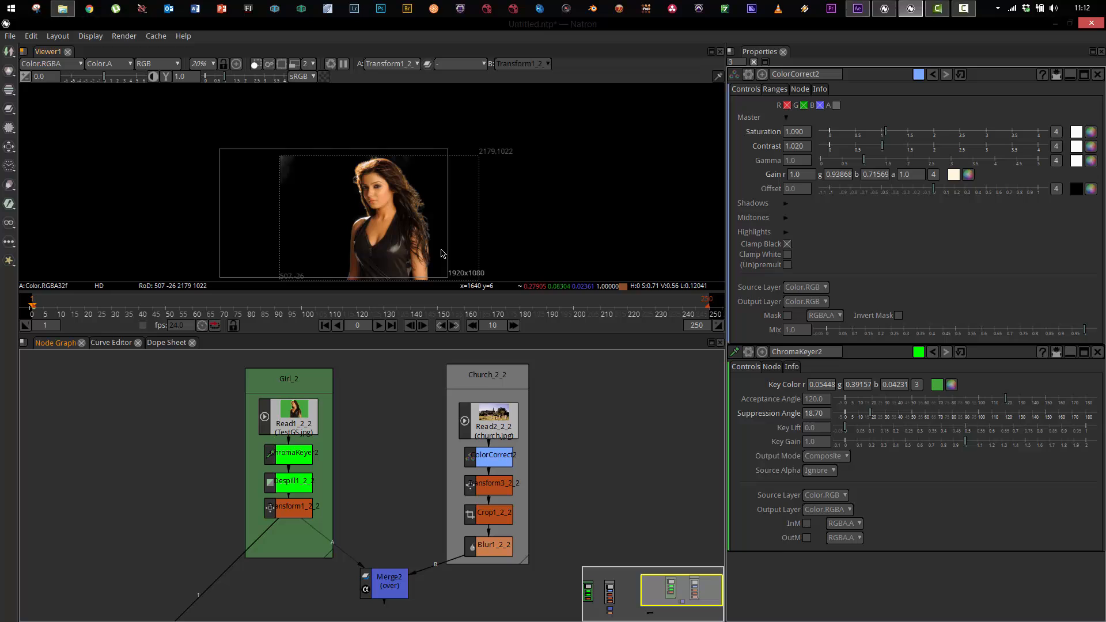
mouse_move(526, 255)
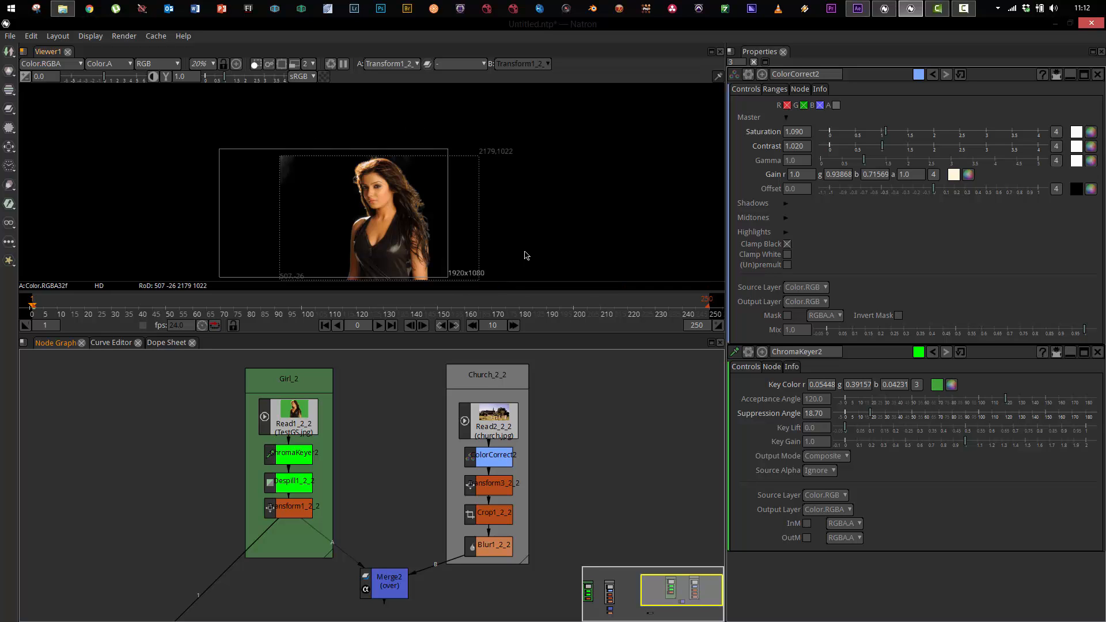
mouse_move(296, 477)
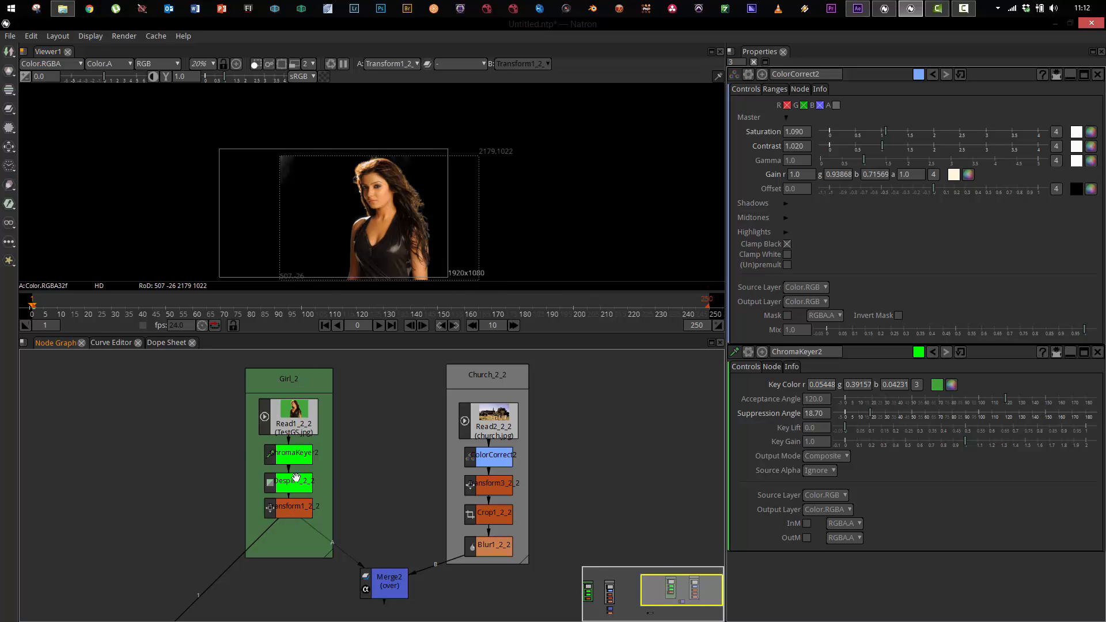
mouse_move(287, 504)
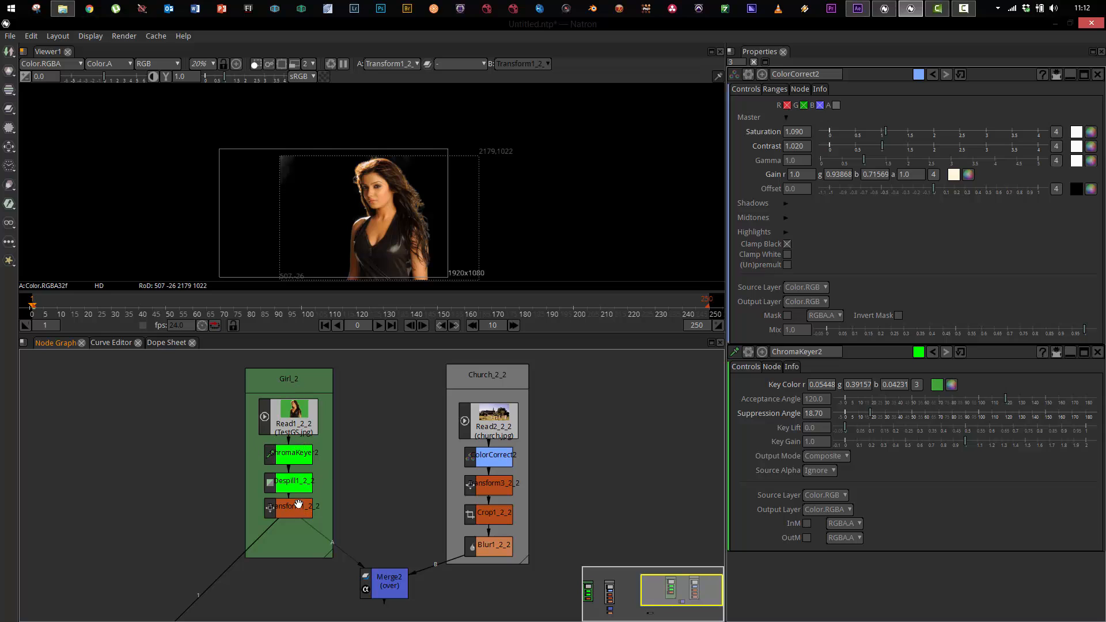
Step: Open Transform1_2_2 (translate 68, −272; scale 0.65) and ChromaKeyer2 settings in Properties
left_click(292, 508)
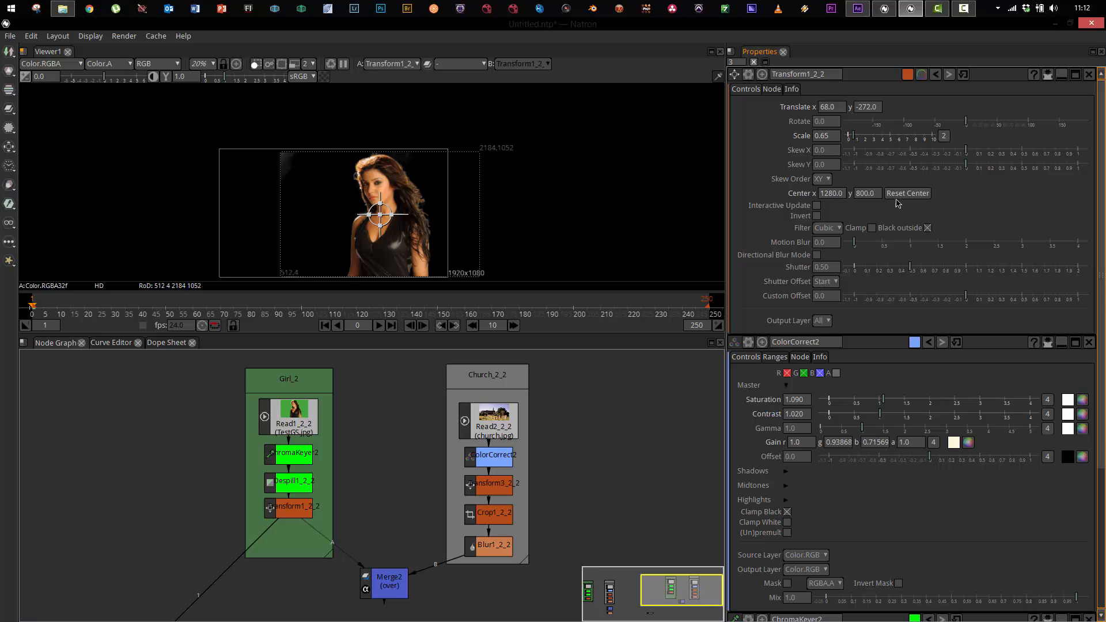
left_click(827, 242)
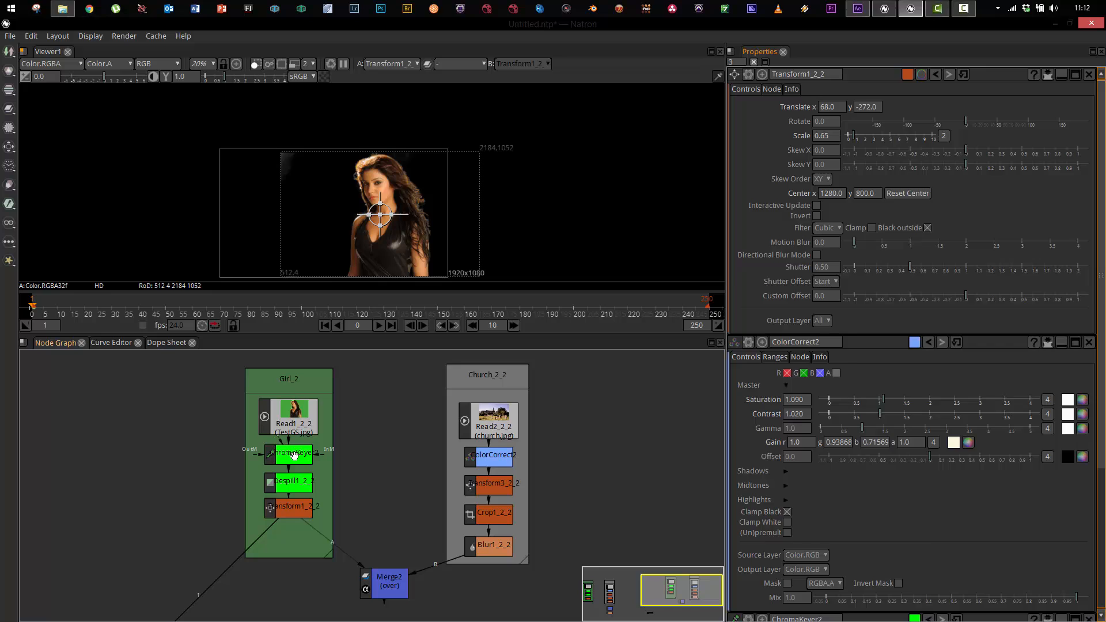
left_click(288, 454)
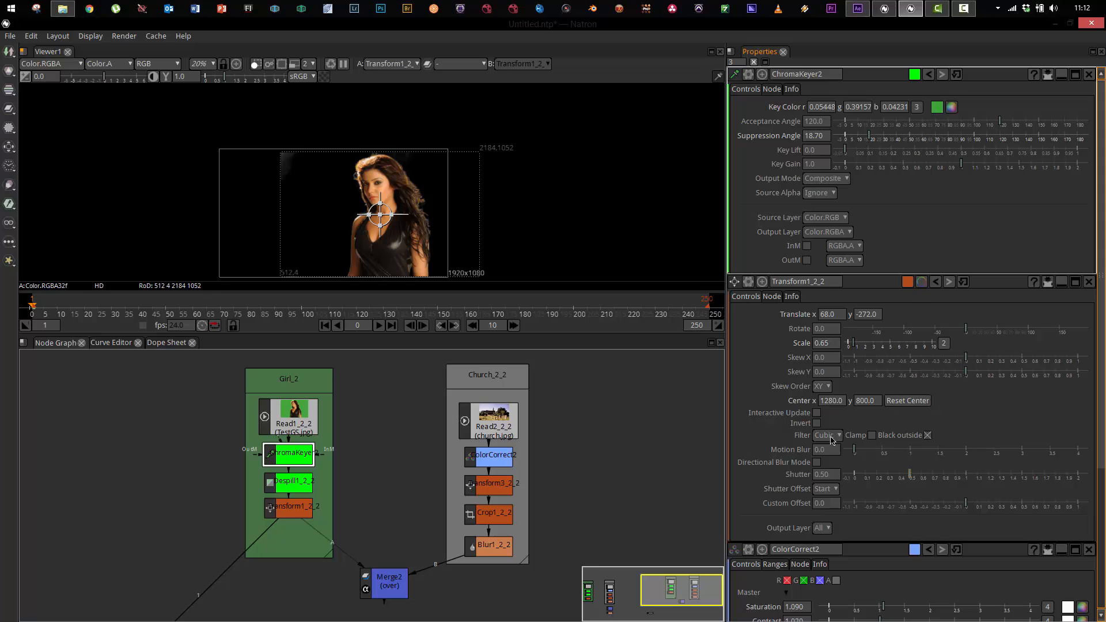
mouse_move(752, 180)
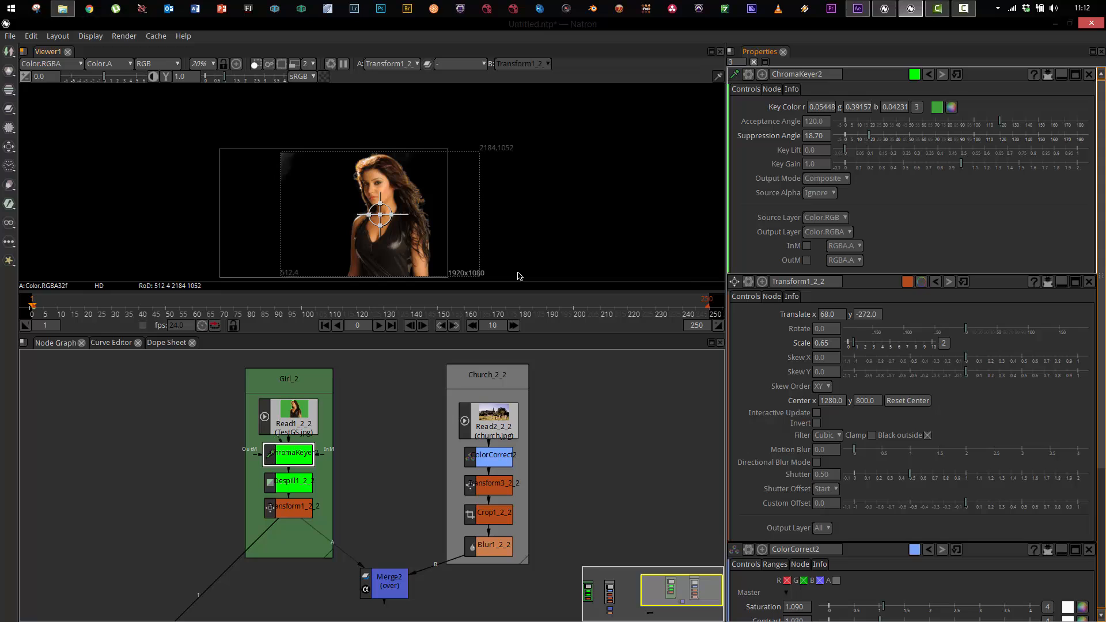
mouse_move(289, 396)
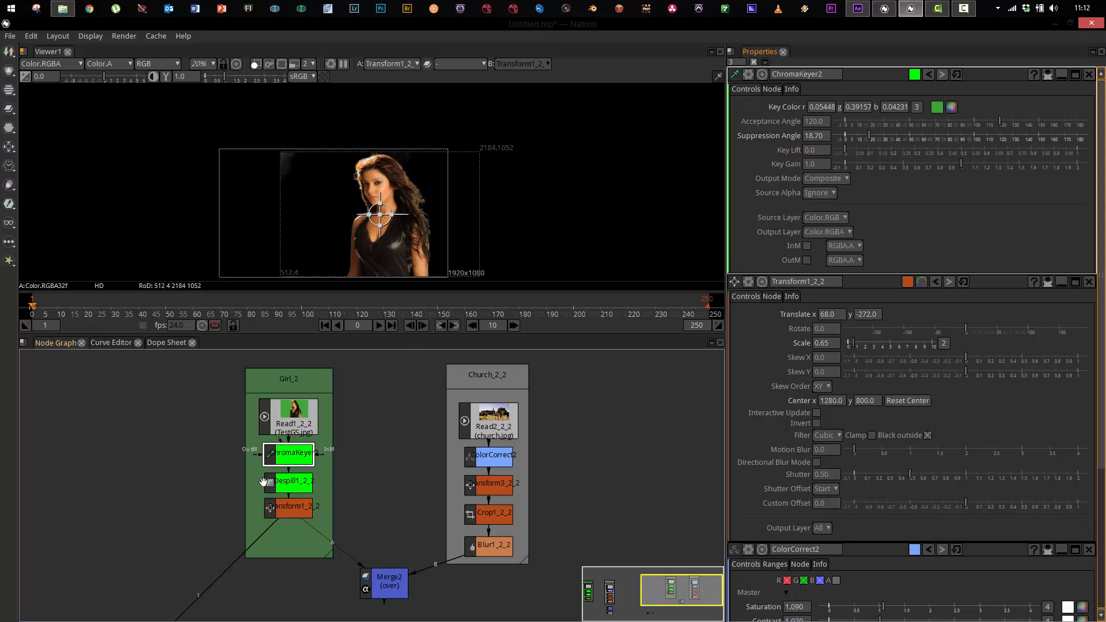
left_click_drag(289, 452, 250, 438)
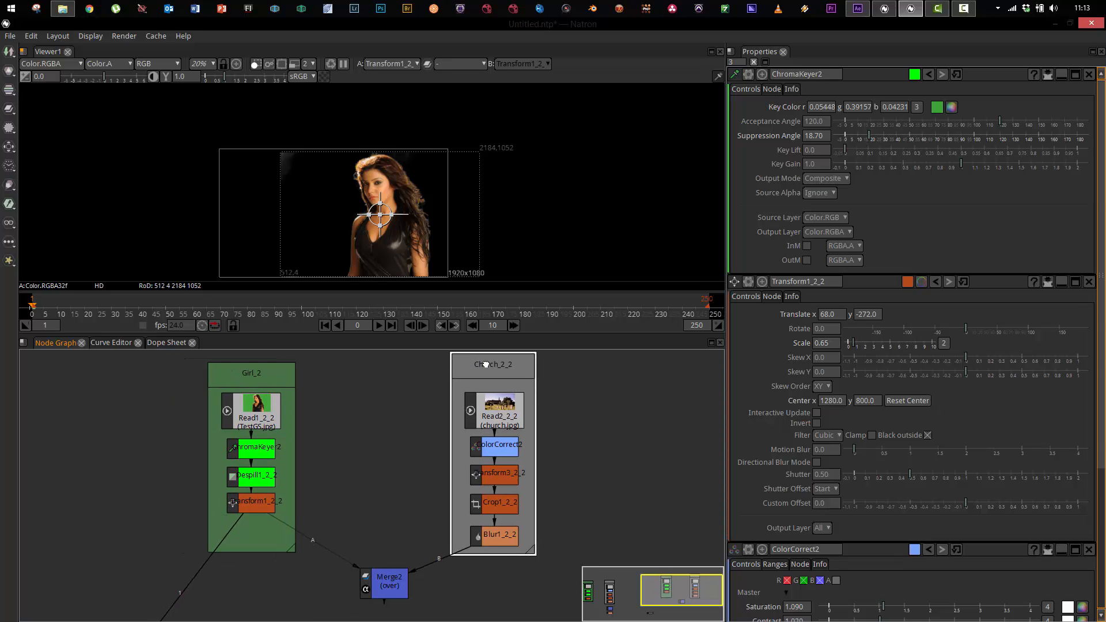
Step: View Read2, Blur1 and Merge2, and nudge the girl's translate to 71, −299
left_click(498, 410)
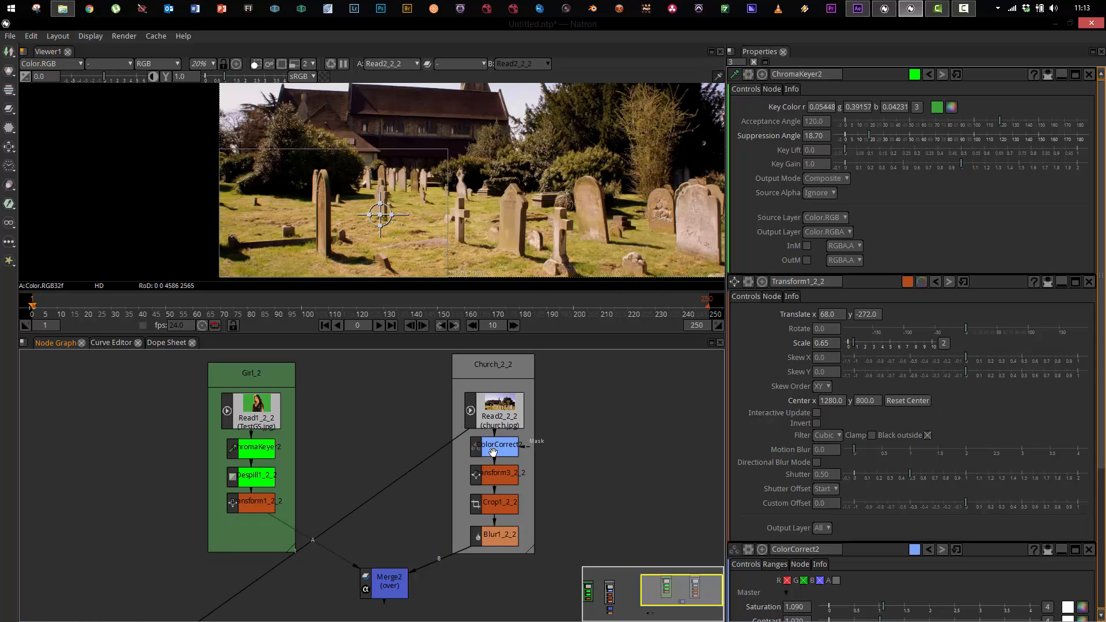
left_click(494, 479)
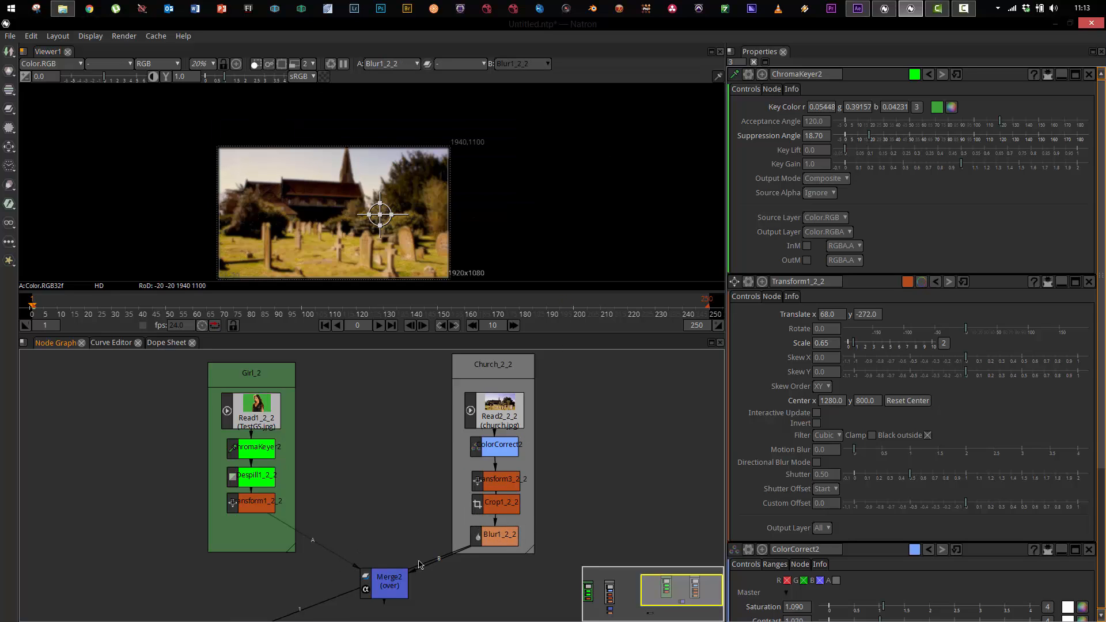
left_click(384, 587)
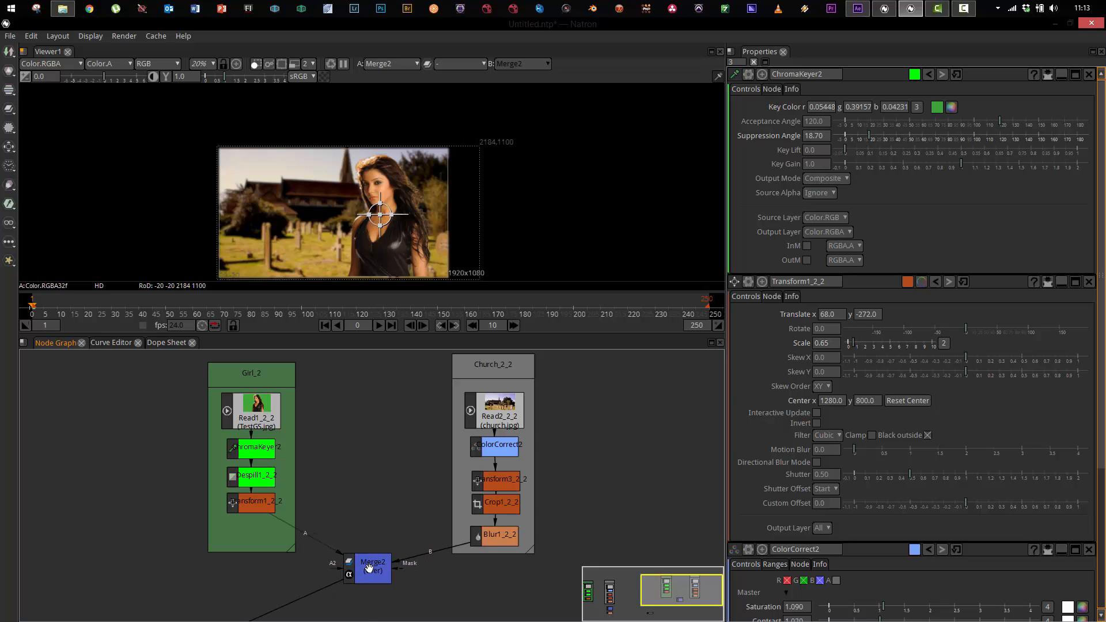
mouse_move(360, 231)
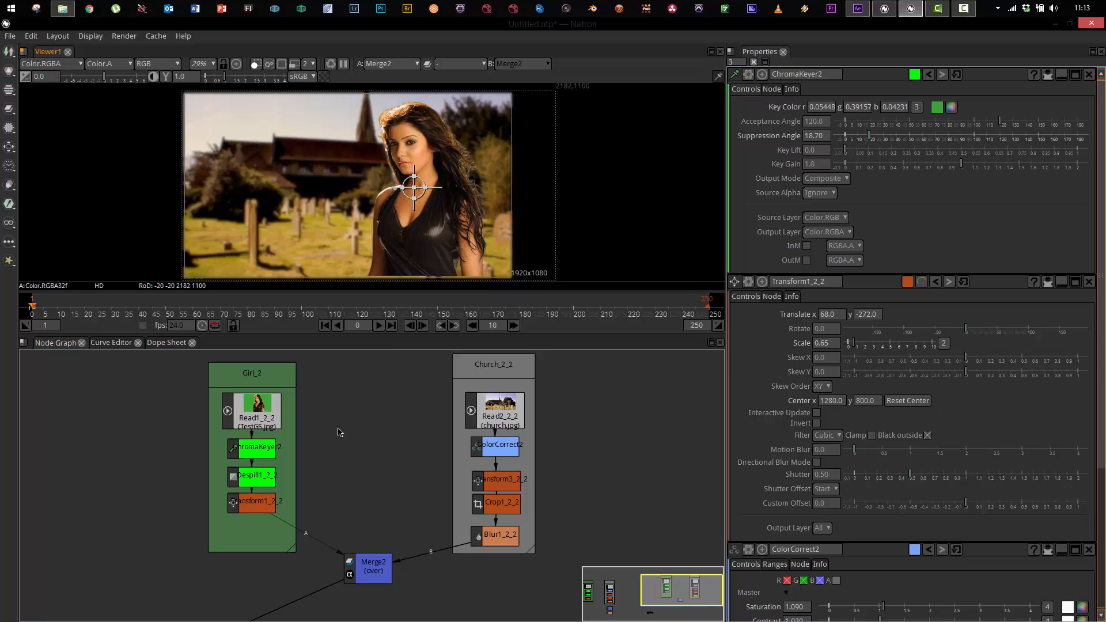
left_click(252, 502)
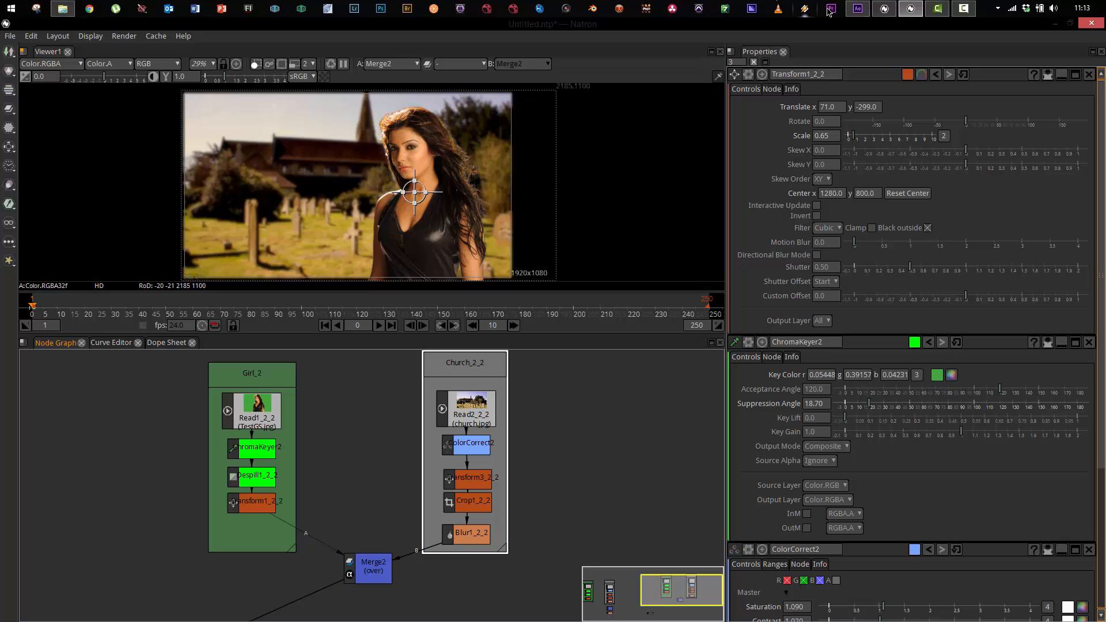
left_click(857, 9)
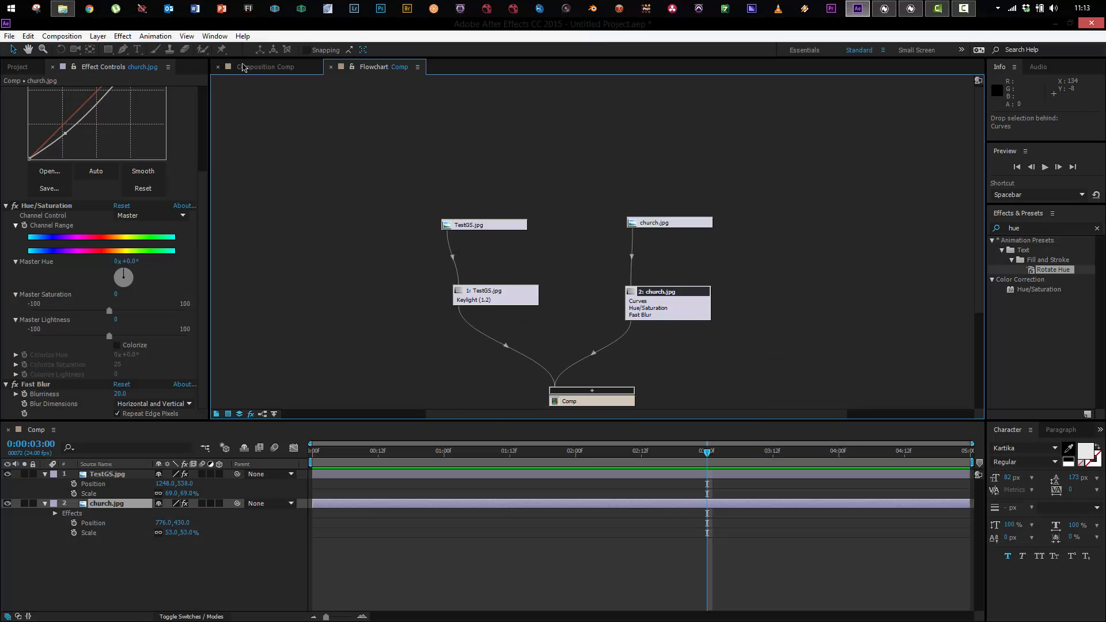
Step: Show the rendered Comp: the keyed girl over the blurred church graveyard
left_click(910, 9)
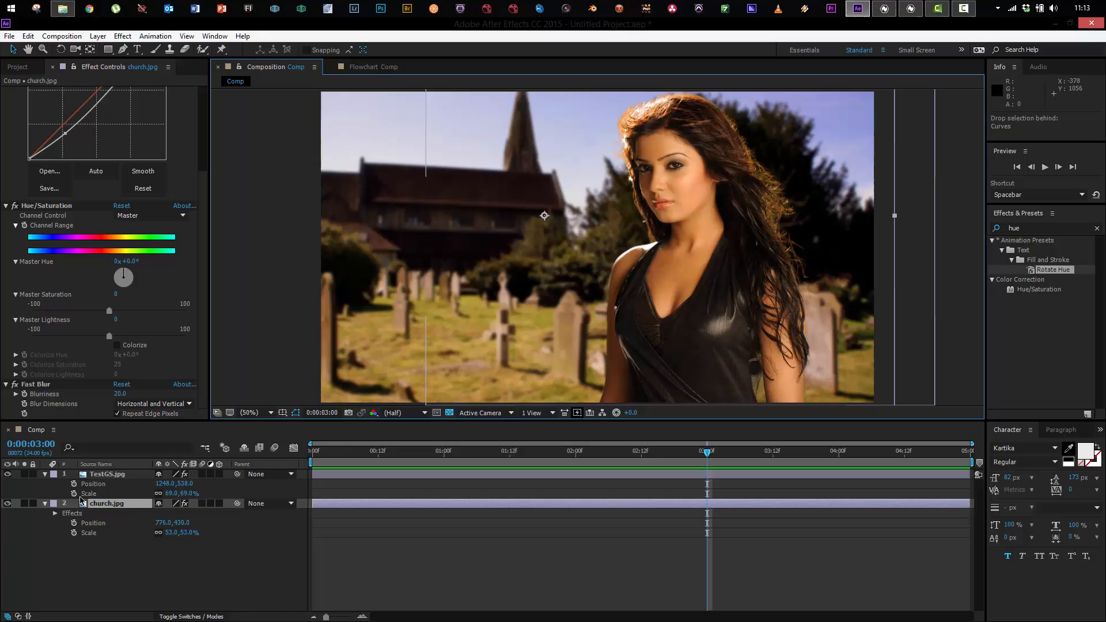
mouse_move(570, 148)
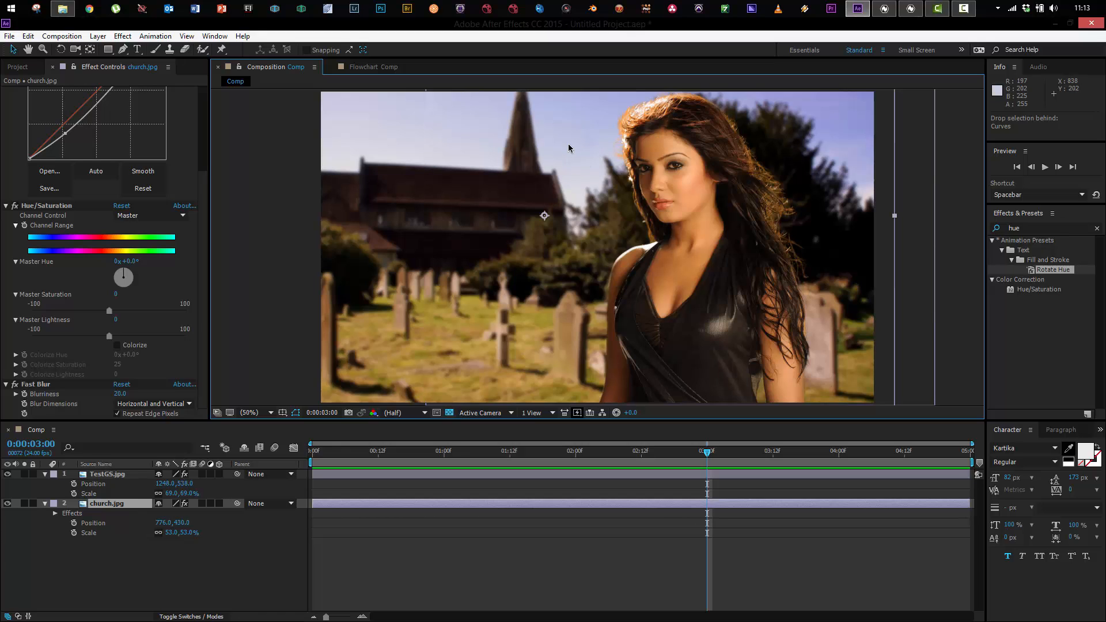
mouse_move(659, 160)
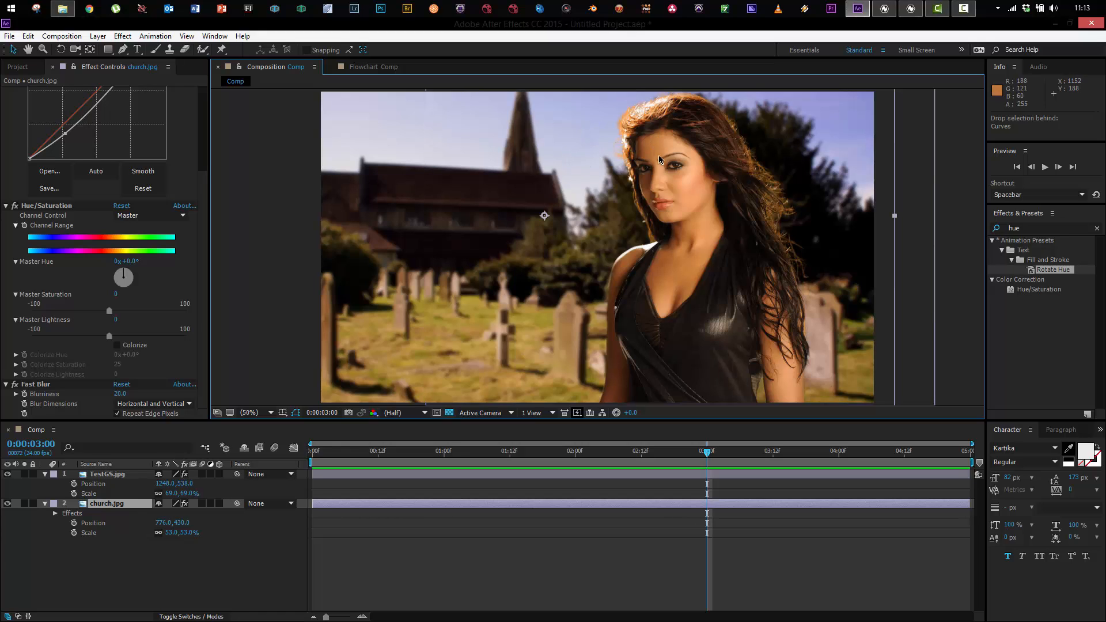
mouse_move(360, 394)
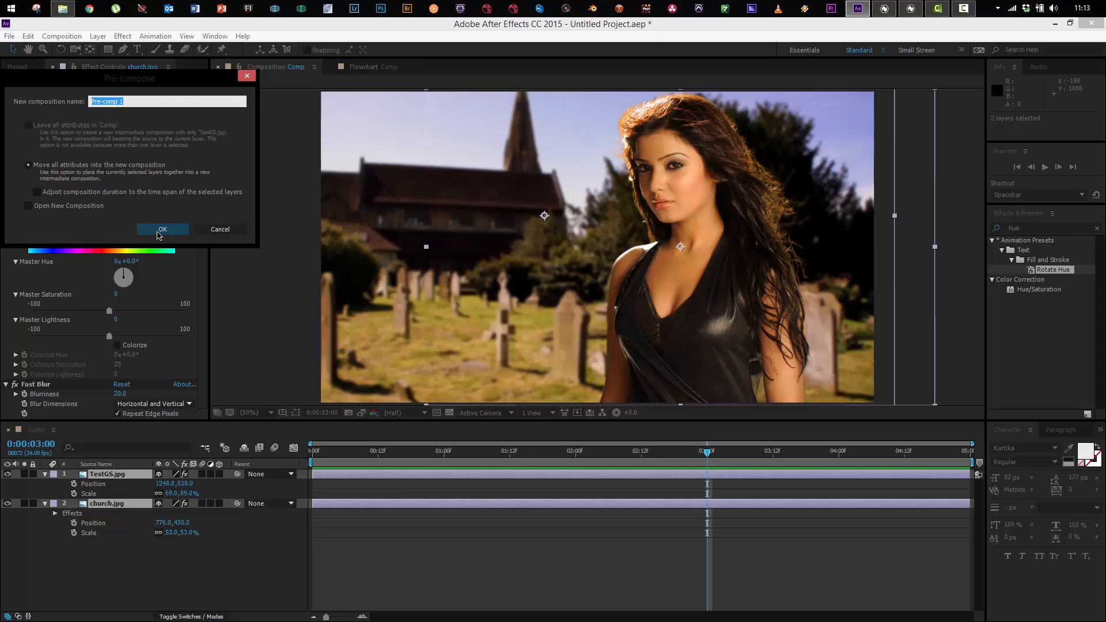
Step: Confirm nesting both layers into Pre-comp 1, then return to Natron
left_click(163, 230)
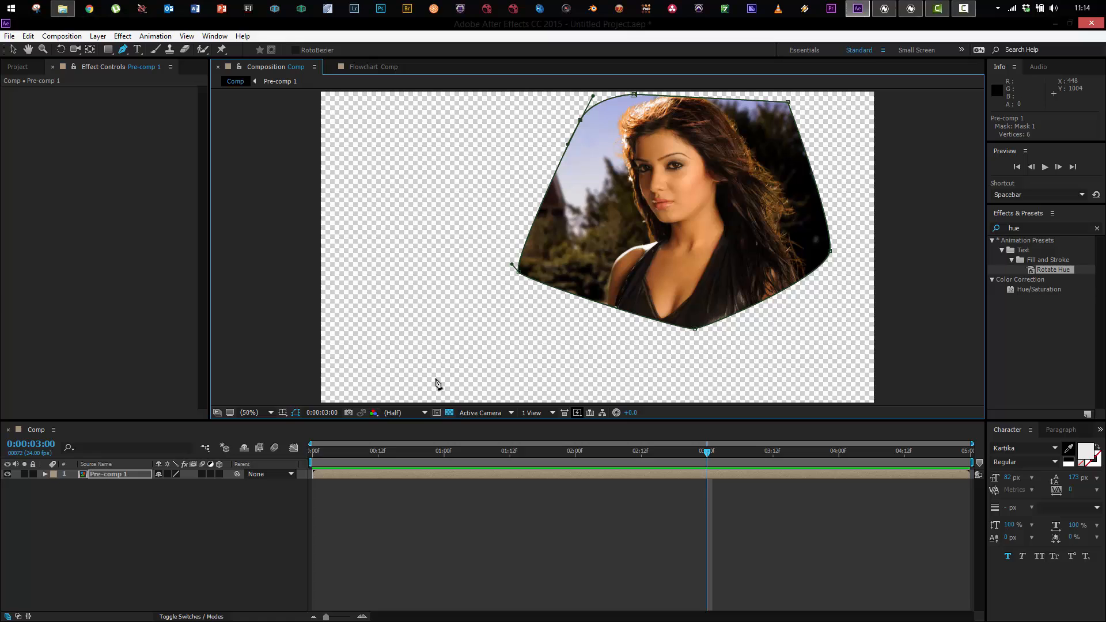
mouse_move(724, 95)
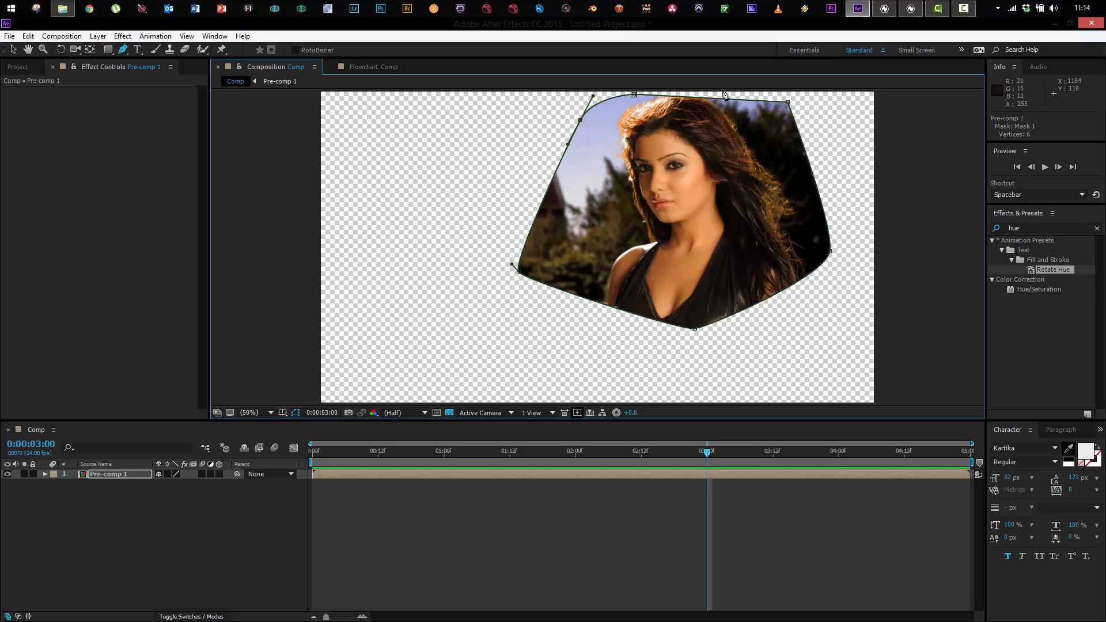
left_click(910, 9)
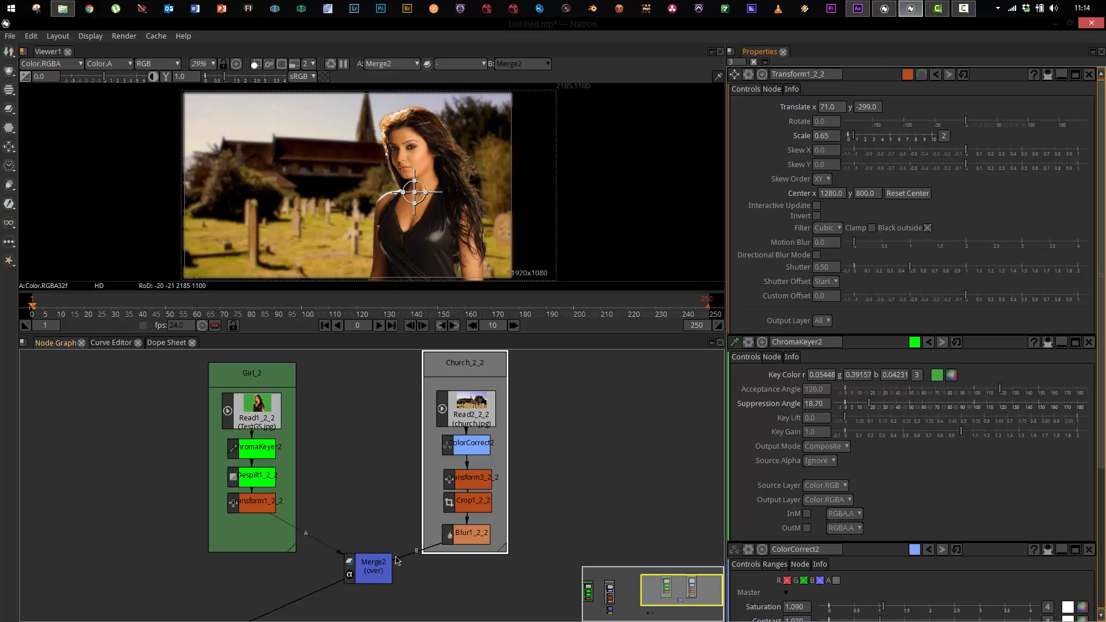
Step: Feed the girl-over-church composite into a new Merge with a CheckerBoard background, then compare in After Effects
left_click_drag(373, 568, 367, 528)
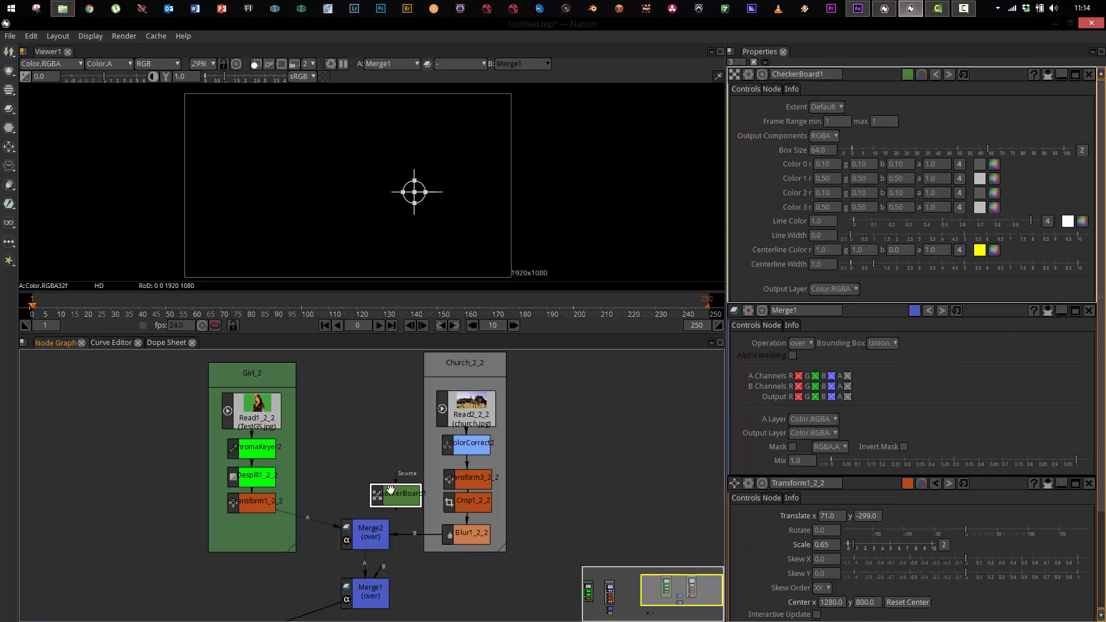
left_click_drag(395, 494, 260, 588)
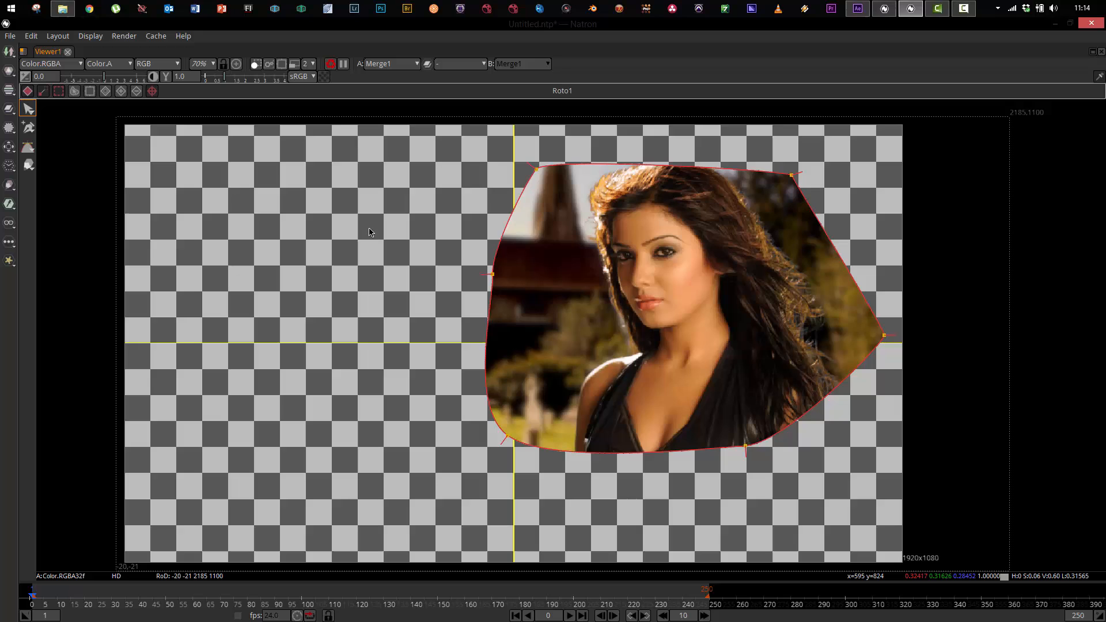
left_click(858, 9)
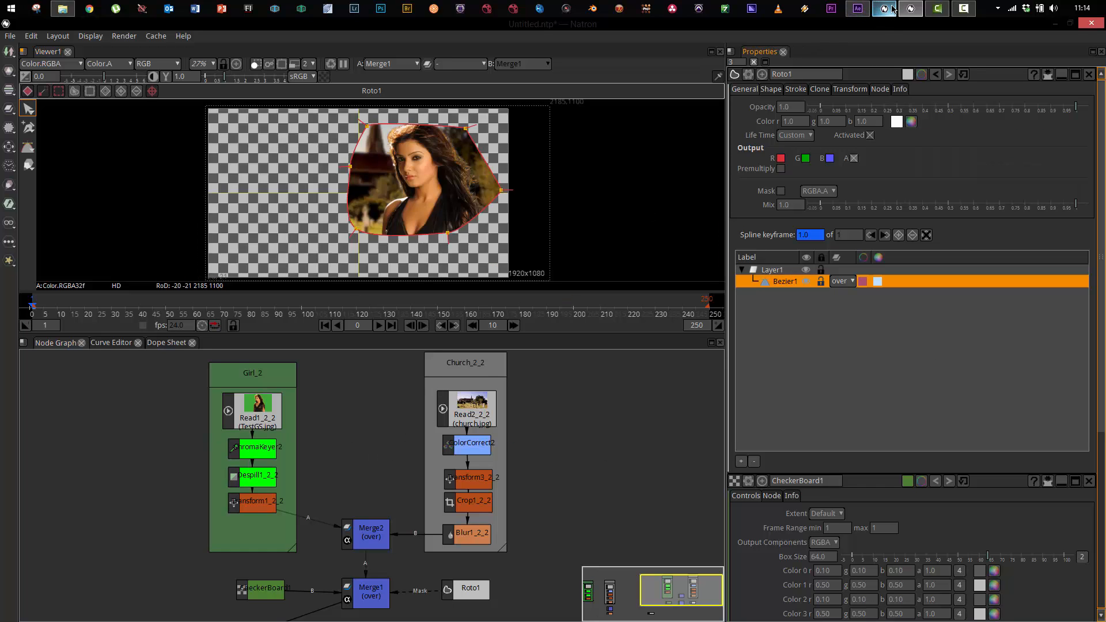
left_click(857, 8)
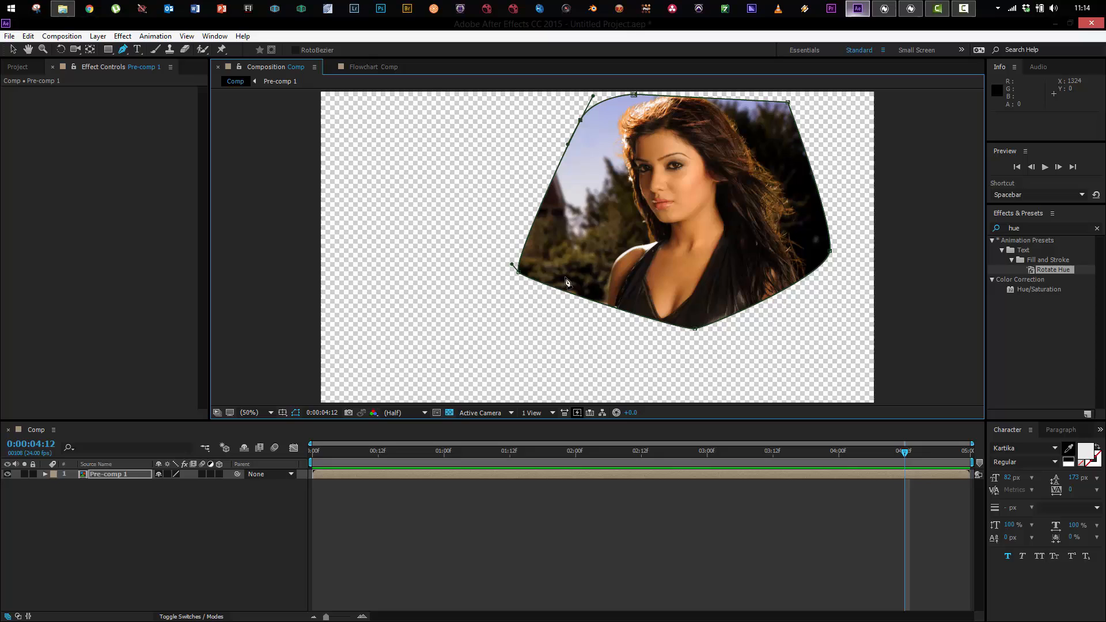
mouse_move(589, 311)
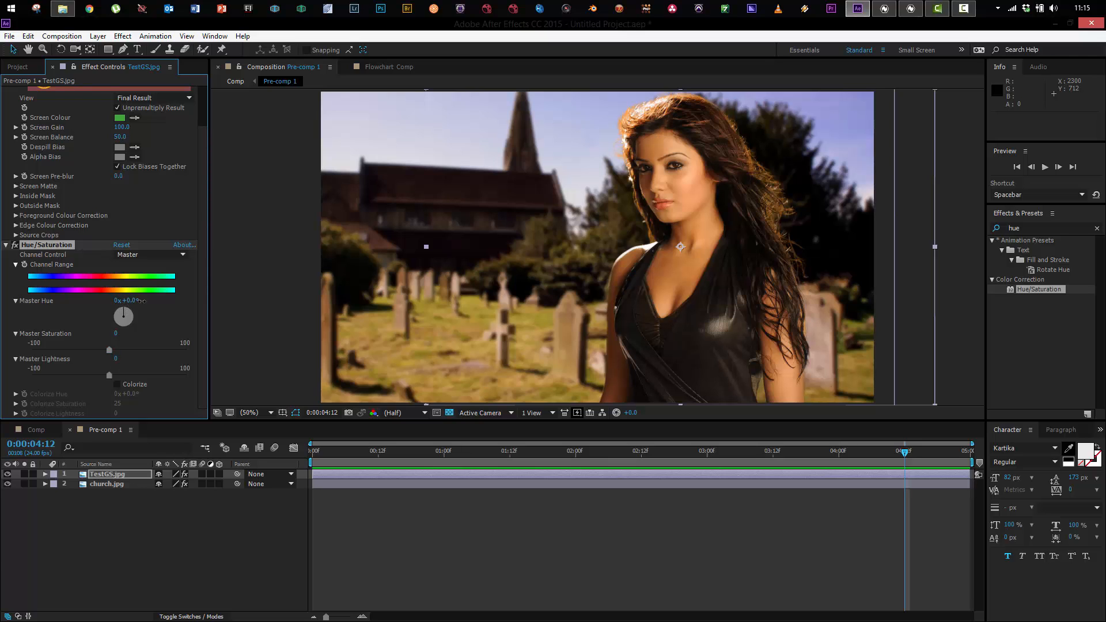
Step: Rotate TestGS.jpg's Hue/Saturation Master Hue to about +64° for a green girl
left_click_drag(123, 316, 137, 307)
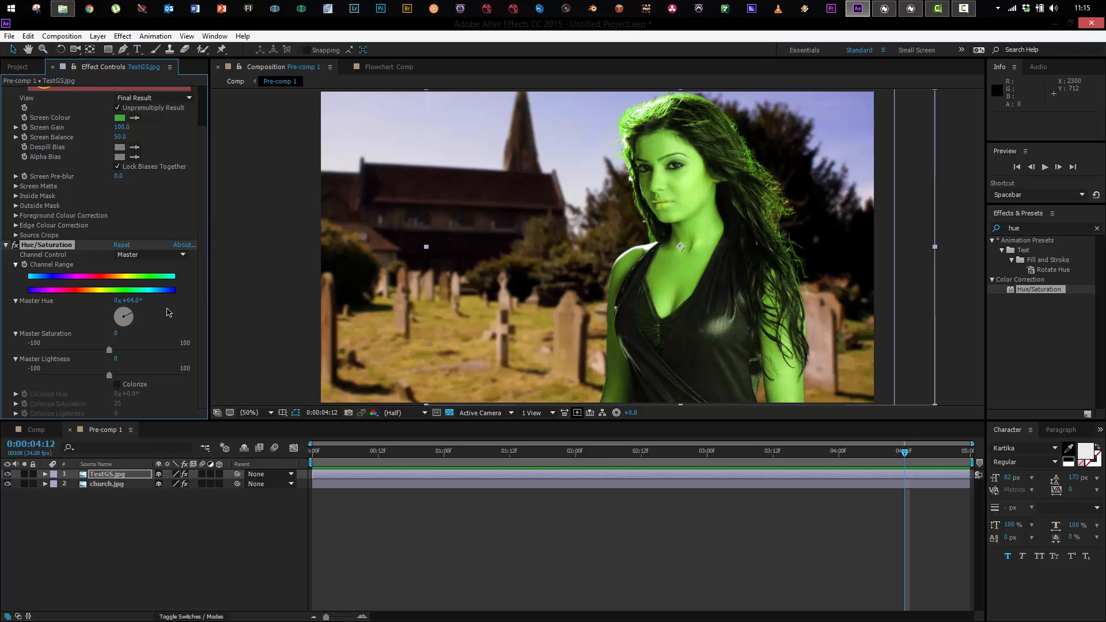
mouse_move(113, 421)
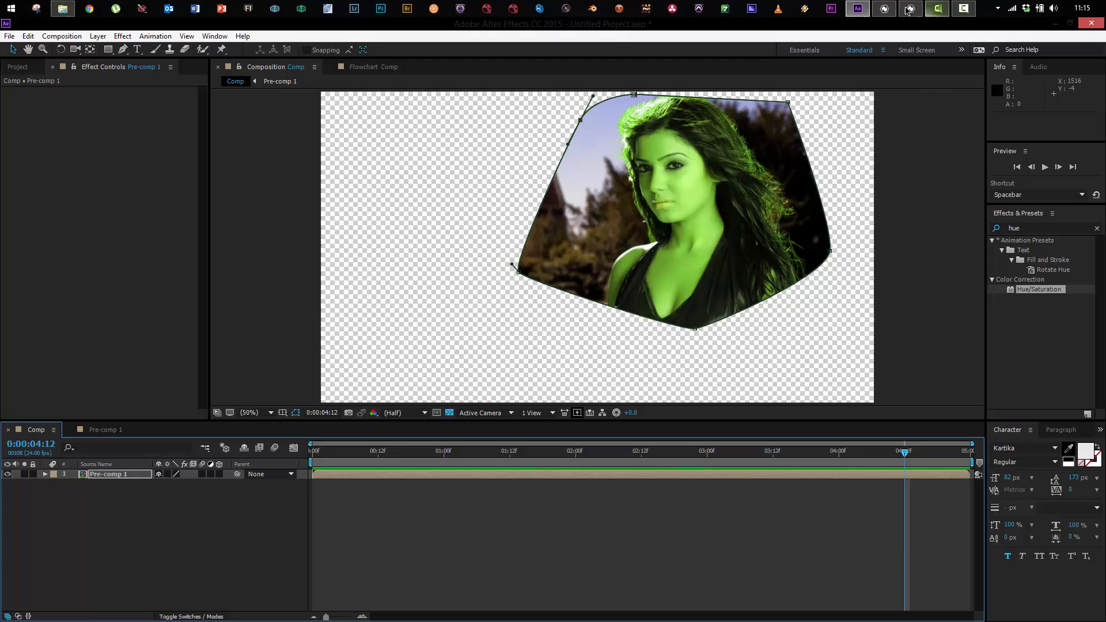
left_click(910, 8)
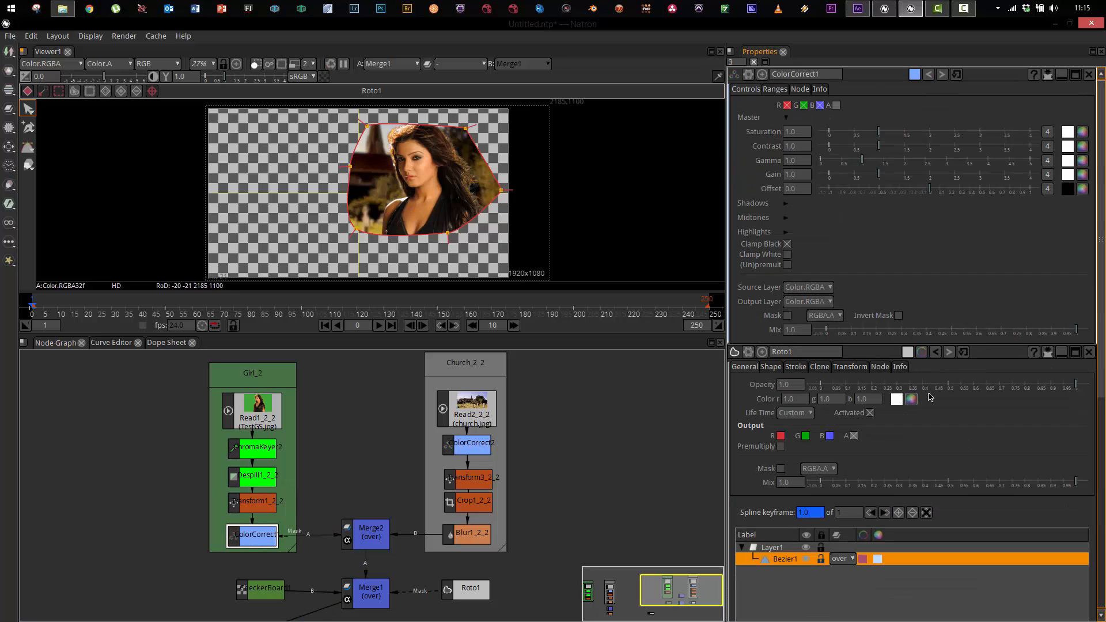
Step: Set the ColorCorrect node's Gain colour to light green
left_click(911, 399)
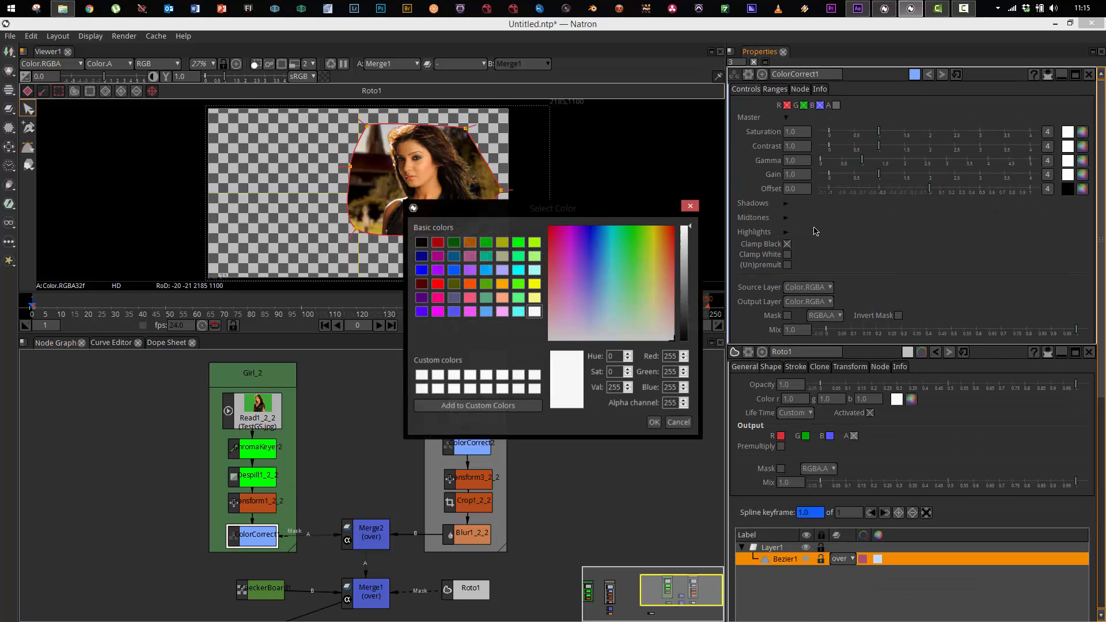
left_click(636, 267)
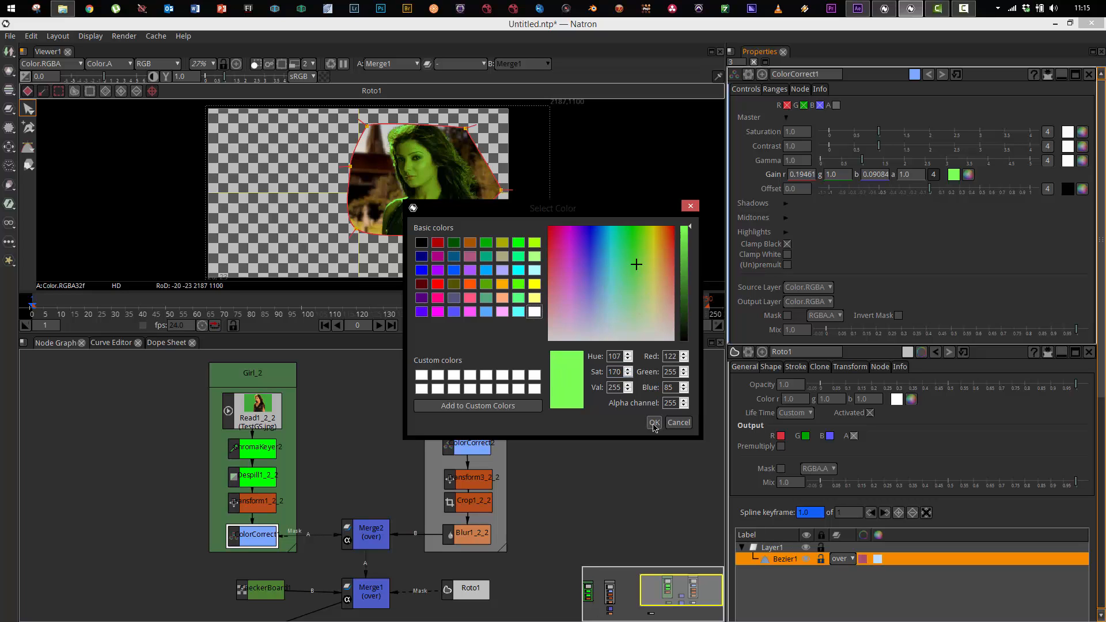
left_click(654, 422)
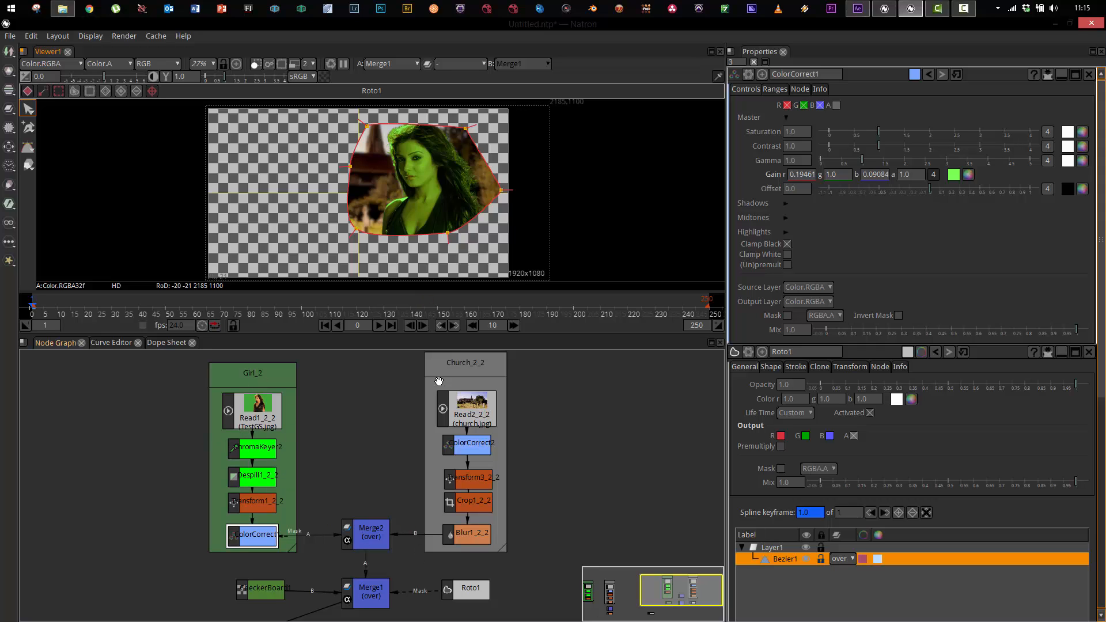
mouse_move(291, 424)
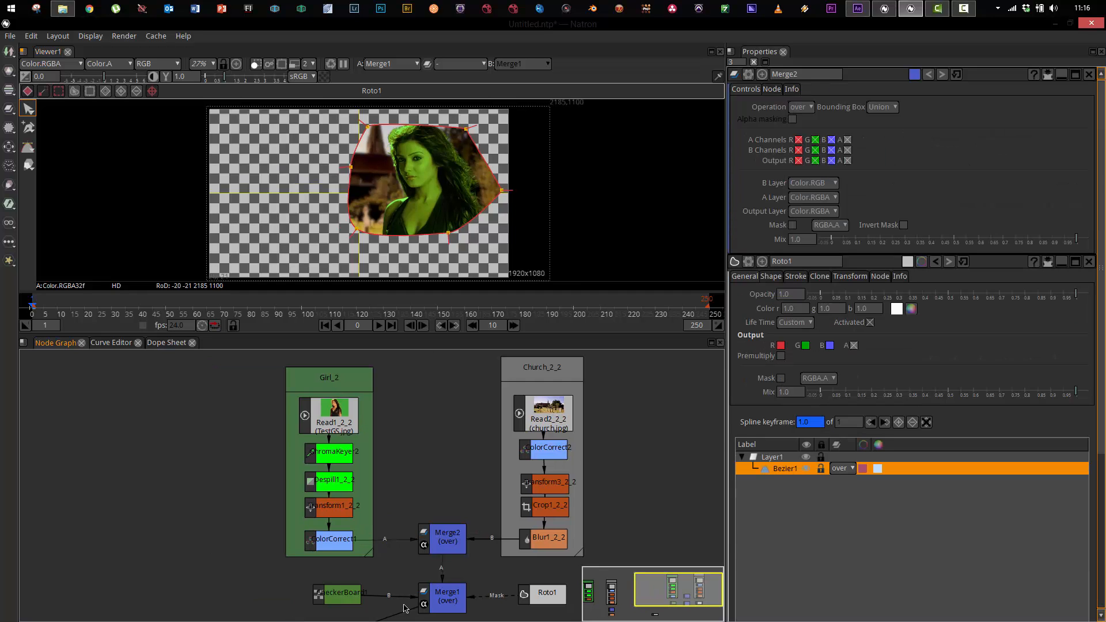
mouse_move(407, 493)
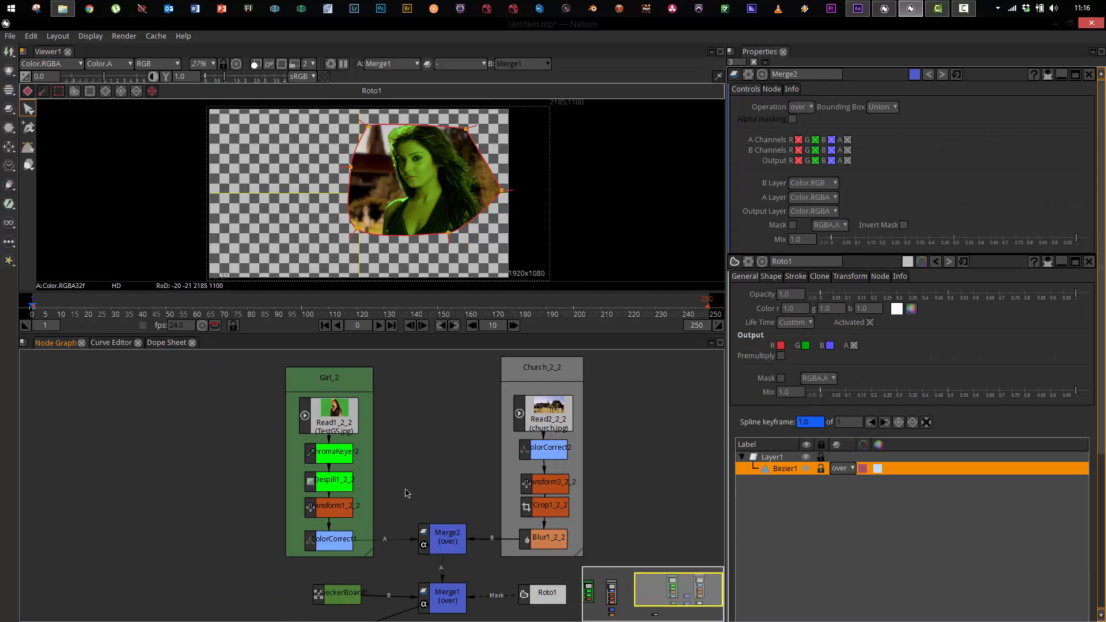
mouse_move(451, 523)
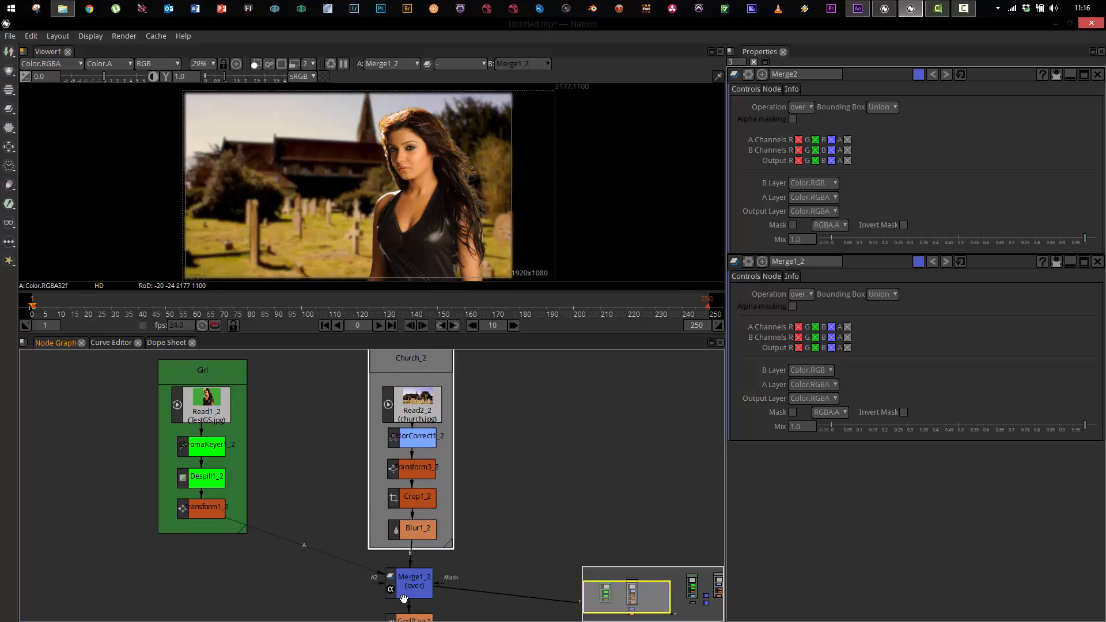
mouse_move(228, 502)
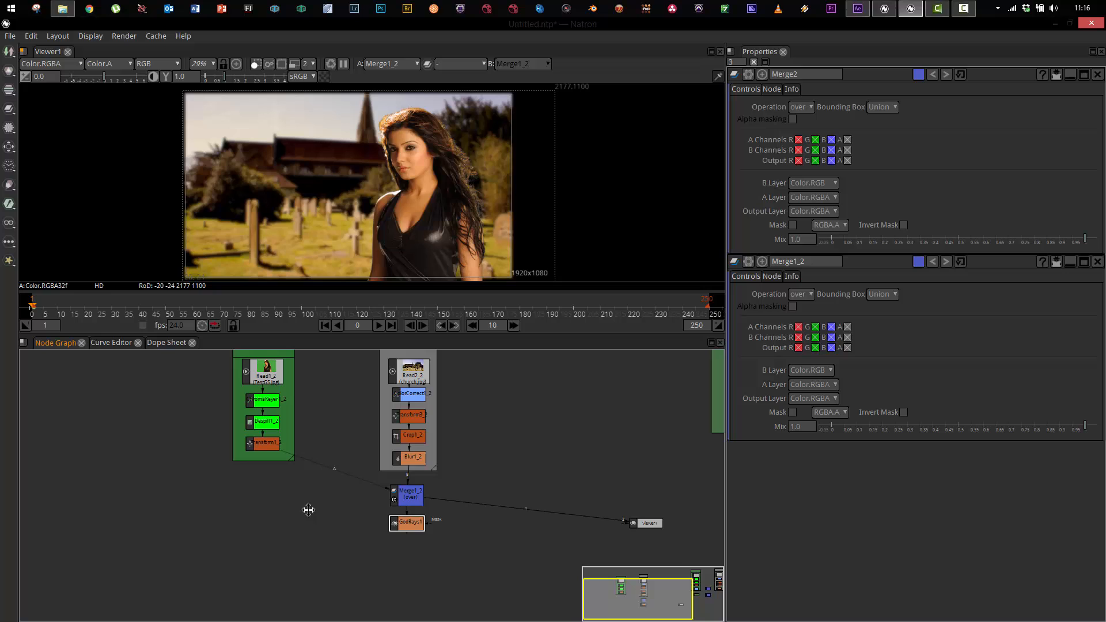
Step: Select the GodRays1 node so the viewer shows its output
left_click(407, 524)
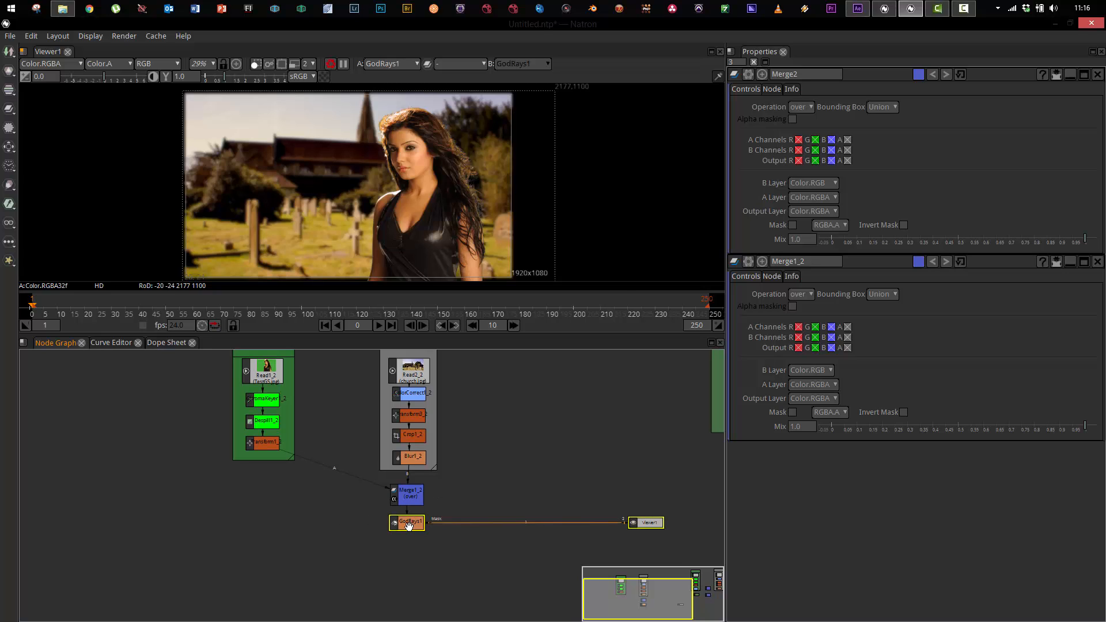
mouse_move(372, 165)
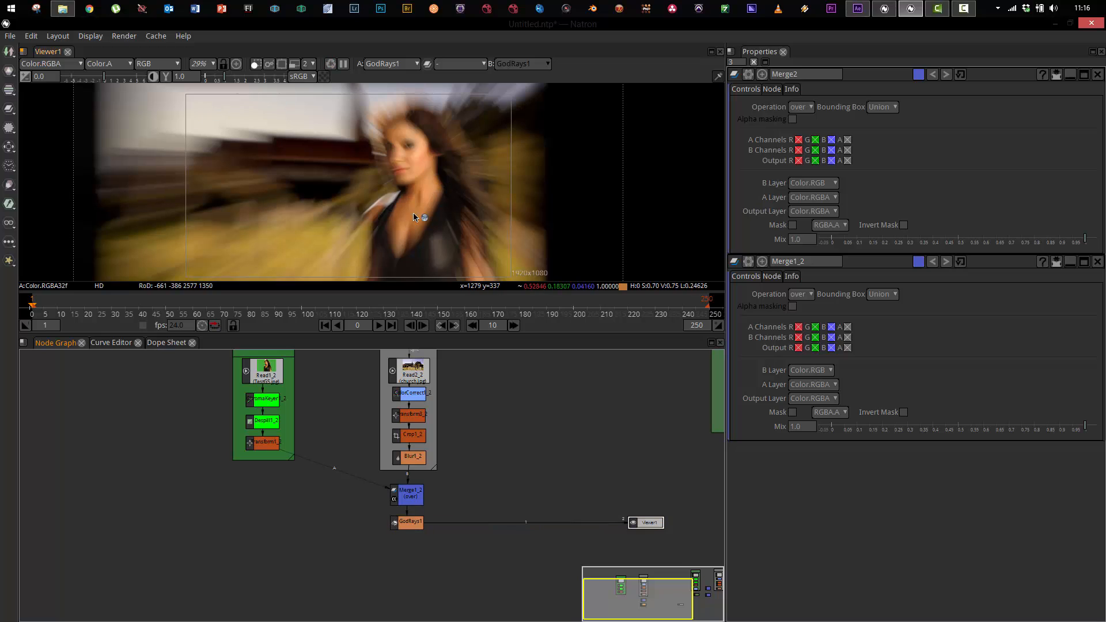
mouse_move(419, 171)
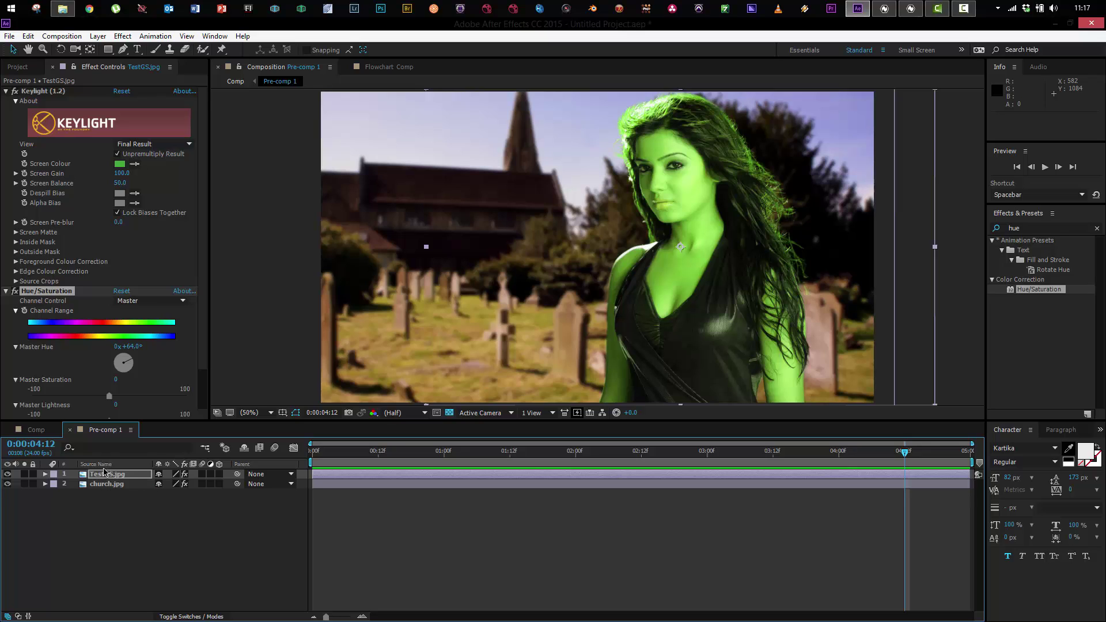
Step: Add an adjustment layer with CC Radial Blur and paste a TestGS.jpg copy on top
left_click(97, 35)
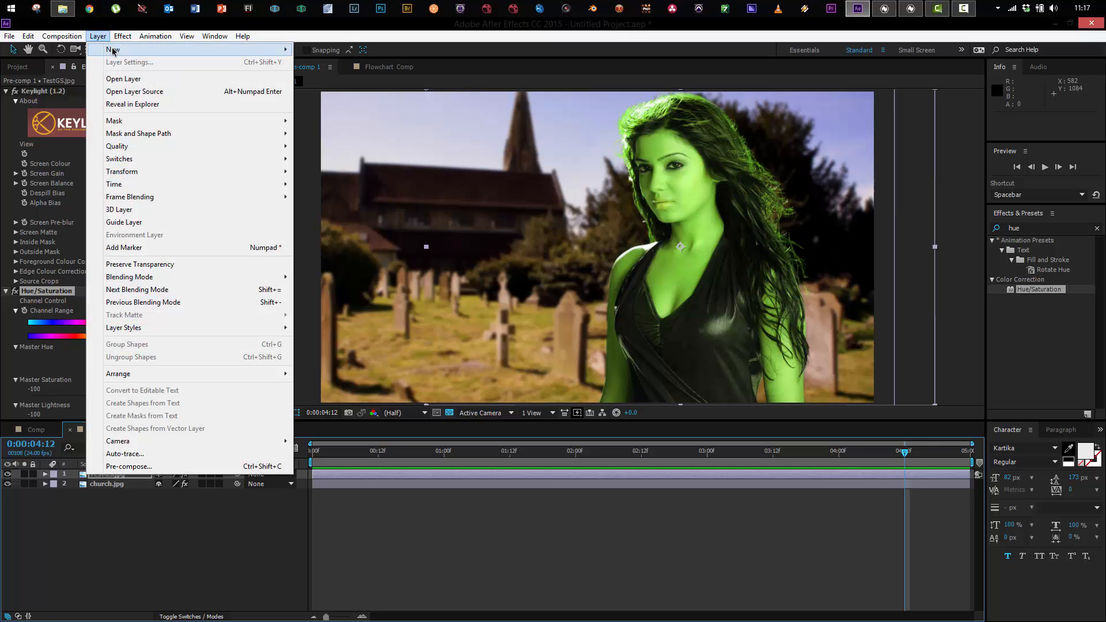
mouse_move(113, 49)
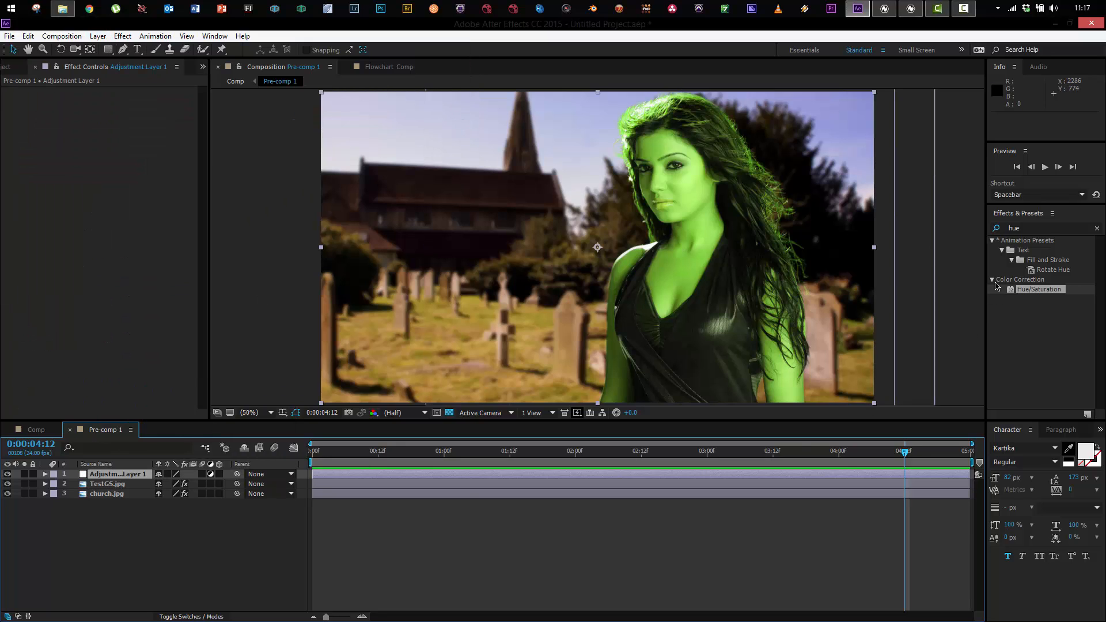
type("radial")
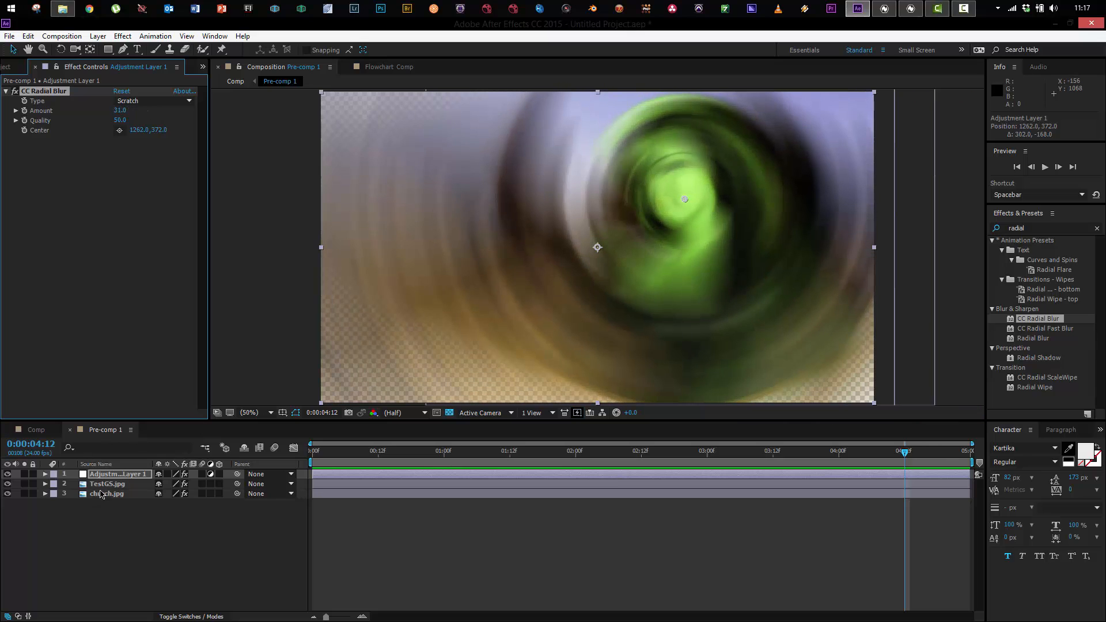
left_click(110, 484)
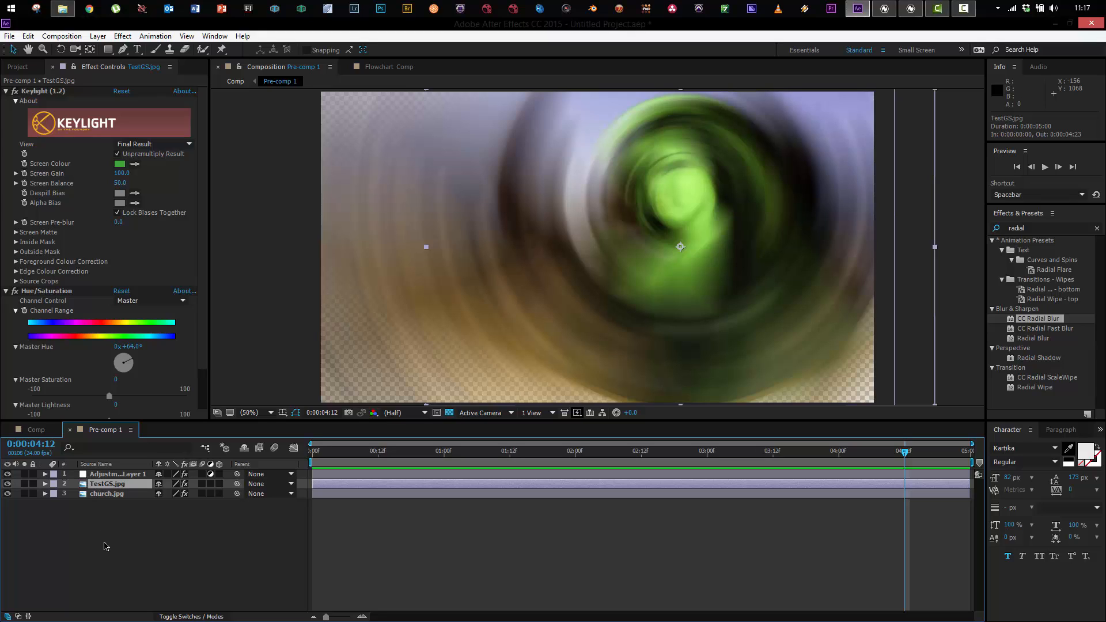
left_click(107, 484)
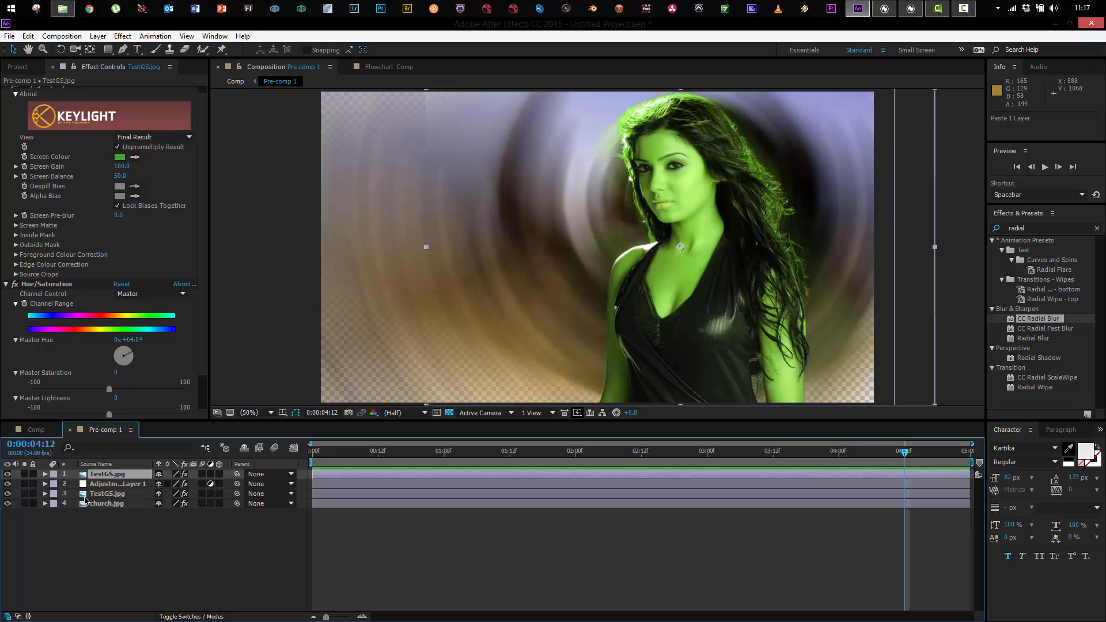
mouse_move(105, 484)
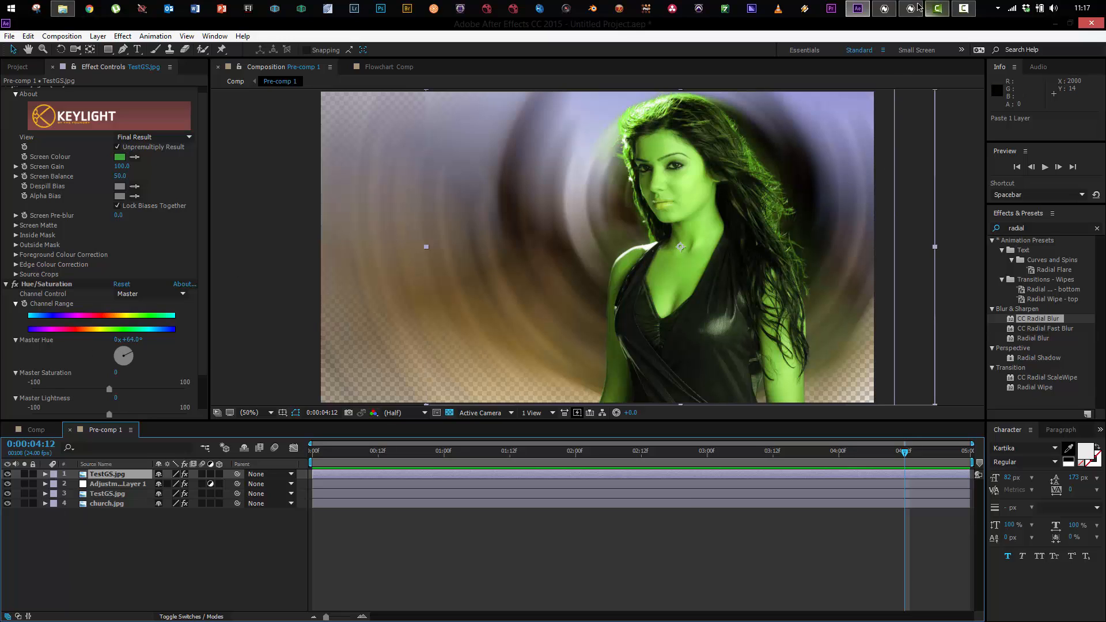
left_click(910, 8)
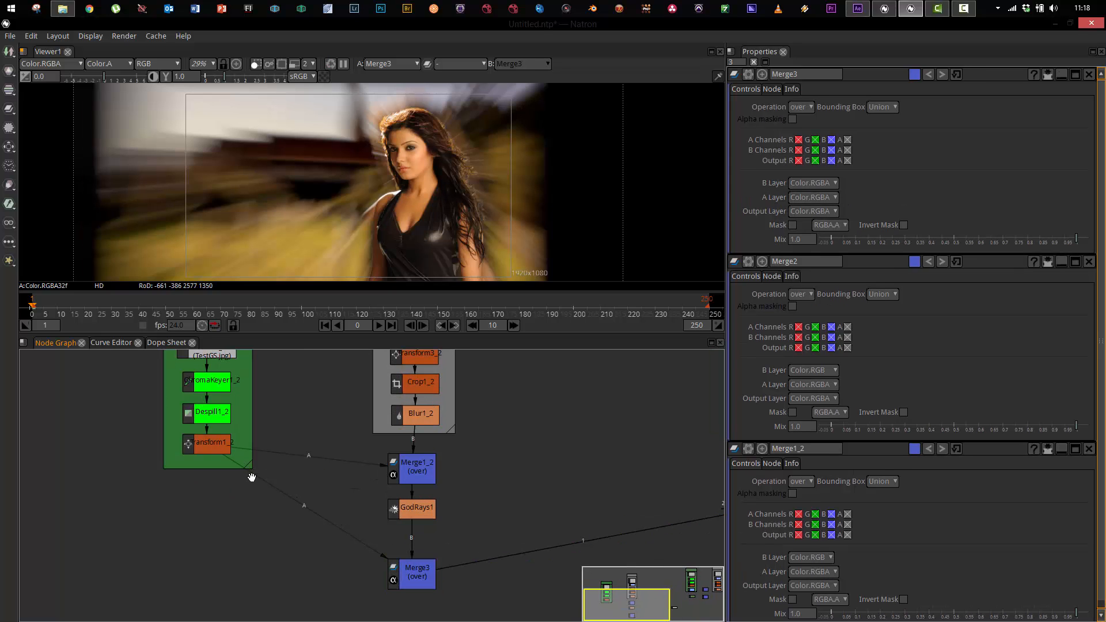
mouse_move(414, 218)
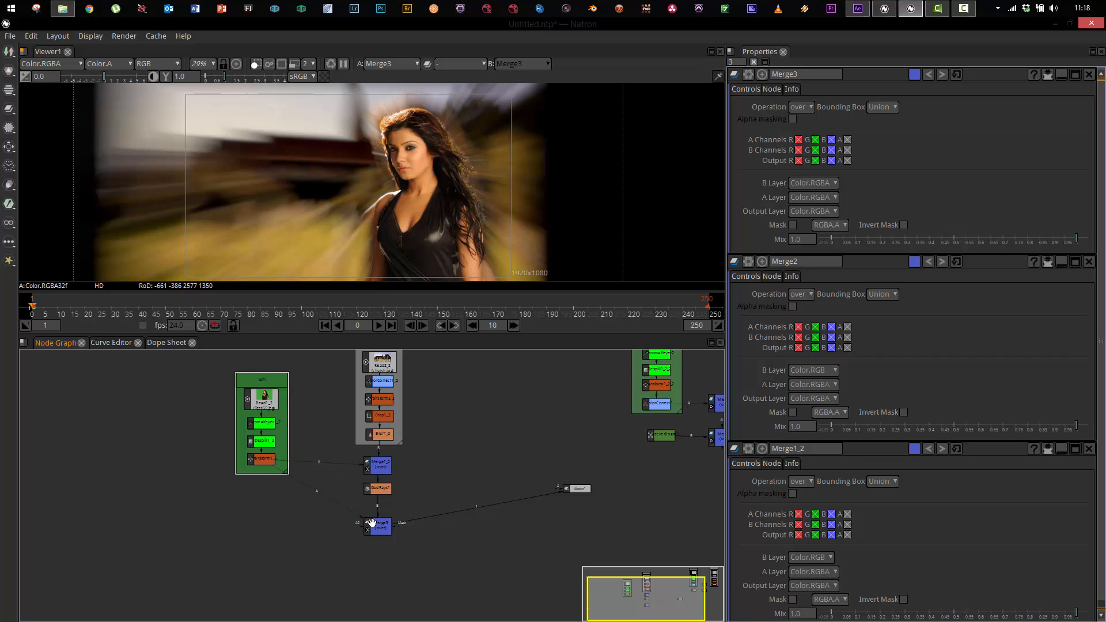
mouse_move(297, 457)
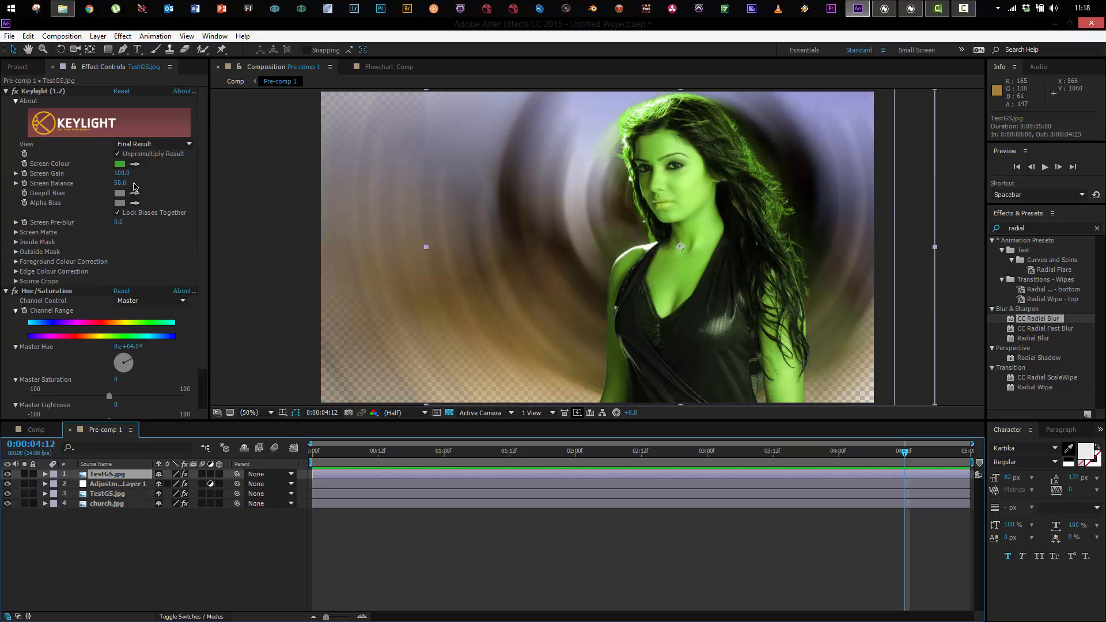
Step: Open the lower TestGS.jpg layer in the Layer panel to see its green-screen footage
left_click(107, 493)
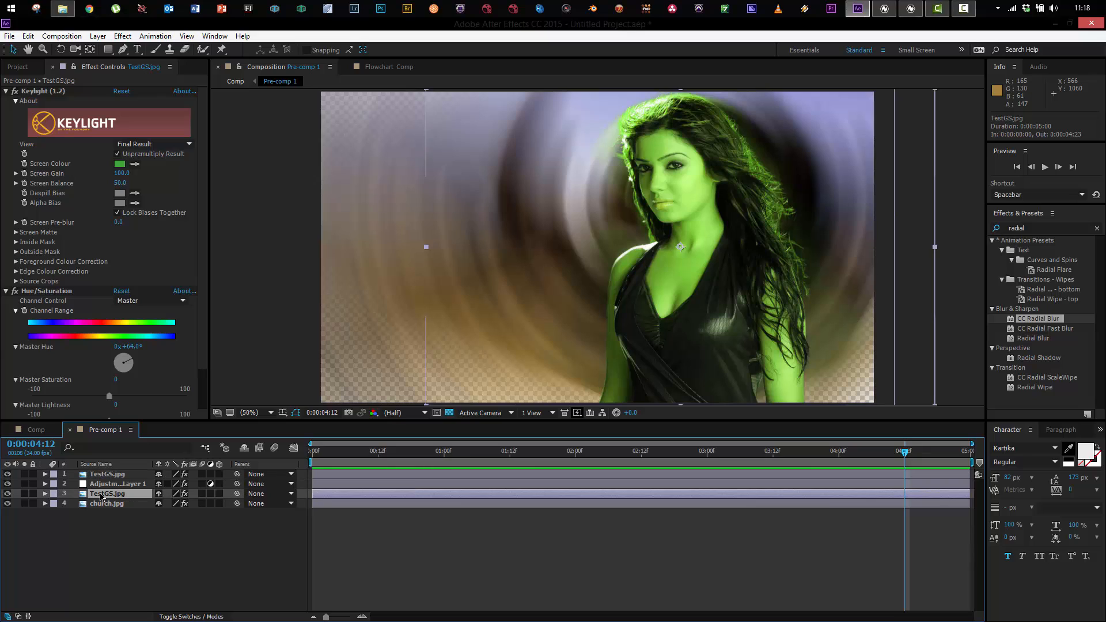
double_click(106, 494)
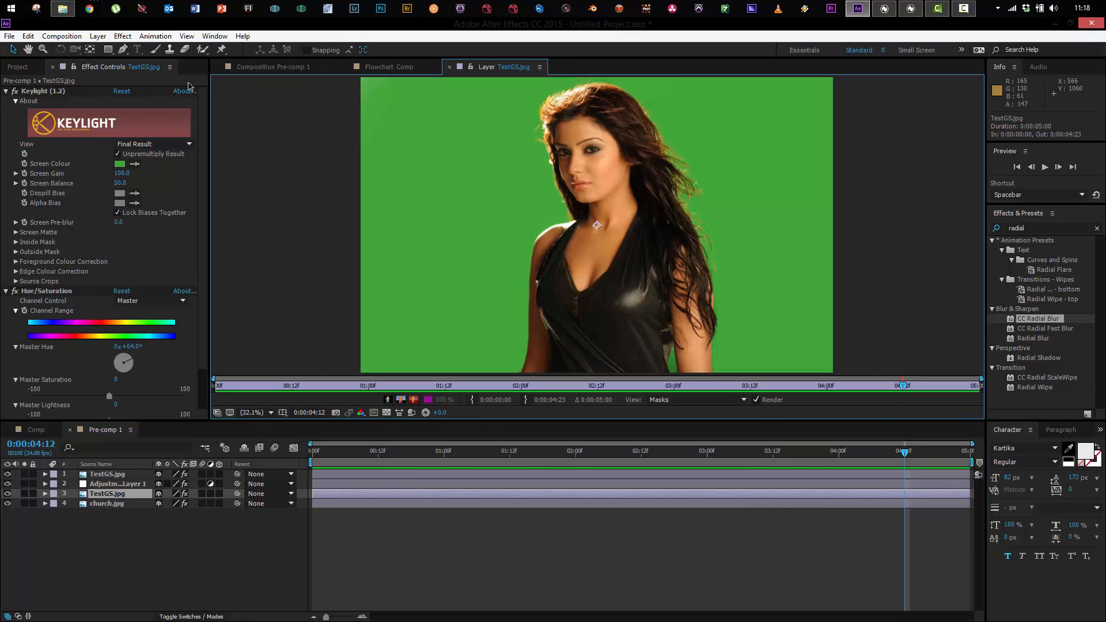
left_click(274, 66)
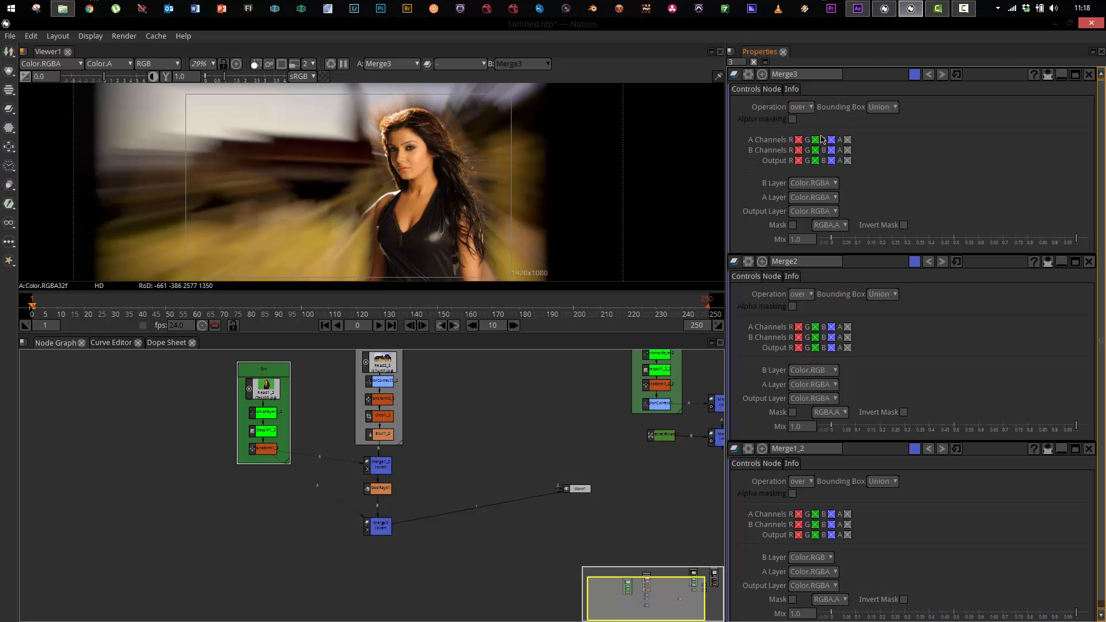
mouse_move(835, 107)
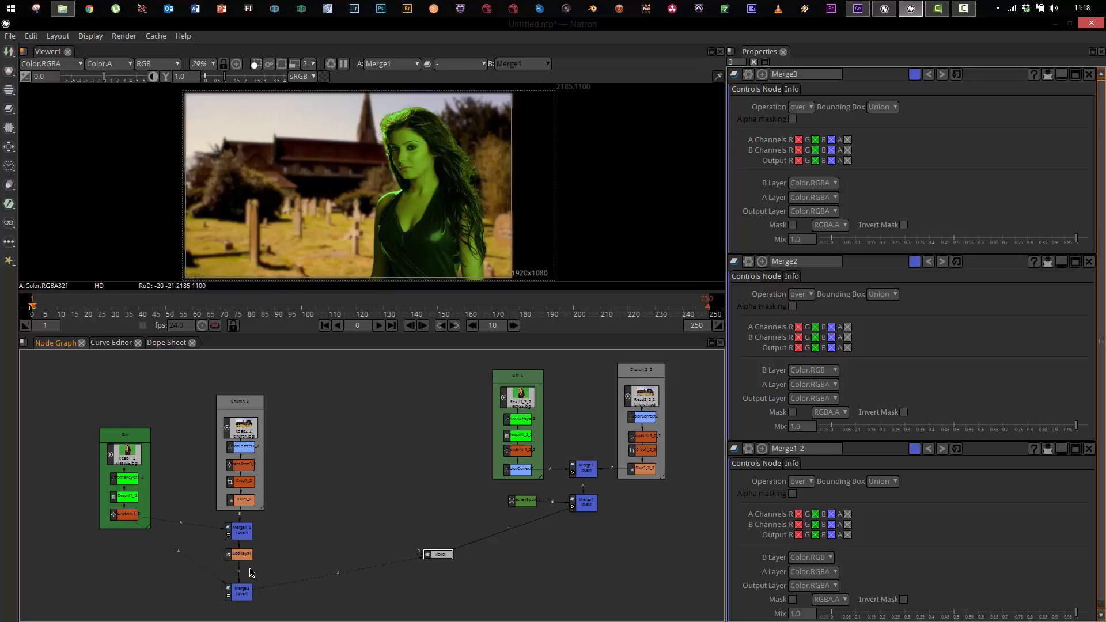
Step: Show Merge3's sharp girl over the god-rays-blurred church in the viewer
left_click(392, 64)
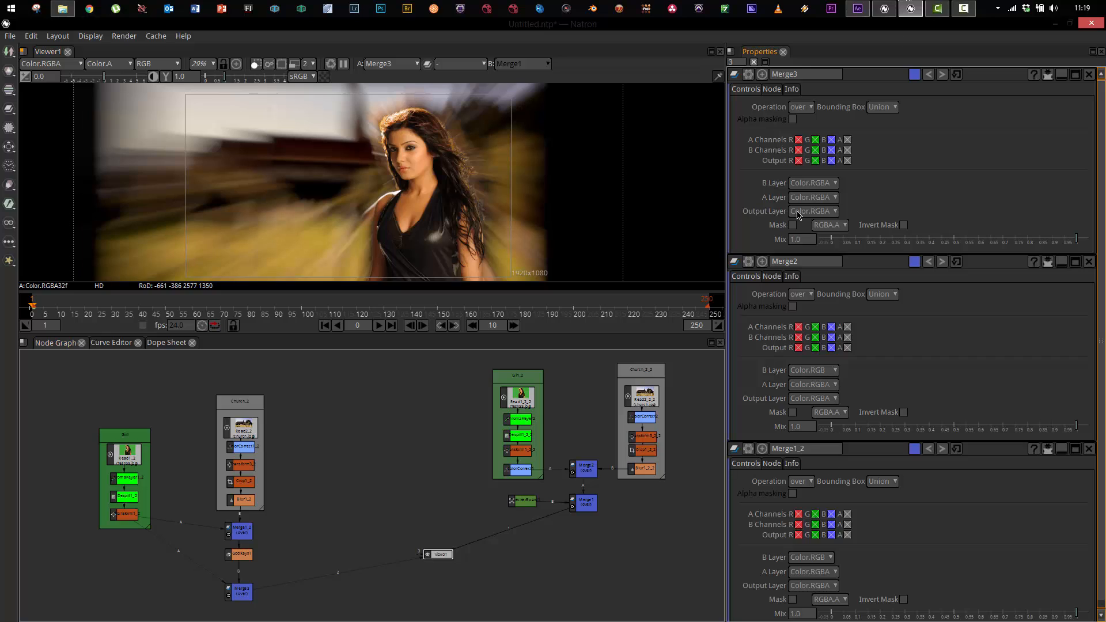
mouse_move(434, 432)
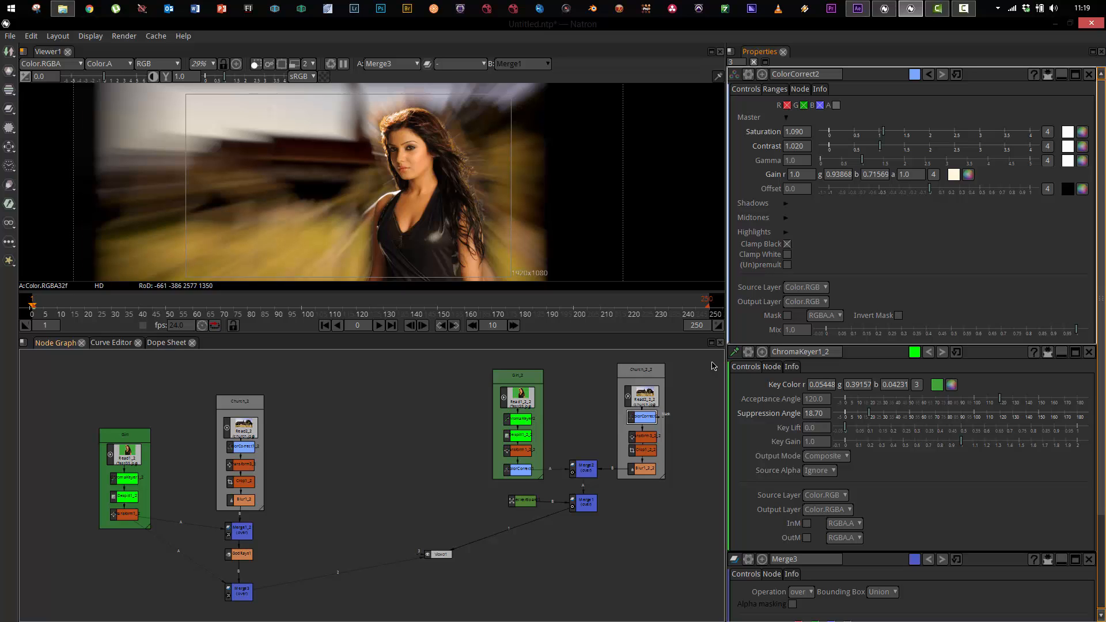
mouse_move(622, 44)
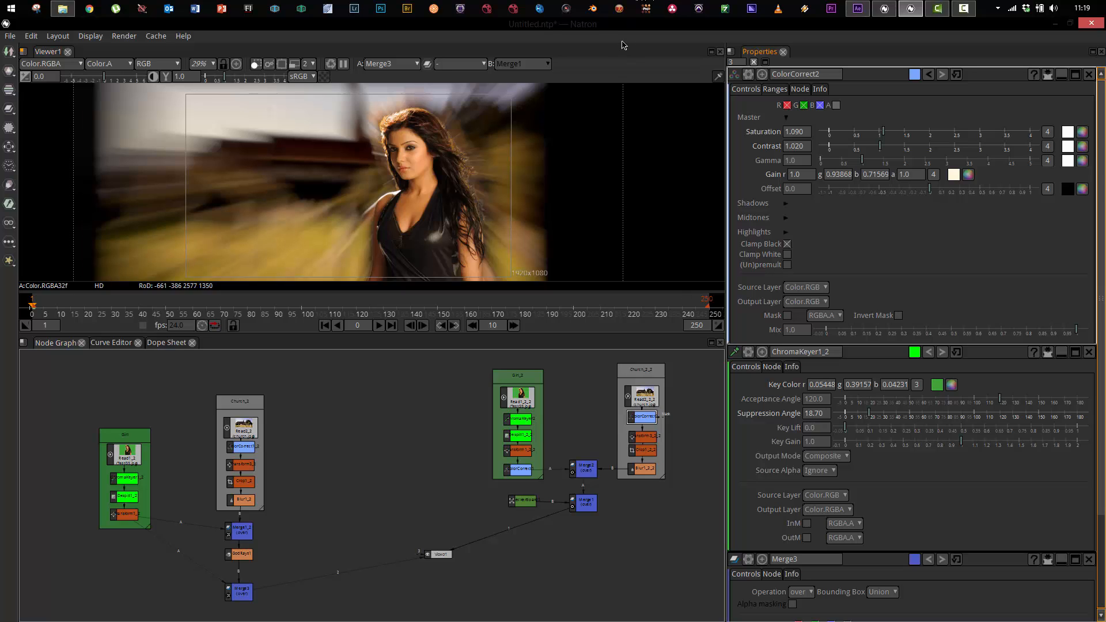
mouse_move(405, 449)
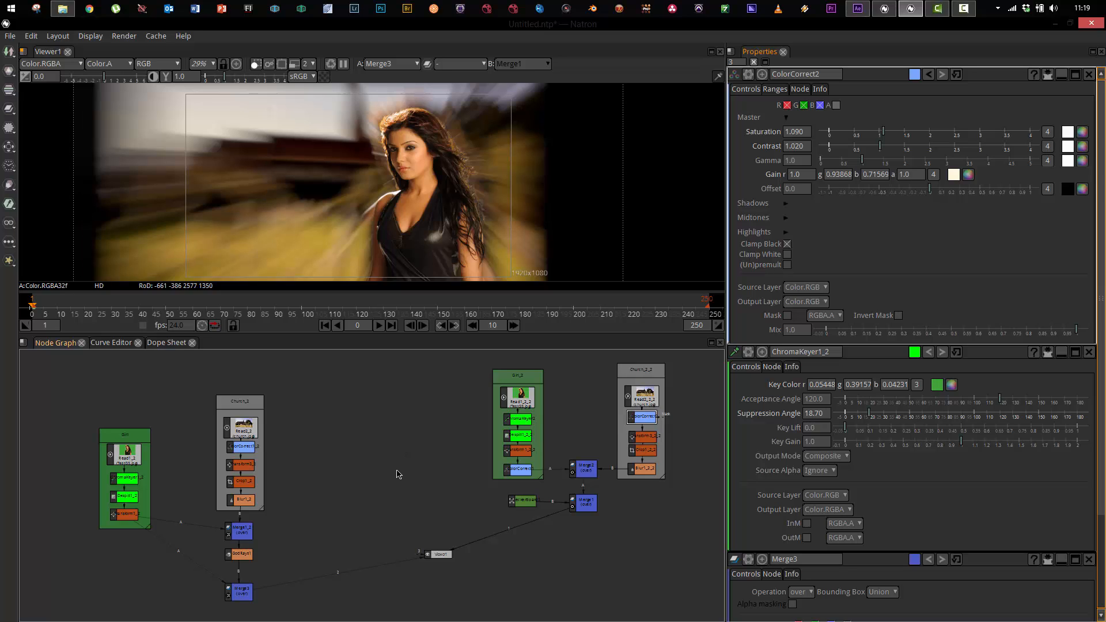
mouse_move(370, 418)
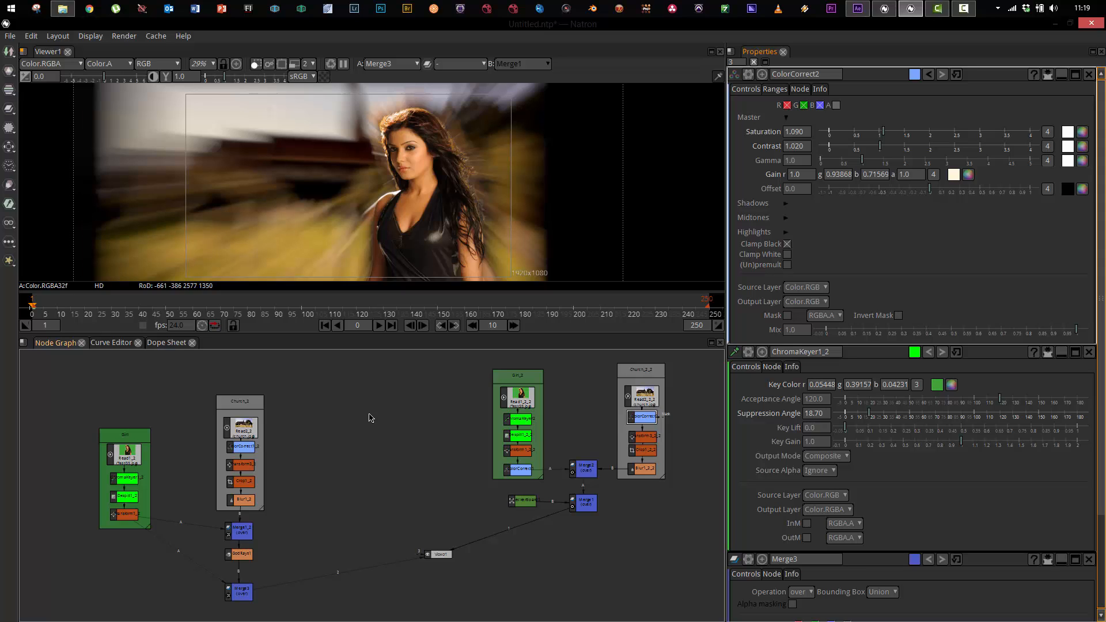
mouse_move(736, 329)
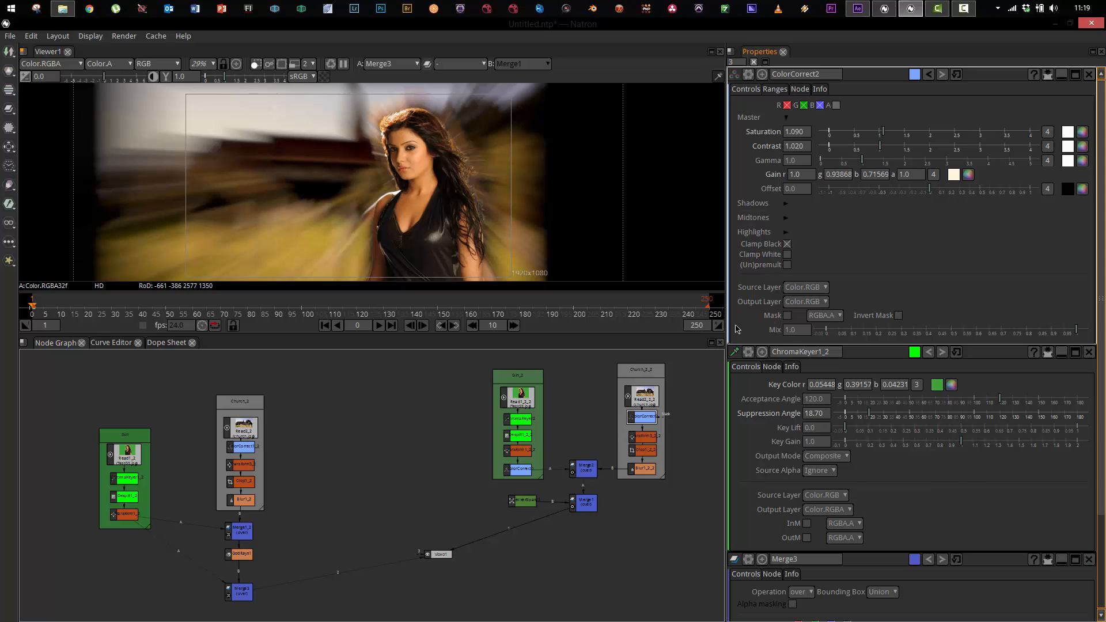